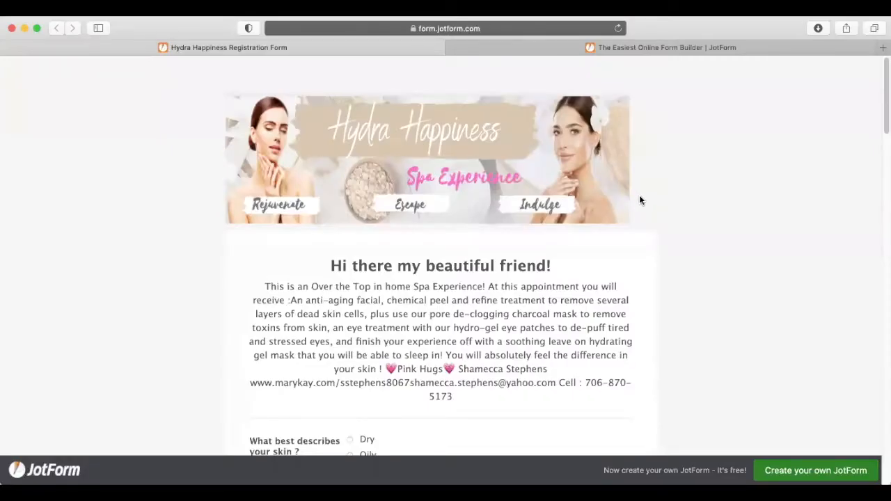
# - Scroll through the sample spa form before switching to the empty My Forms dashboard
pyautogui.scroll(-3)
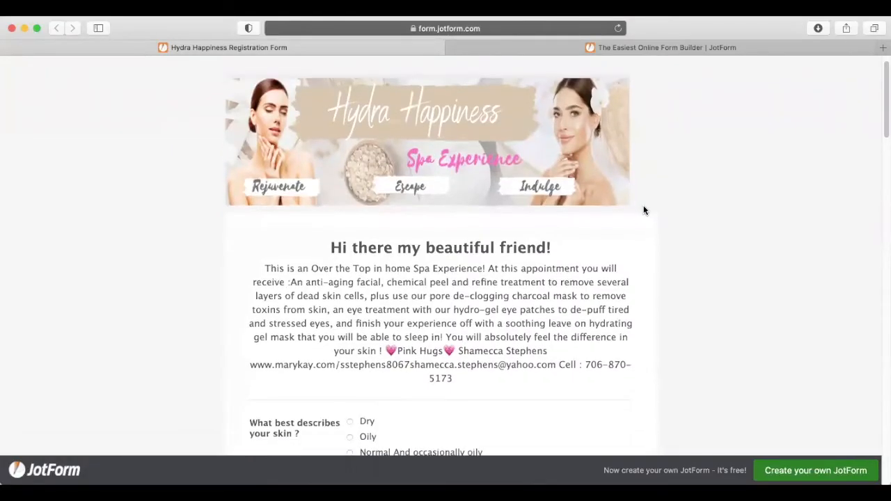
pyautogui.scroll(-3)
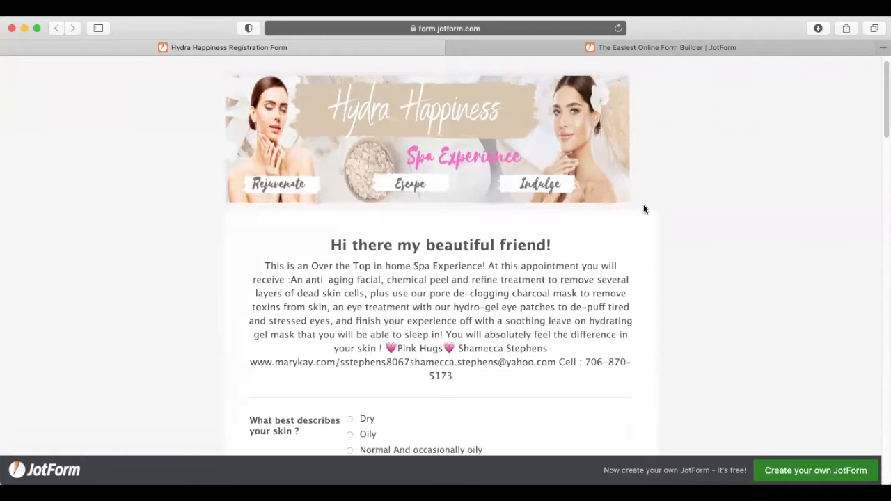
pyautogui.scroll(-3)
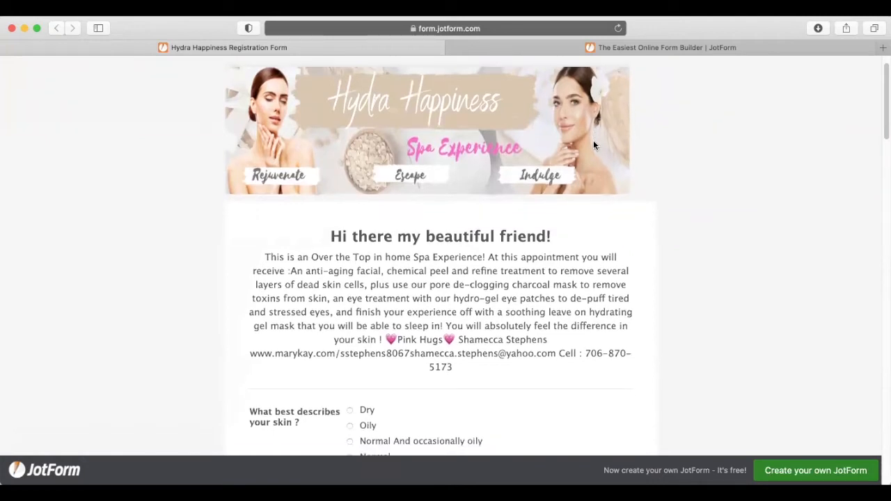
pyautogui.scroll(-3)
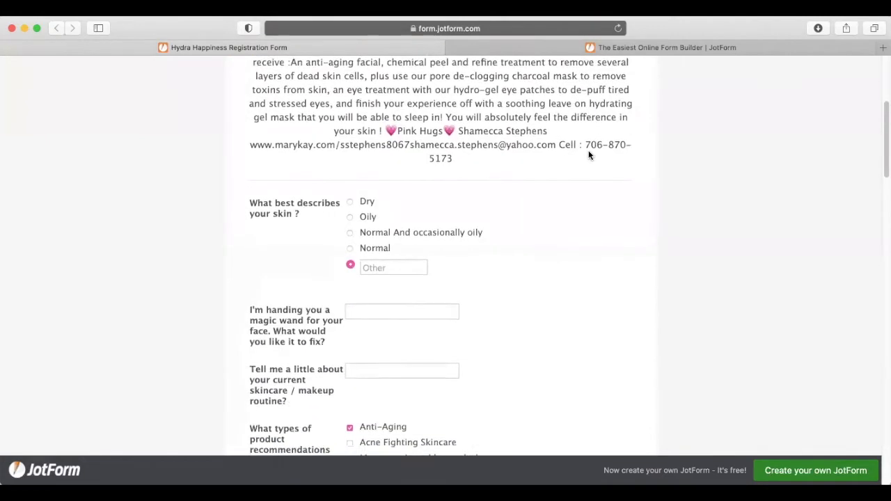
pyautogui.scroll(-3)
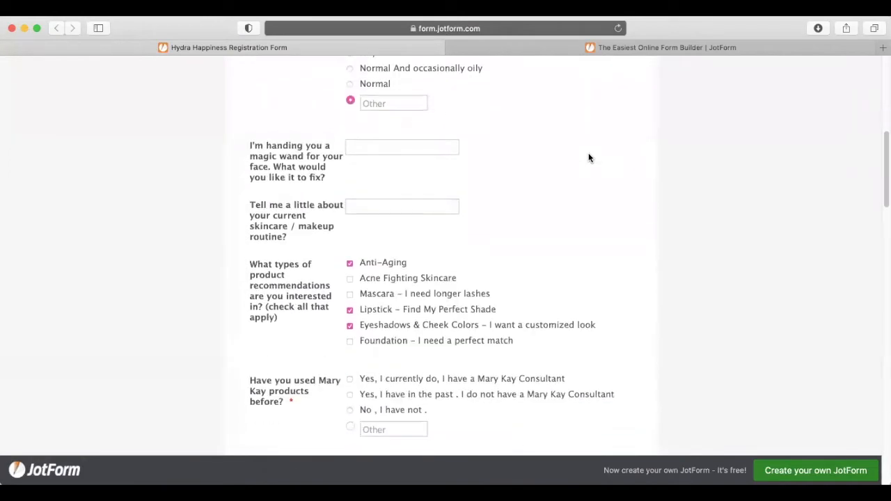
pyautogui.scroll(-3)
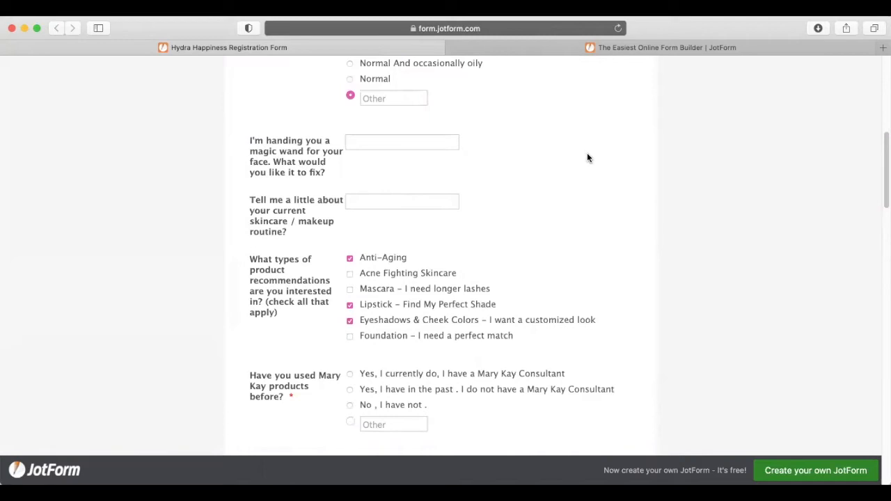
pyautogui.scroll(3)
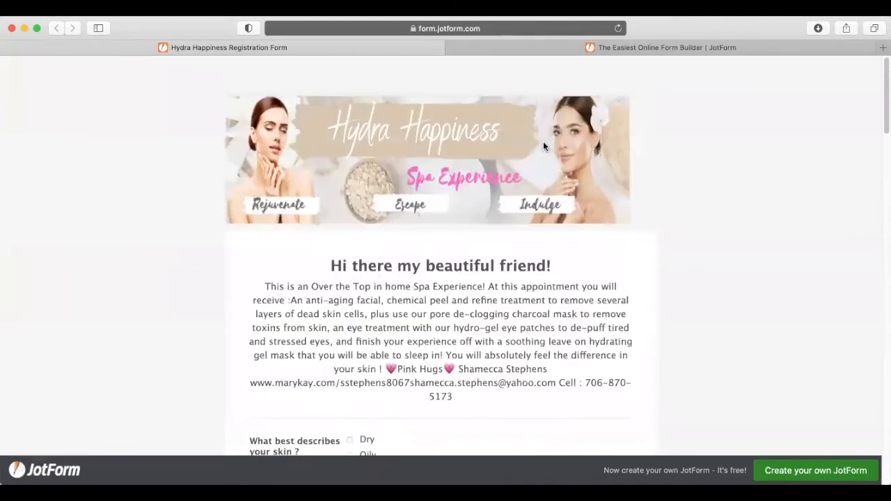
pyautogui.scroll(-3)
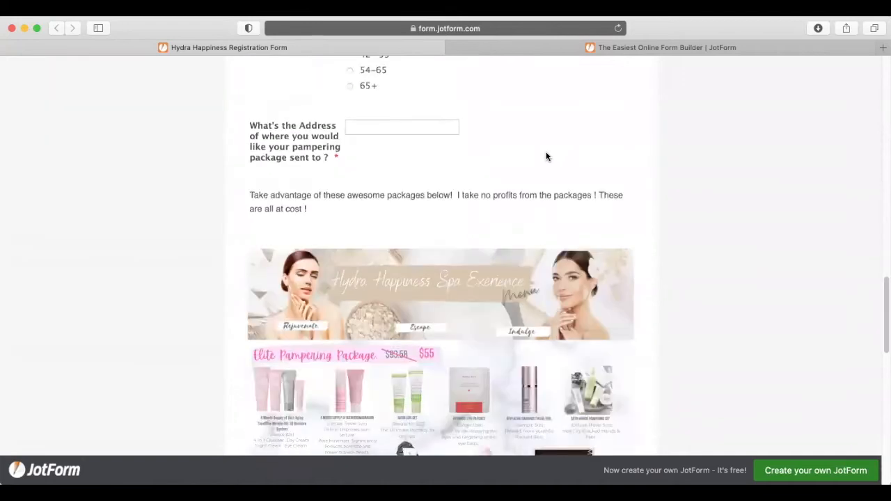
pyautogui.scroll(-3)
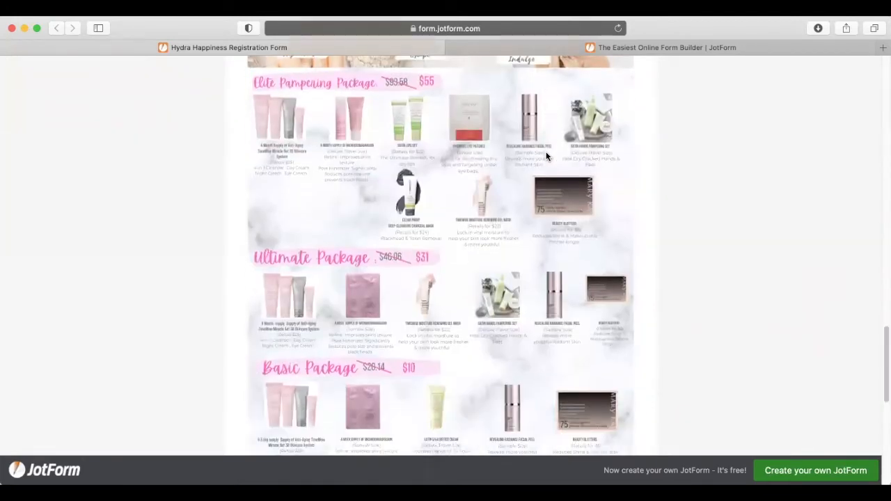
pyautogui.scroll(-3)
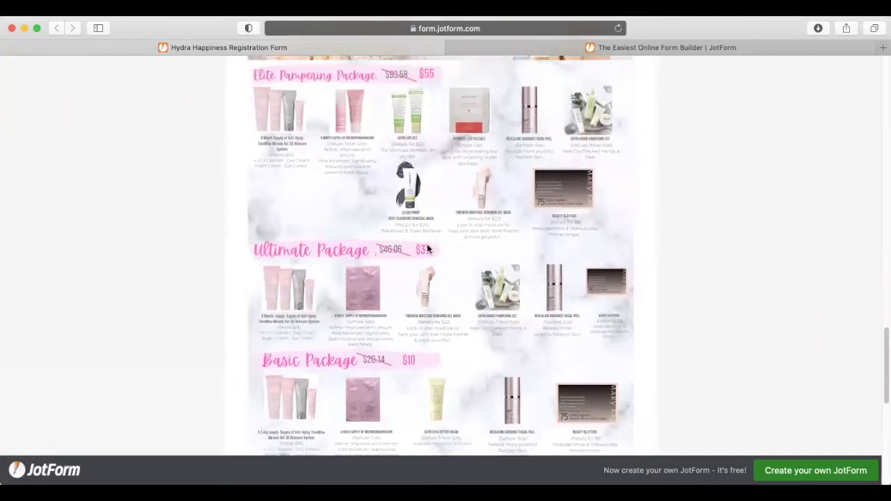
pyautogui.scroll(-3)
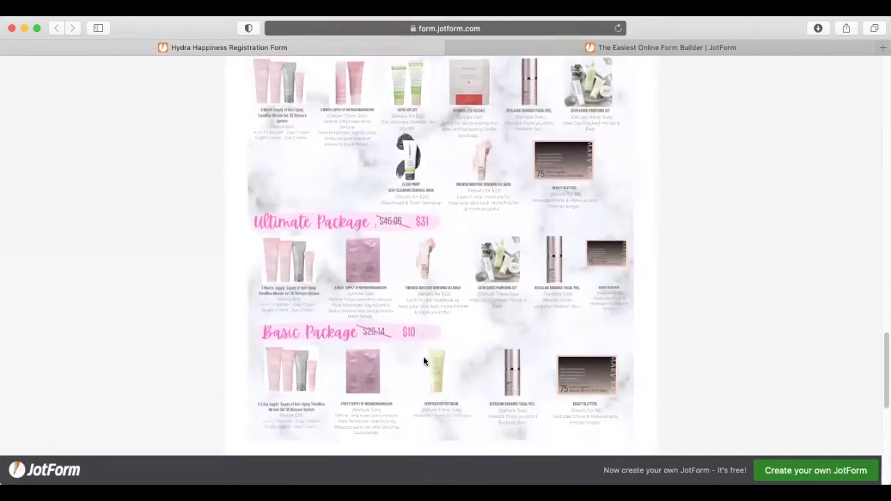
pyautogui.scroll(-3)
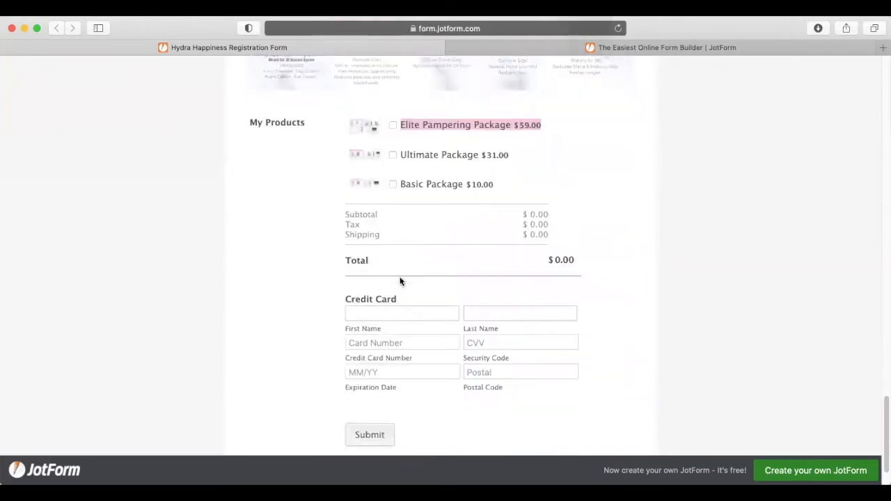
pyautogui.scroll(-3)
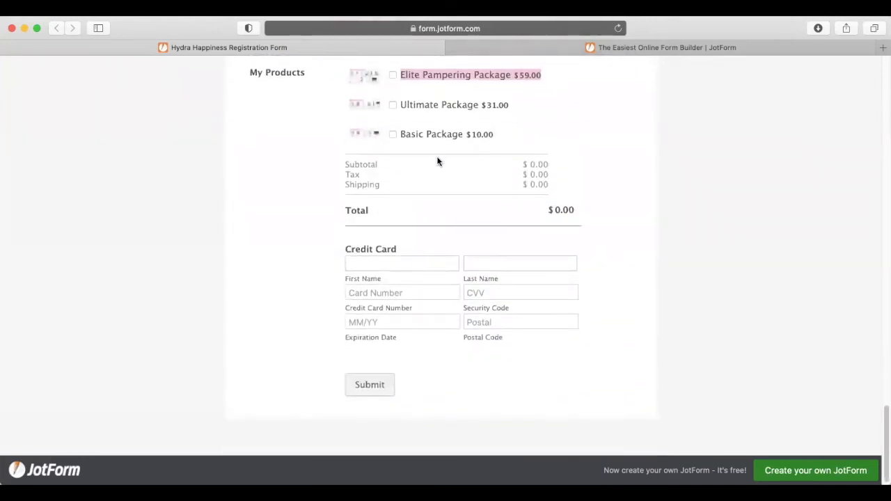
pyautogui.moveTo(619, 242)
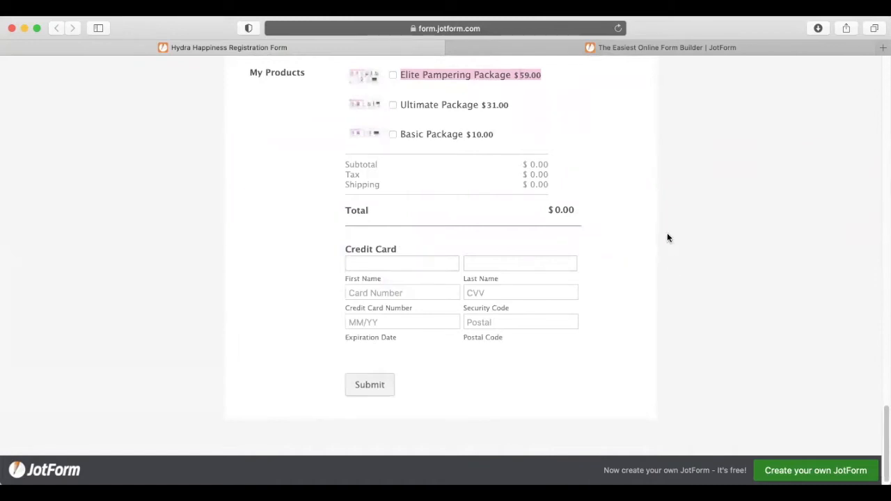
pyautogui.moveTo(683, 232)
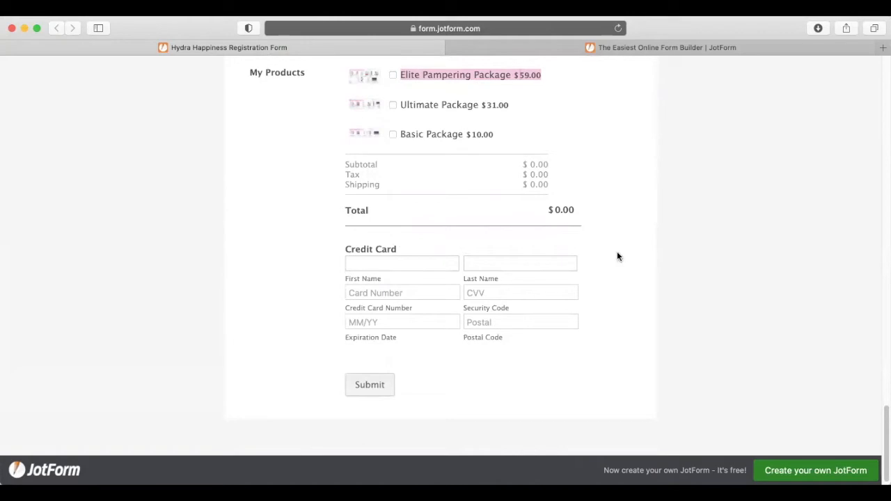
pyautogui.scroll(3)
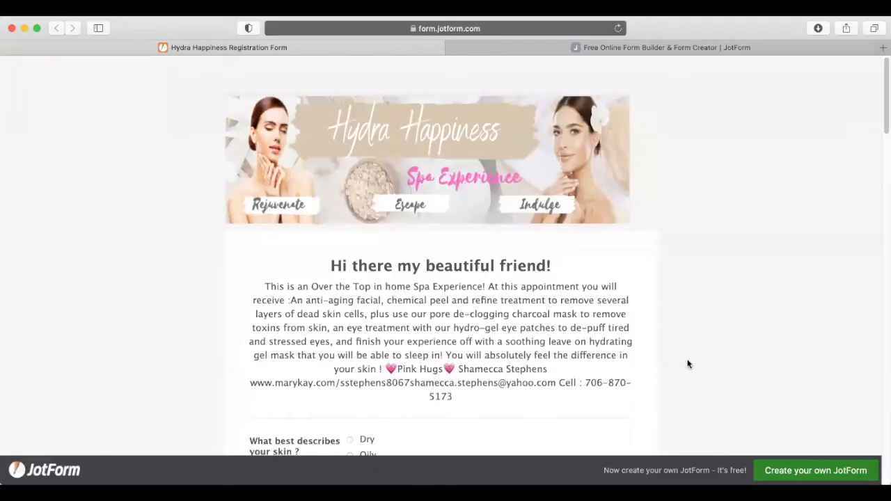
pyautogui.scroll(-3)
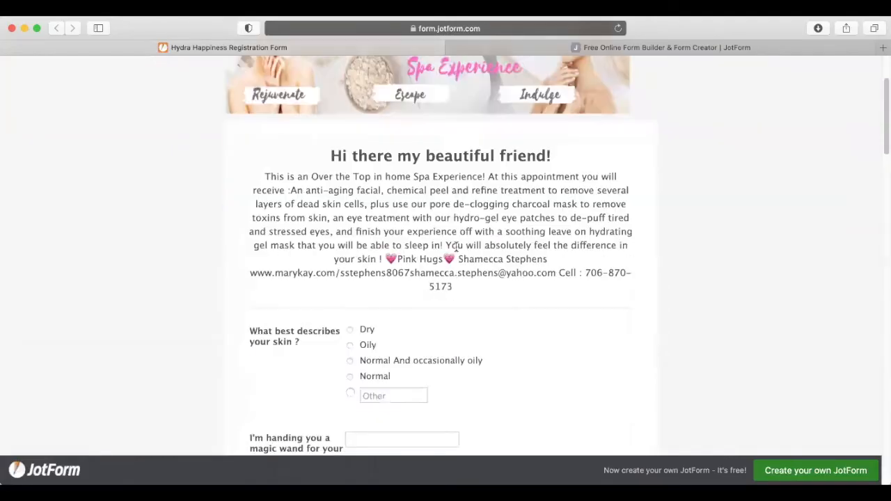
pyautogui.scroll(-3)
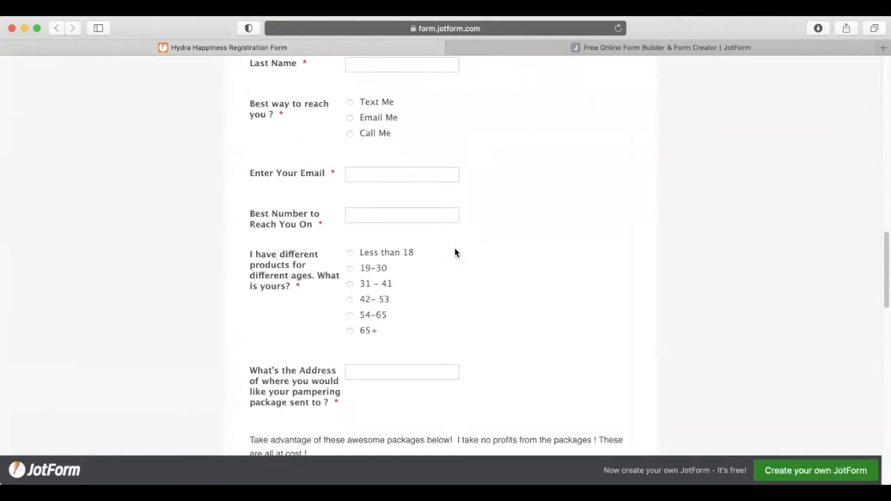
pyautogui.scroll(-3)
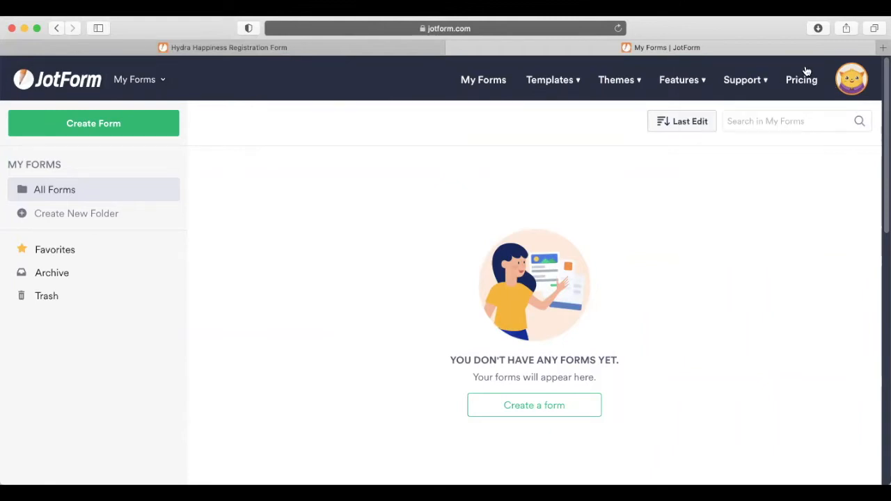
# - Review the Pricing page plans from free Starter to $79 Gold, then return to My Forms
pyautogui.click(802, 79)
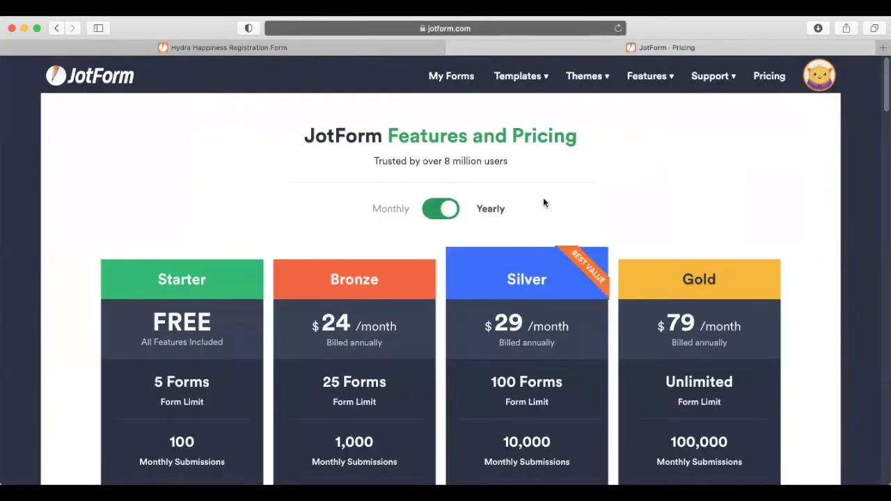
pyautogui.scroll(-3)
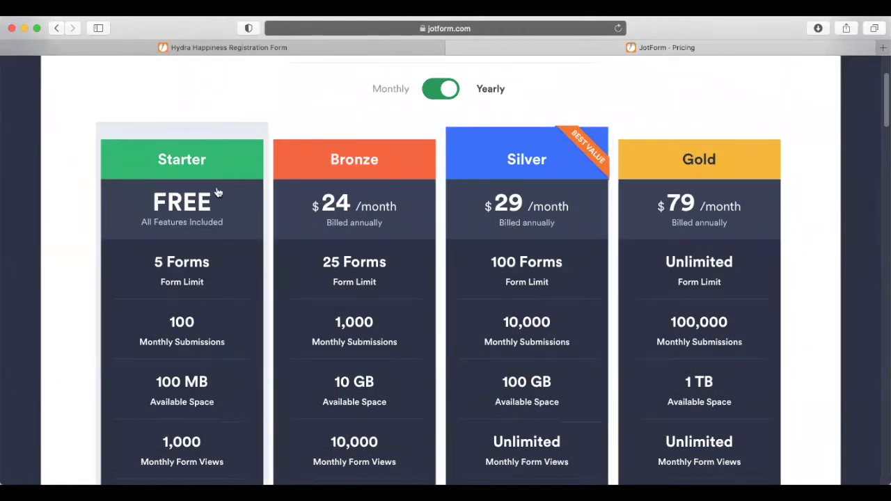
pyautogui.scroll(-3)
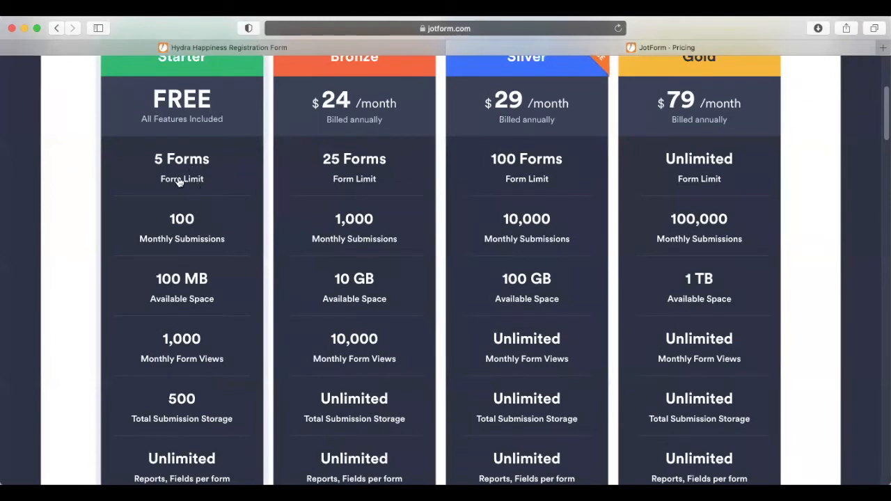
pyautogui.moveTo(231, 175)
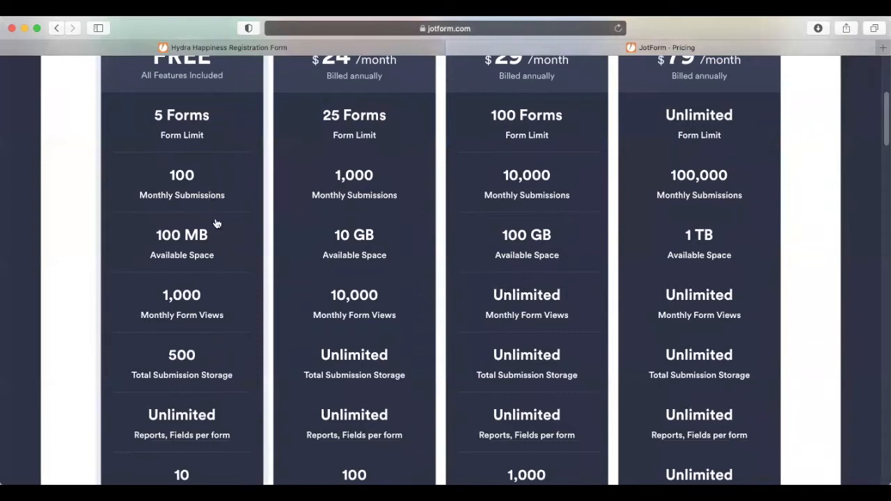
pyautogui.scroll(-3)
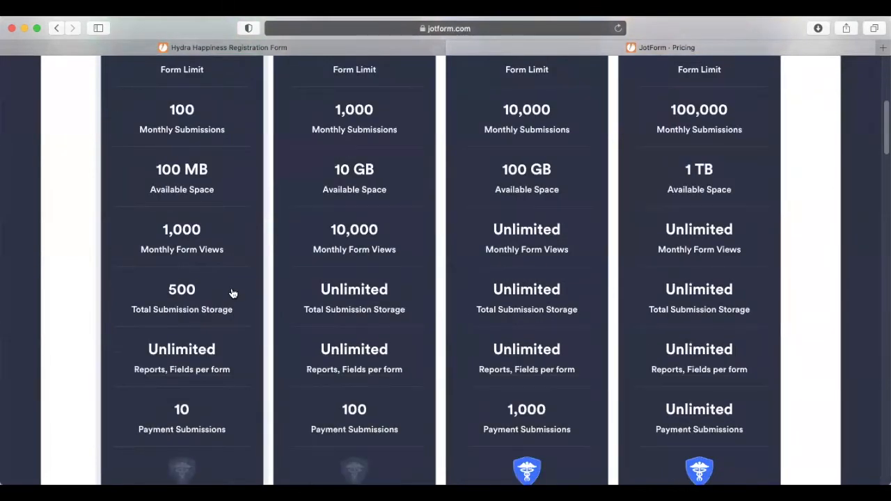
pyautogui.scroll(-3)
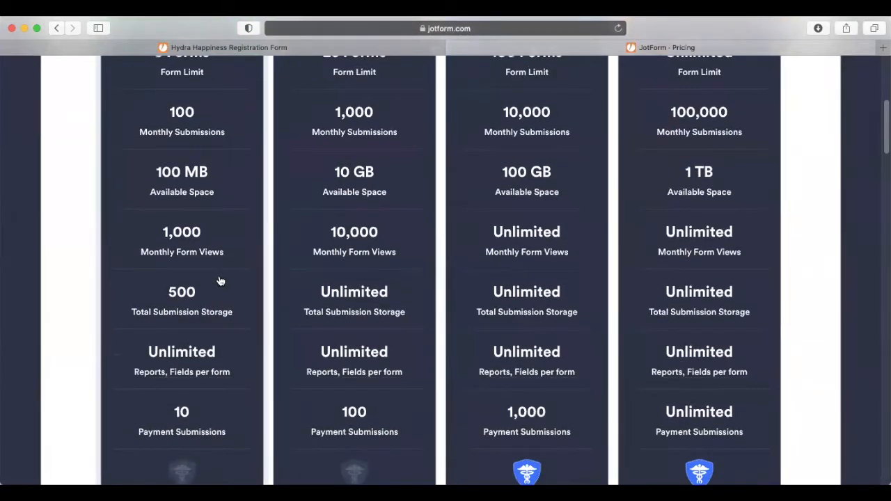
pyautogui.moveTo(245, 262)
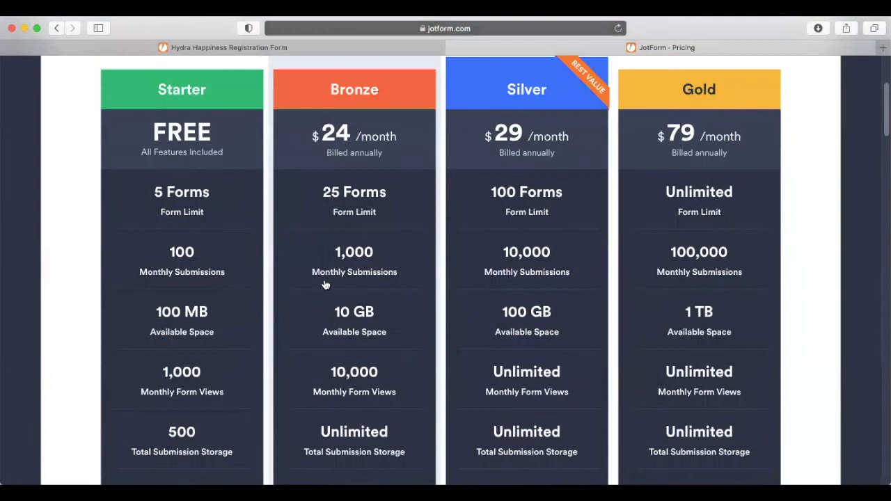
pyautogui.scroll(-3)
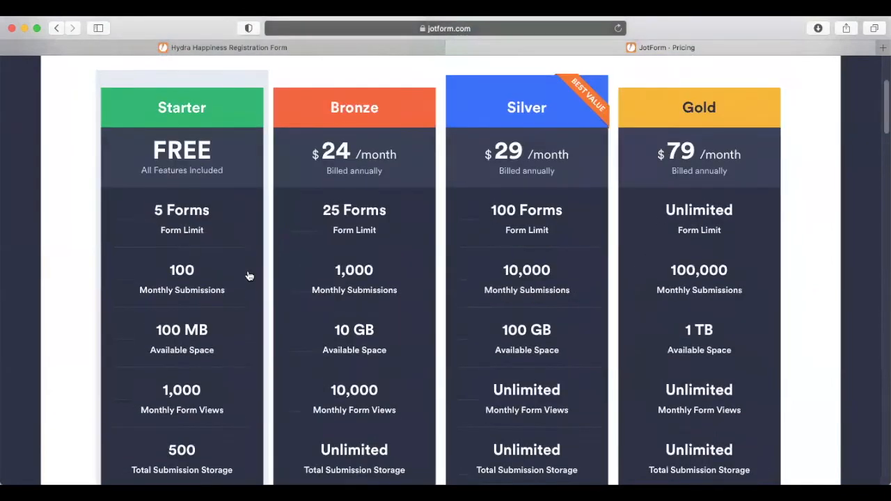
pyautogui.moveTo(239, 280)
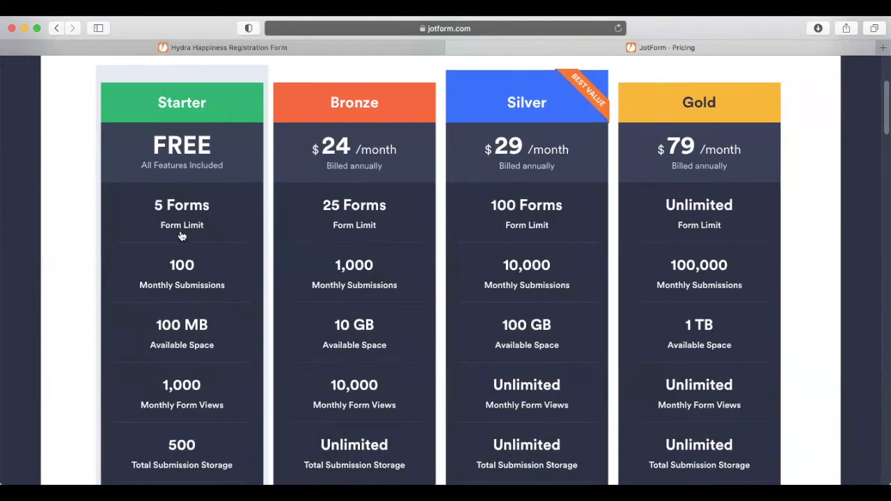
pyautogui.scroll(-3)
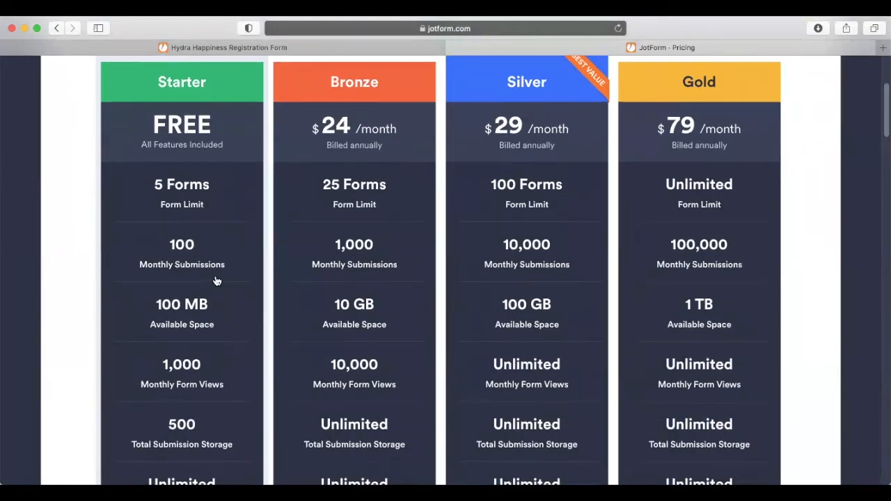
pyautogui.scroll(-3)
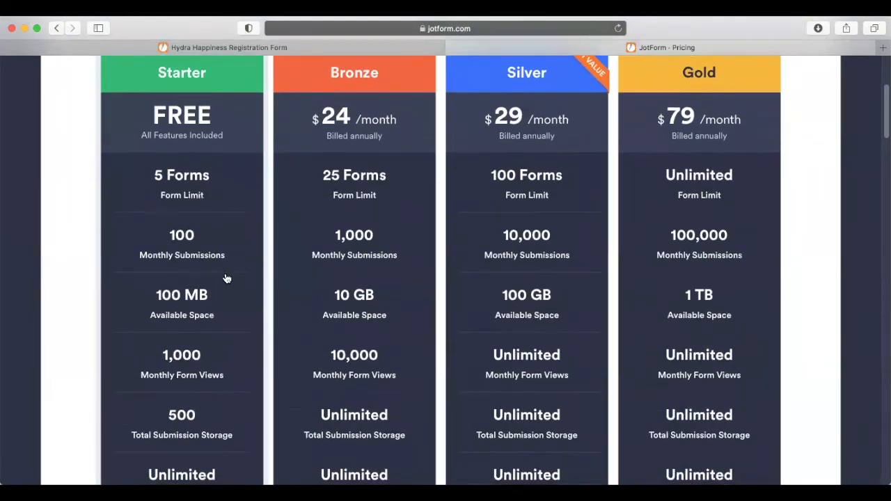
pyautogui.moveTo(173, 278)
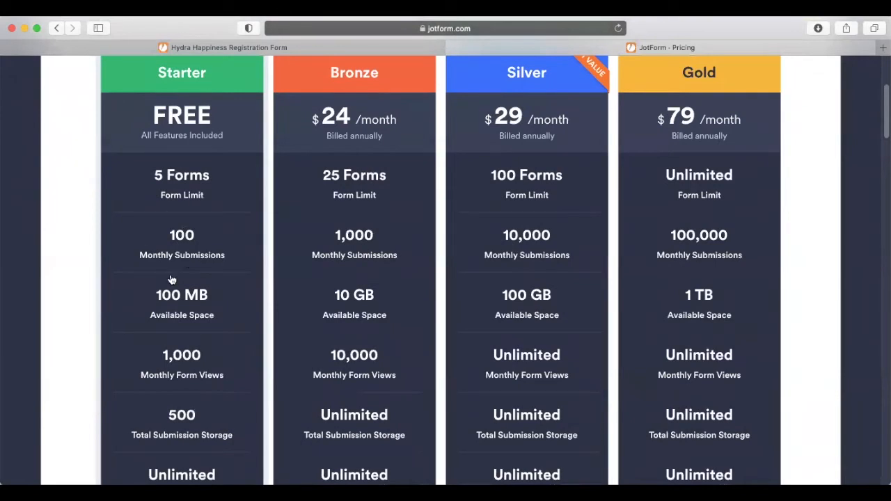
pyautogui.scroll(-3)
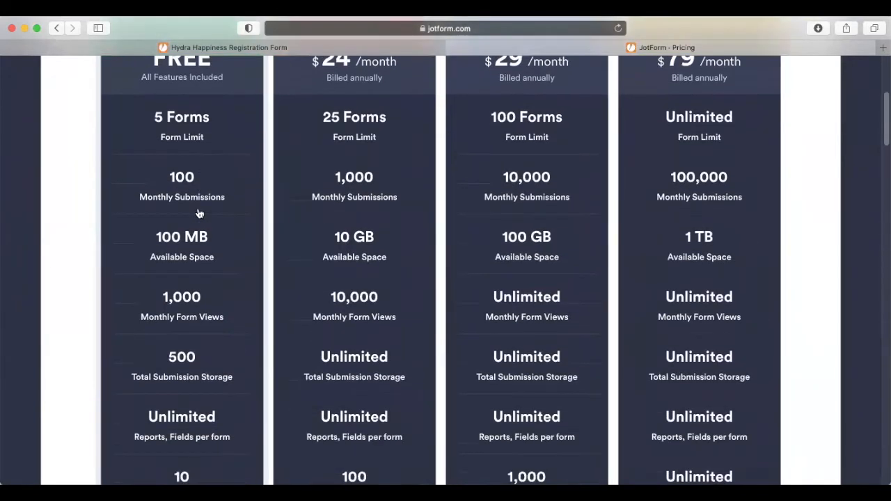
pyautogui.scroll(3)
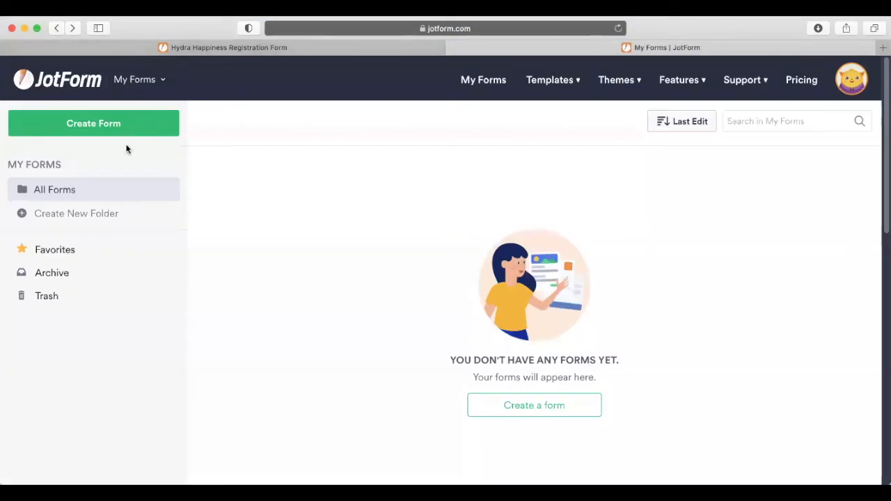
pyautogui.moveTo(93, 123)
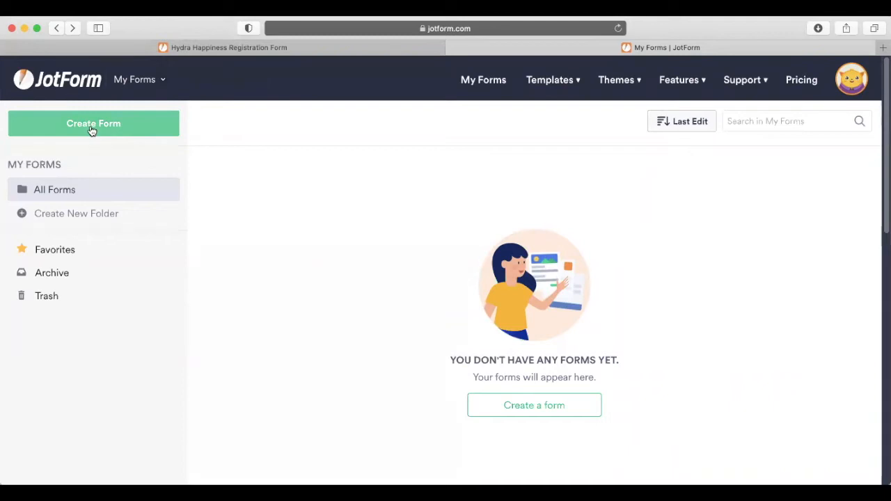
# - Create a new form from scratch using the Classic all-questions-on-one-page layout
pyautogui.click(94, 122)
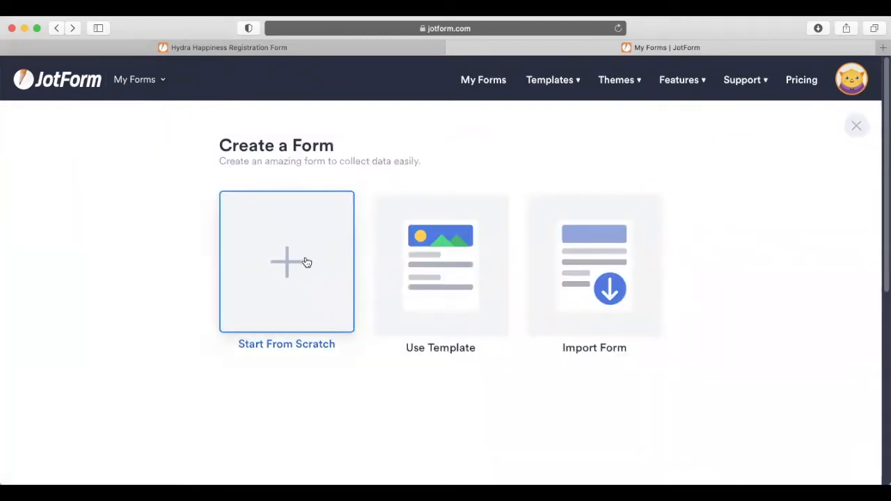
pyautogui.click(287, 262)
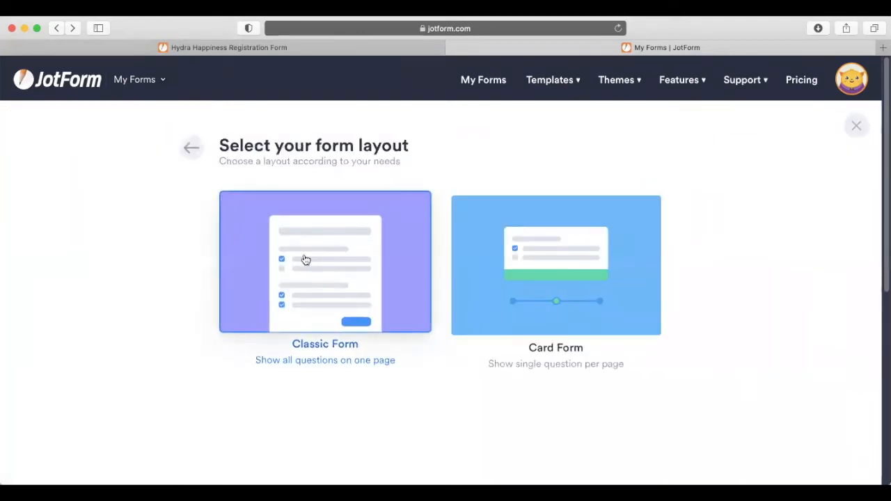
pyautogui.click(324, 261)
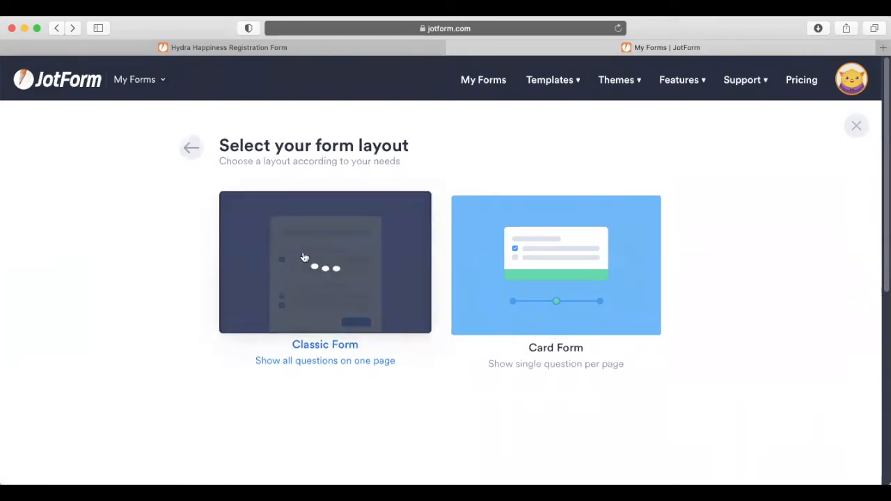
pyautogui.click(325, 262)
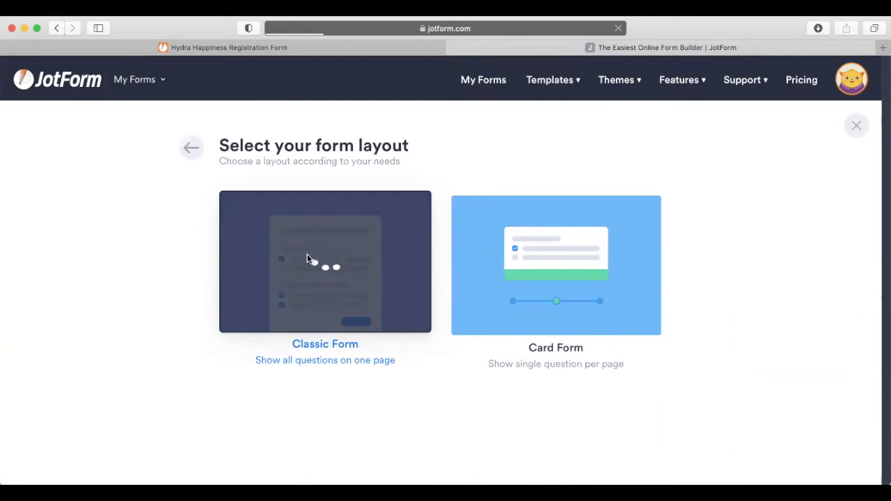
pyautogui.click(326, 262)
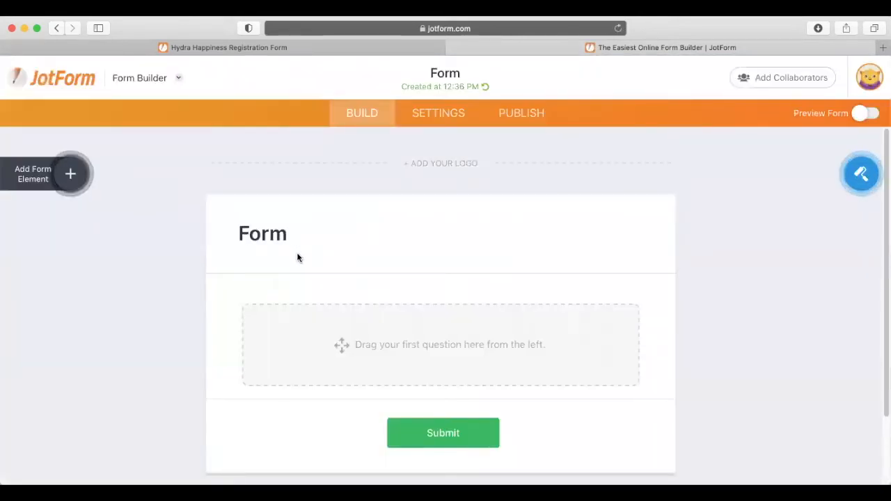
pyautogui.moveTo(443, 164)
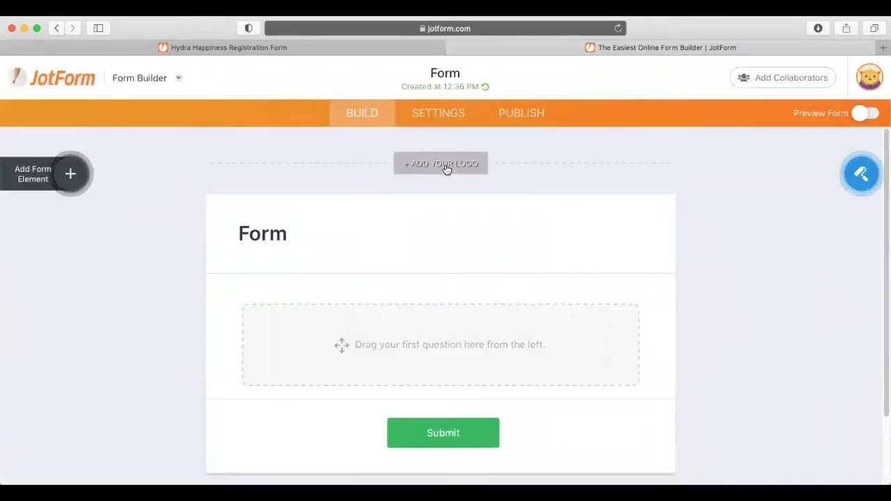
# - Upload the Hydra Happiness spa banner image as the form's logo
pyautogui.click(440, 165)
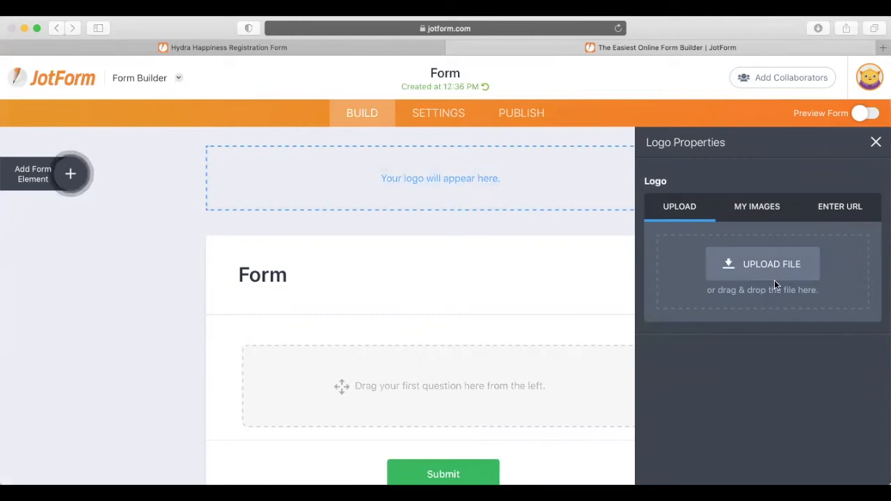
pyautogui.moveTo(75, 220)
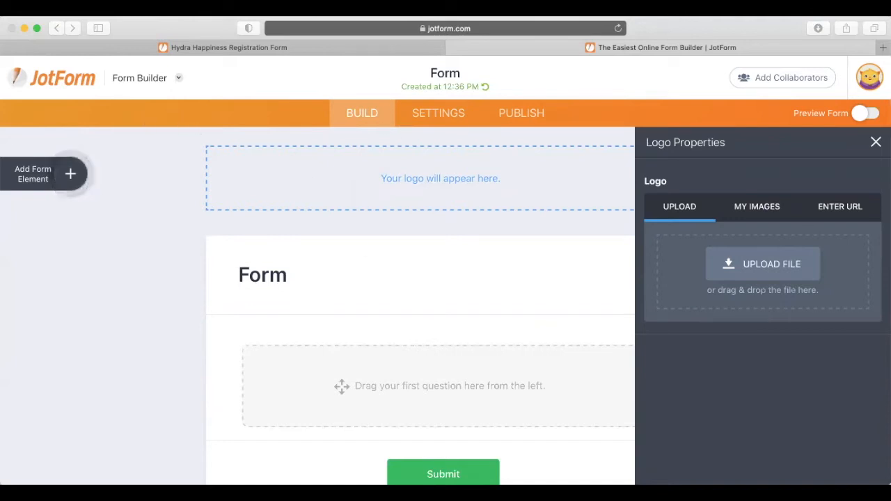
pyautogui.click(763, 265)
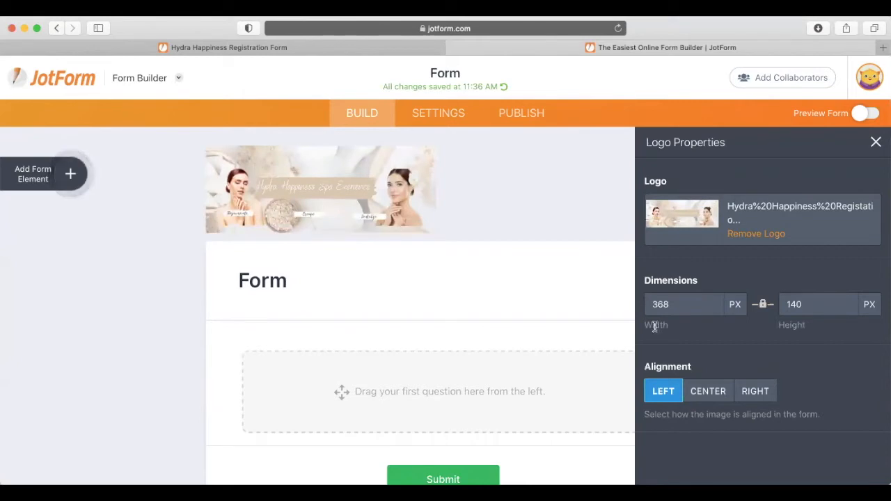
# - Resize the banner logo in Logo Properties to about 749 by 285 pixels so it spans the form
pyautogui.click(682, 304)
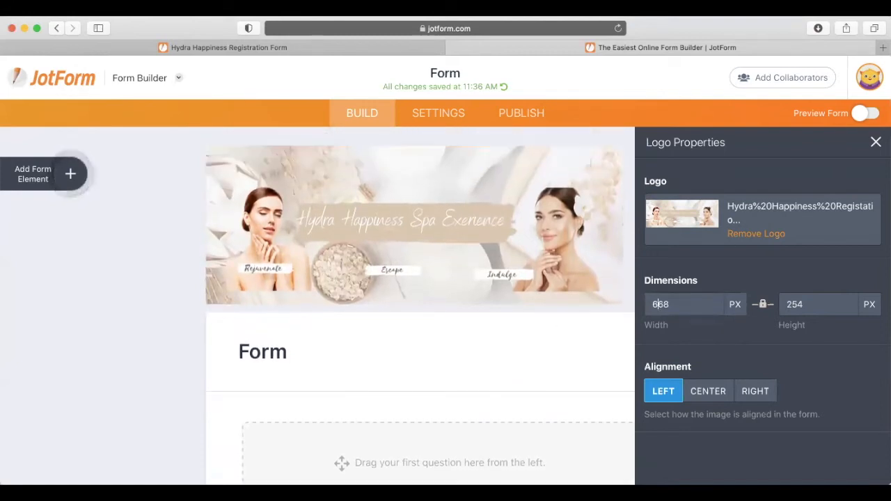
pyautogui.click(876, 142)
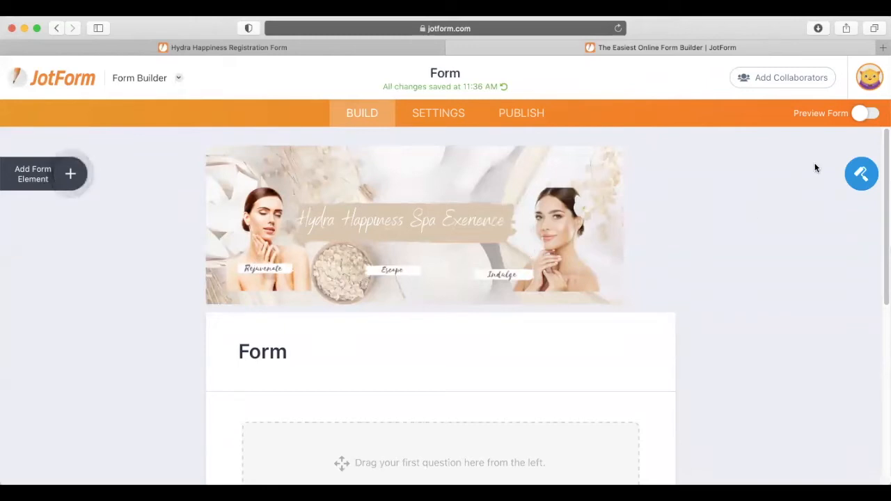
pyautogui.click(415, 222)
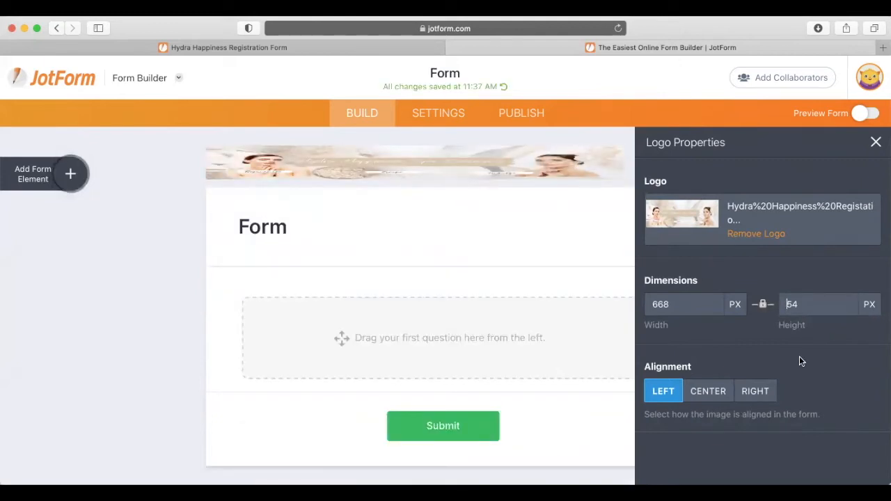
pyautogui.write('142')
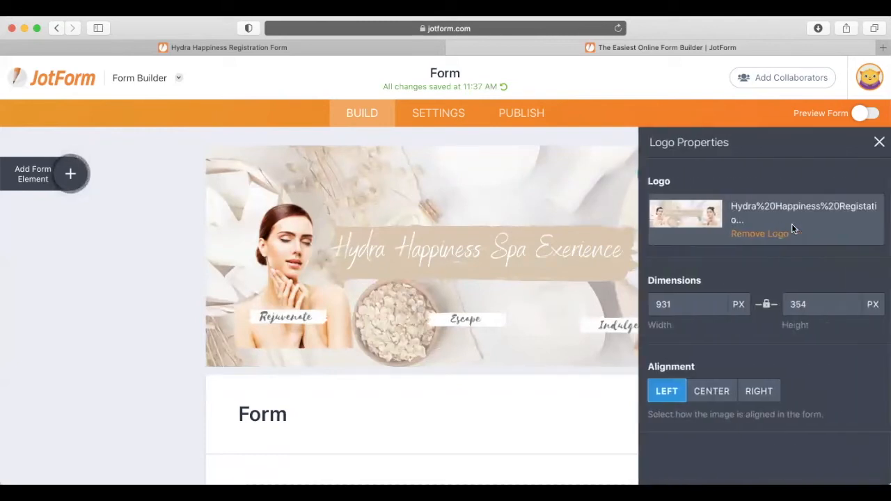
pyautogui.click(828, 304)
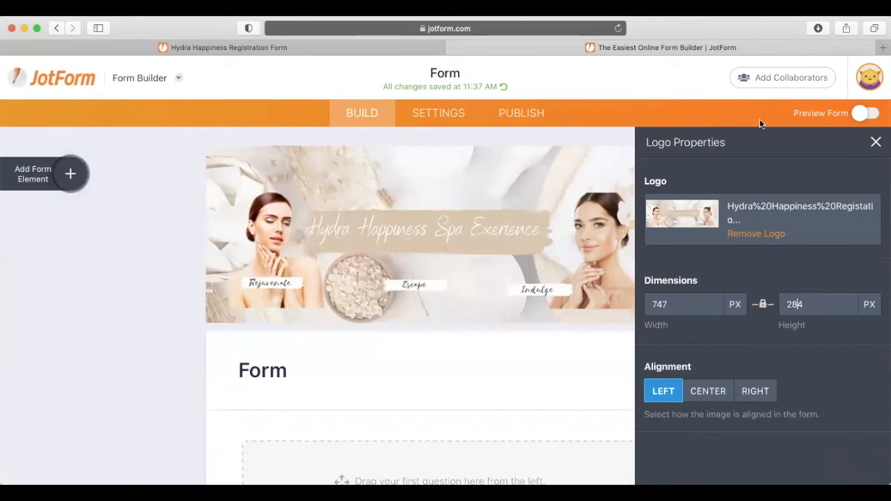
pyautogui.click(875, 142)
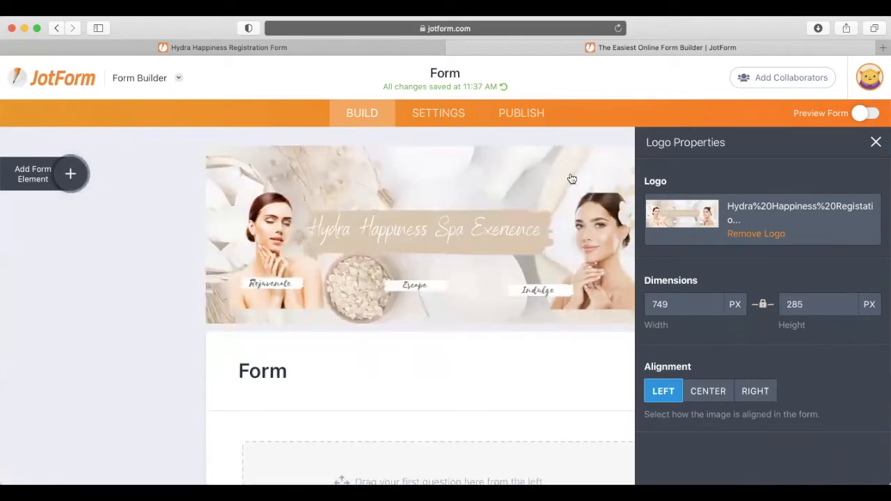
pyautogui.click(876, 142)
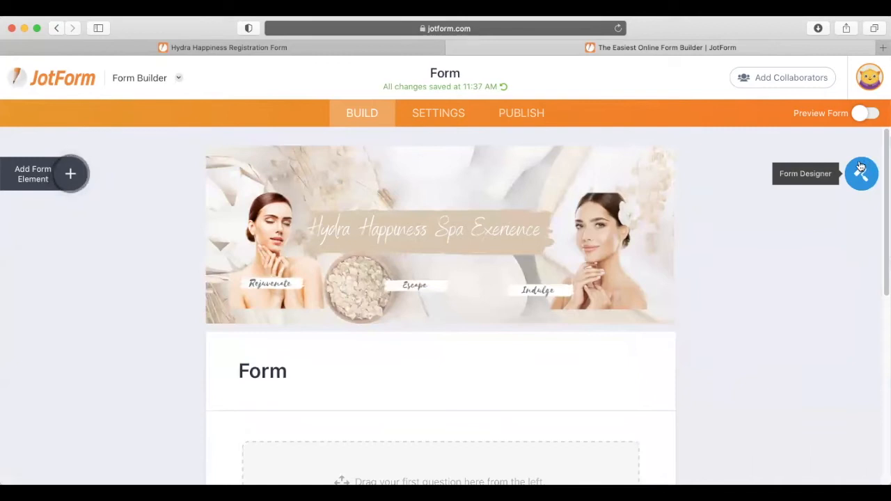
pyautogui.click(425, 230)
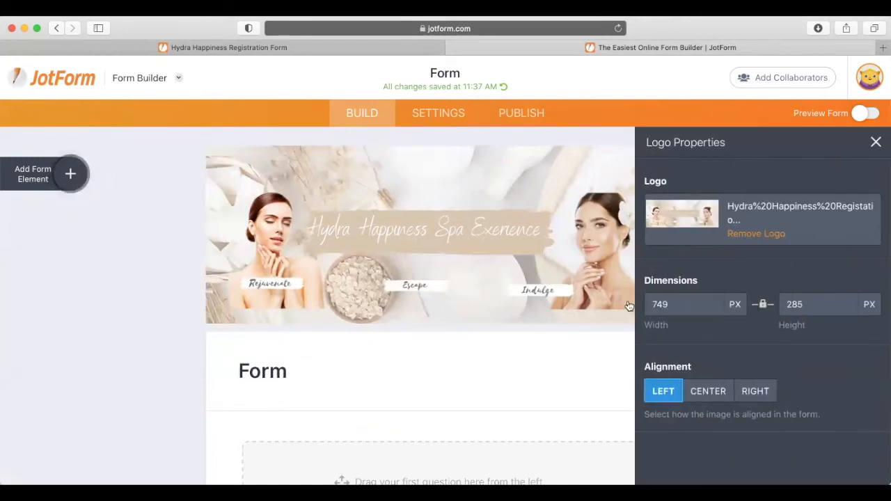
pyautogui.moveTo(691, 356)
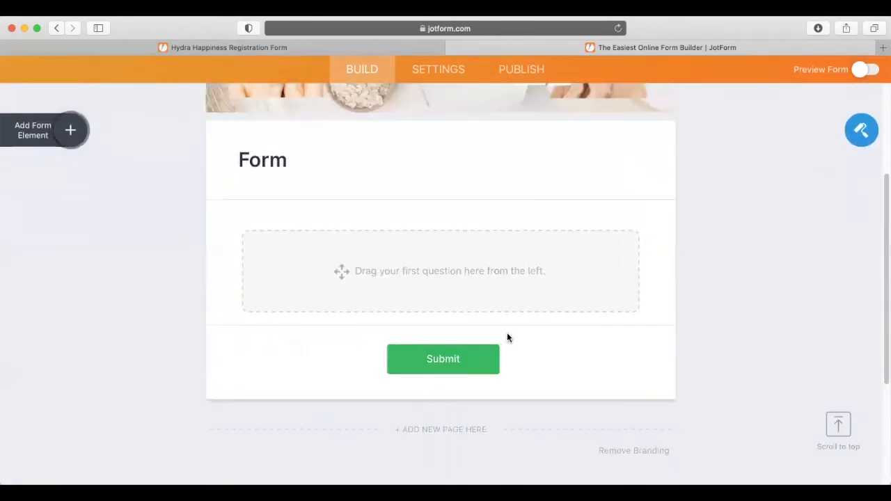
# - Type the heading 'Hydra Happiness Spa Event Registration Form', leaving a typo in Registration
pyautogui.click(262, 158)
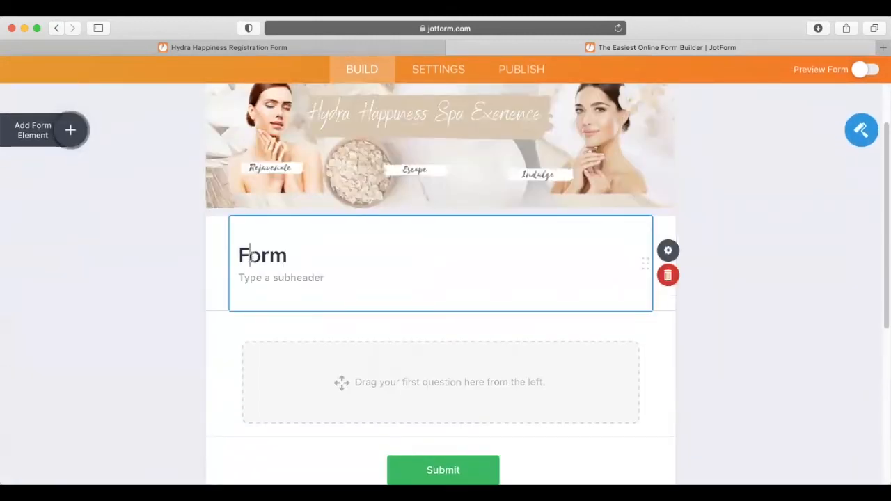
pyautogui.doubleClick(261, 256)
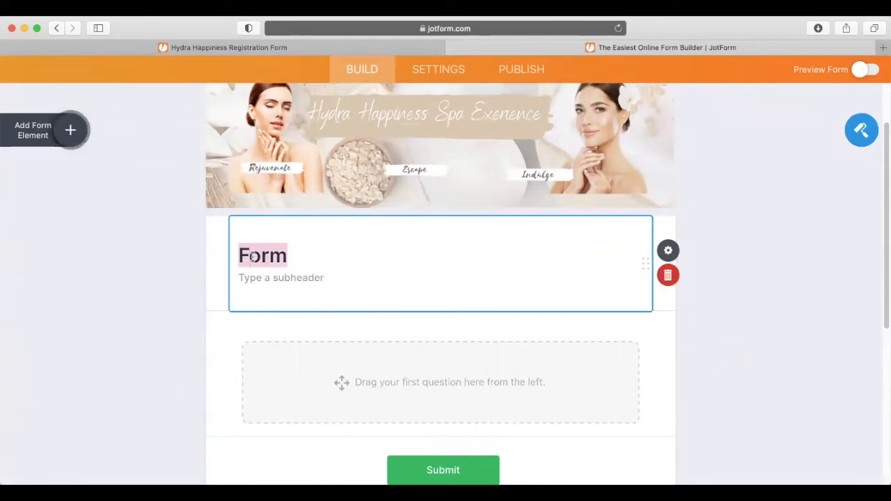
pyautogui.write('Hydra')
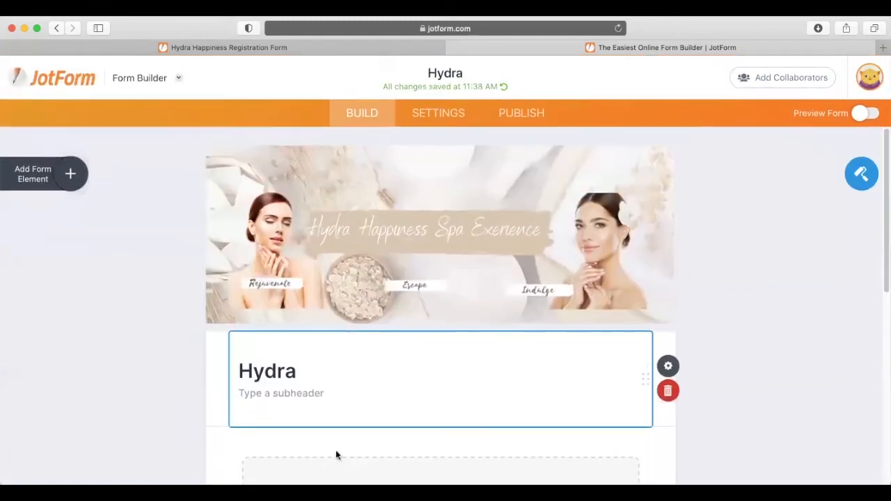
pyautogui.moveTo(304, 370)
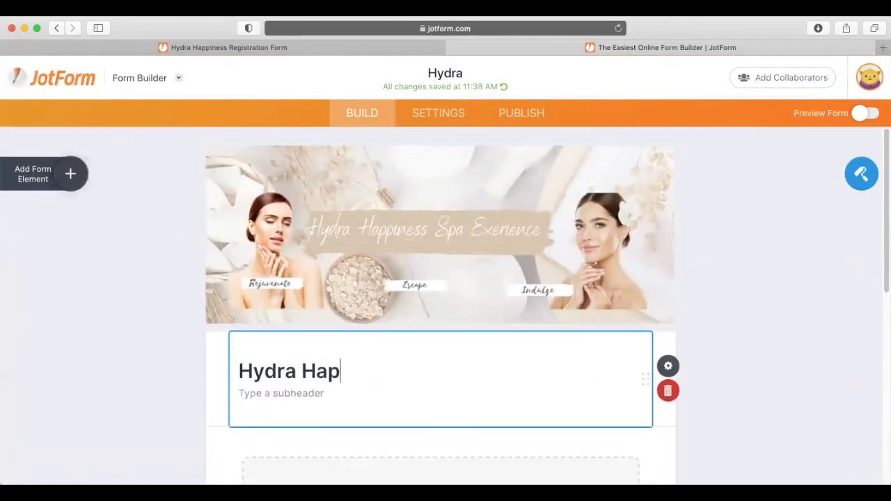
pyautogui.write('piness')
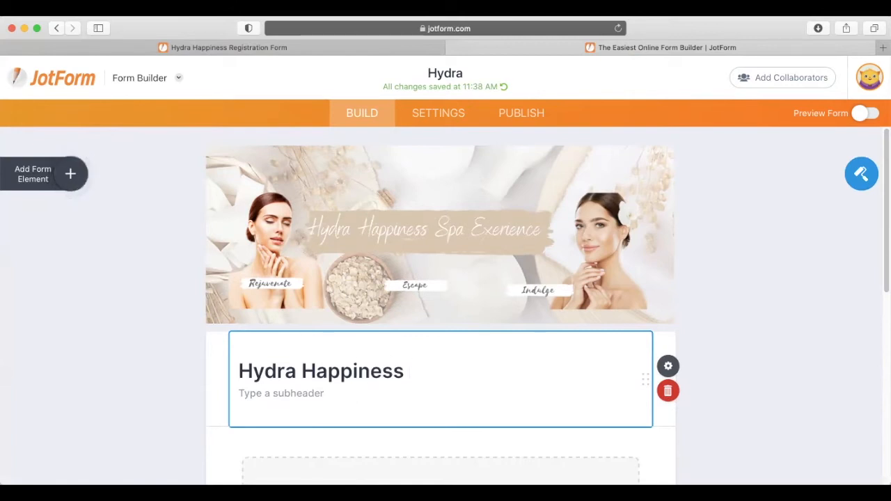
pyautogui.click(407, 370)
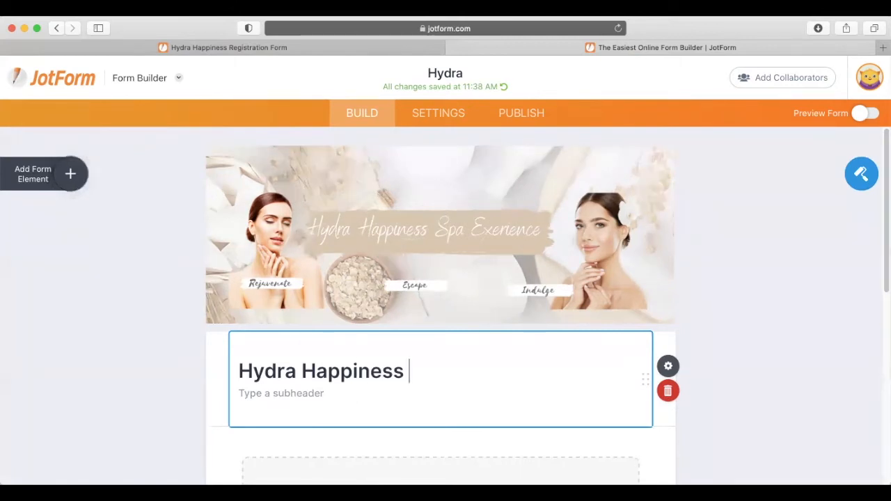
pyautogui.write('Spa E')
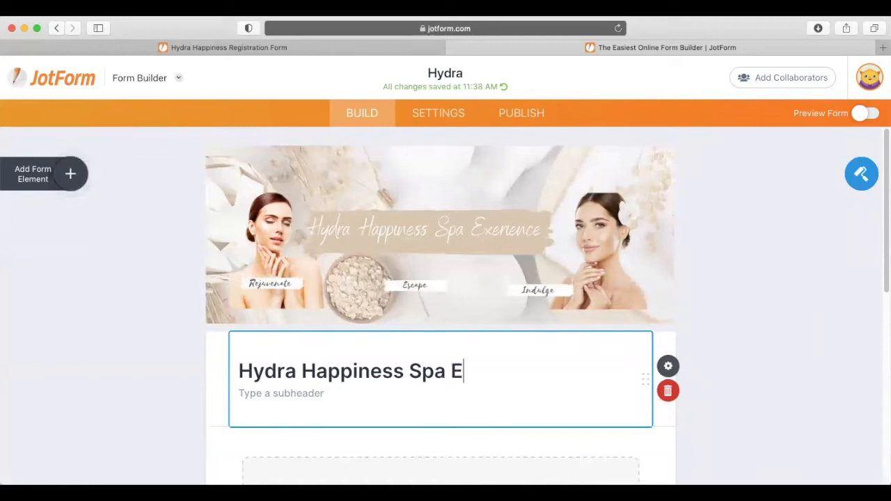
pyautogui.write('vent')
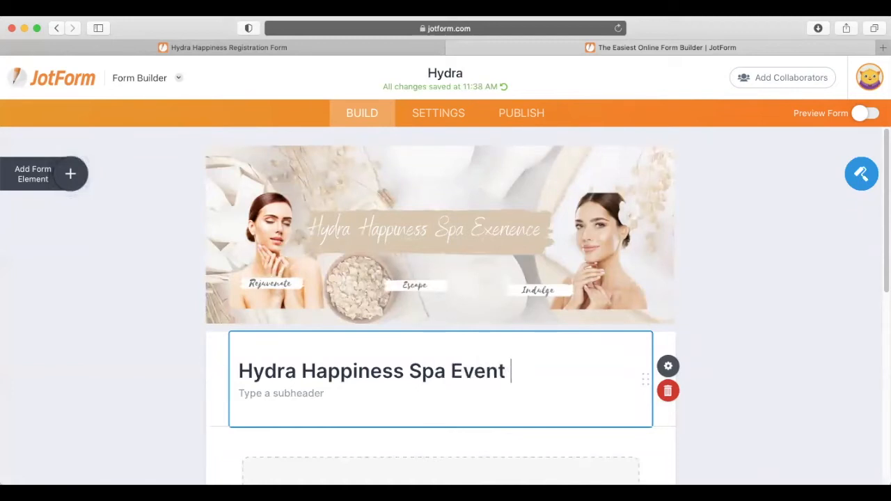
pyautogui.write('Registra')
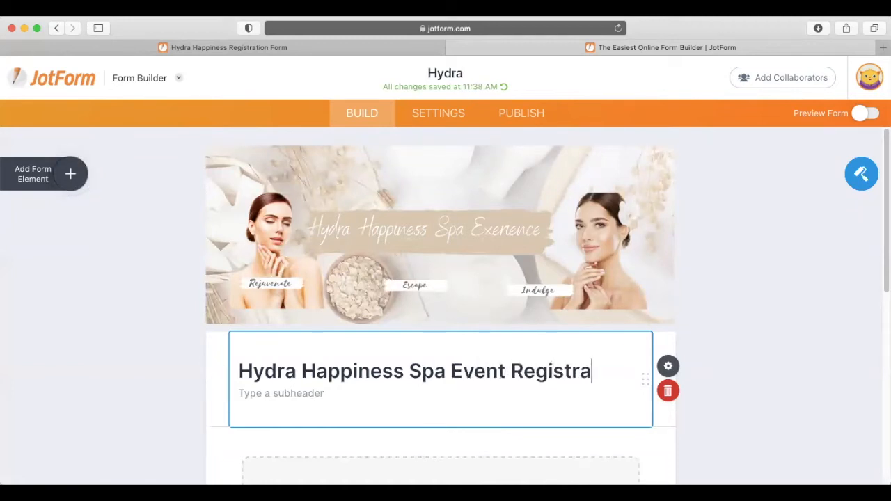
pyautogui.write('tion')
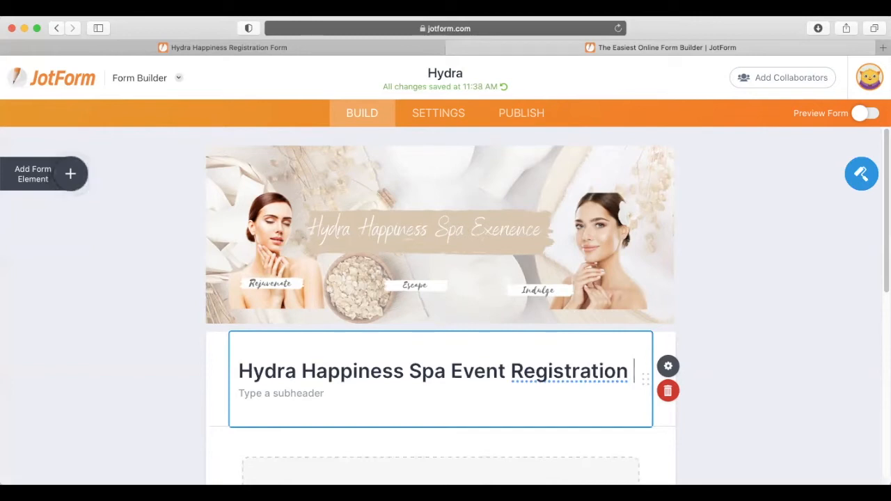
pyautogui.write('Form')
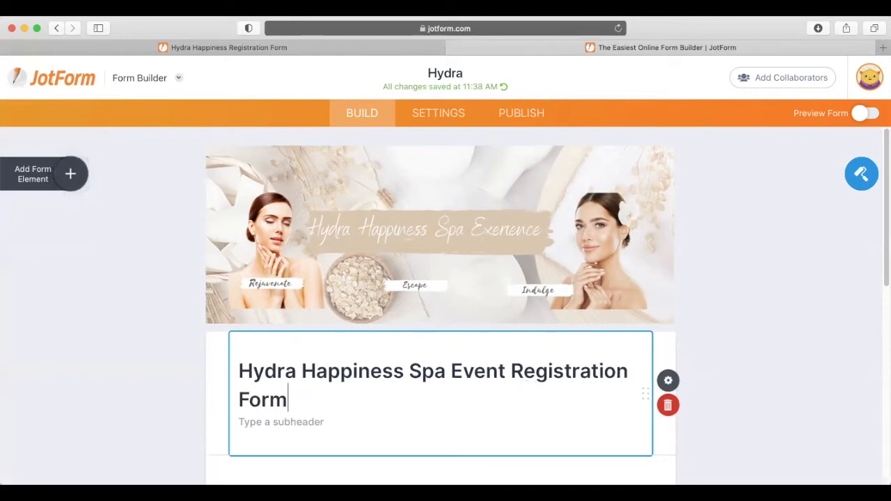
pyautogui.rightClick(536, 370)
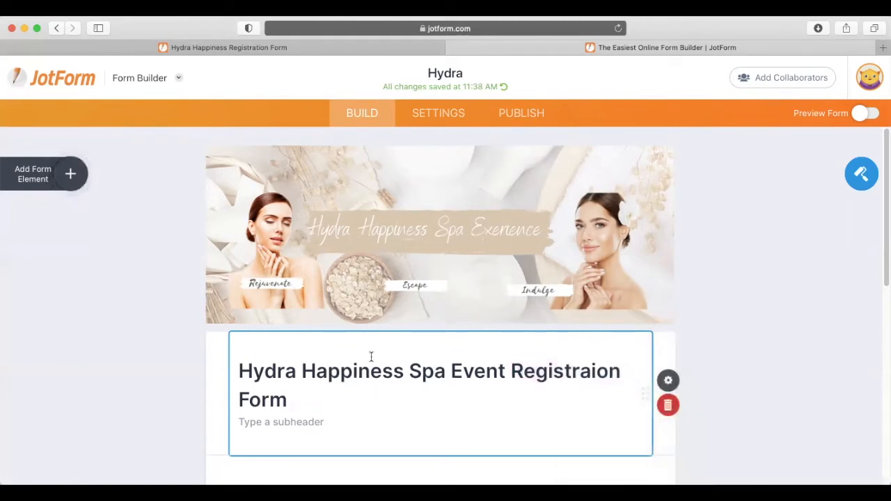
pyautogui.scroll(-3)
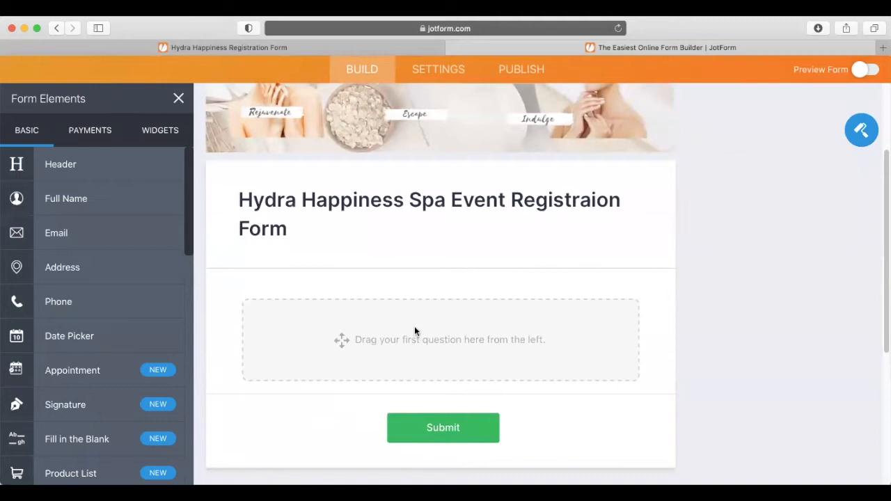
pyautogui.moveTo(465, 305)
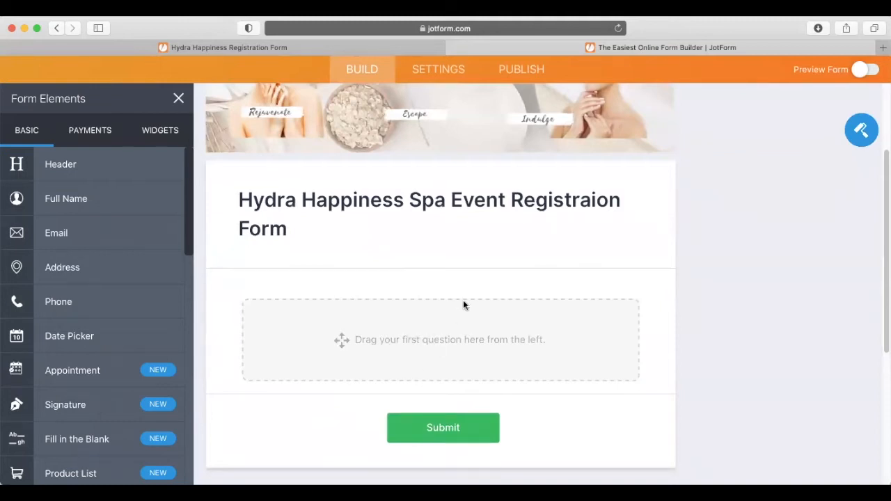
# - Correct the heading word to 'Registration' and copy the welcome message from the existing form
pyautogui.scroll(-3)
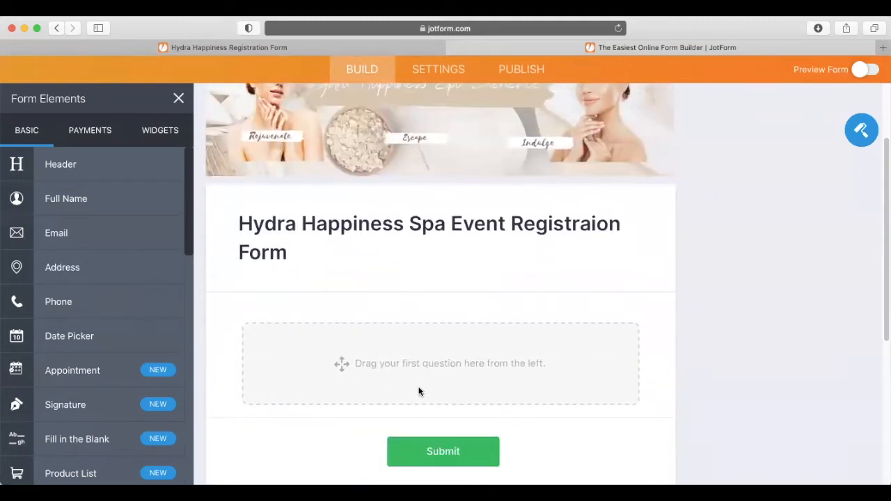
pyautogui.click(429, 237)
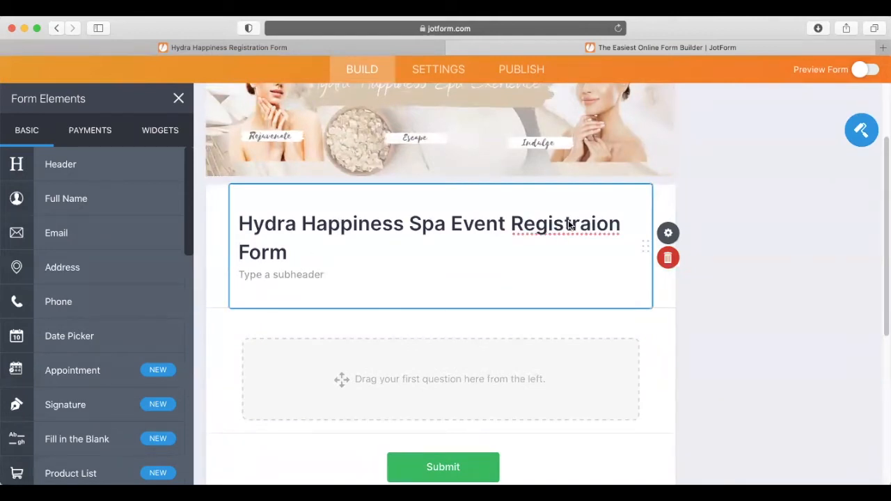
pyautogui.doubleClick(565, 222)
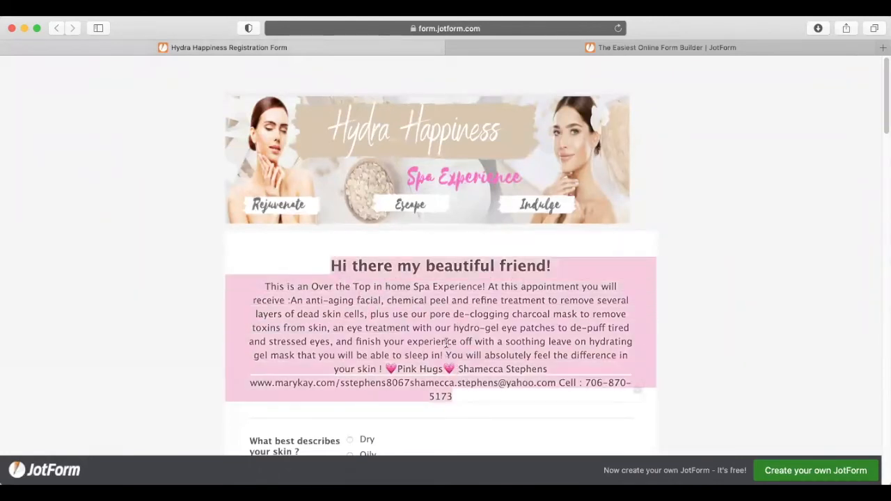
pyautogui.rightClick(439, 351)
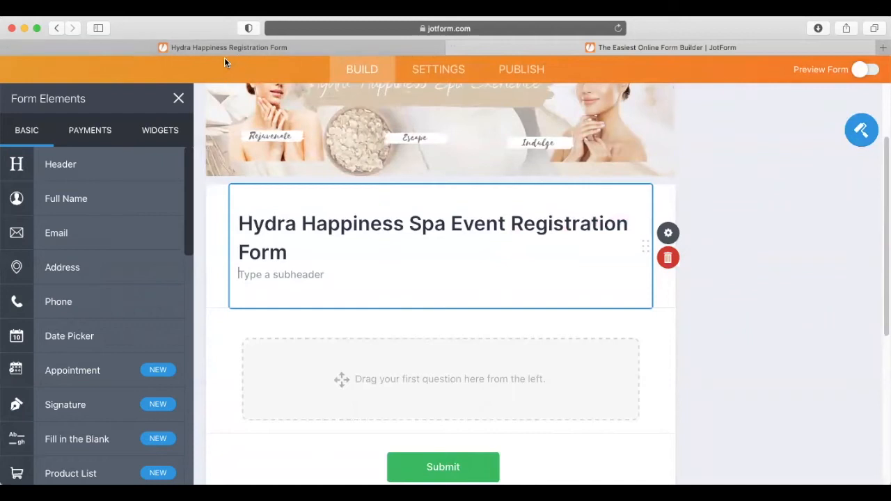
pyautogui.moveTo(345, 278)
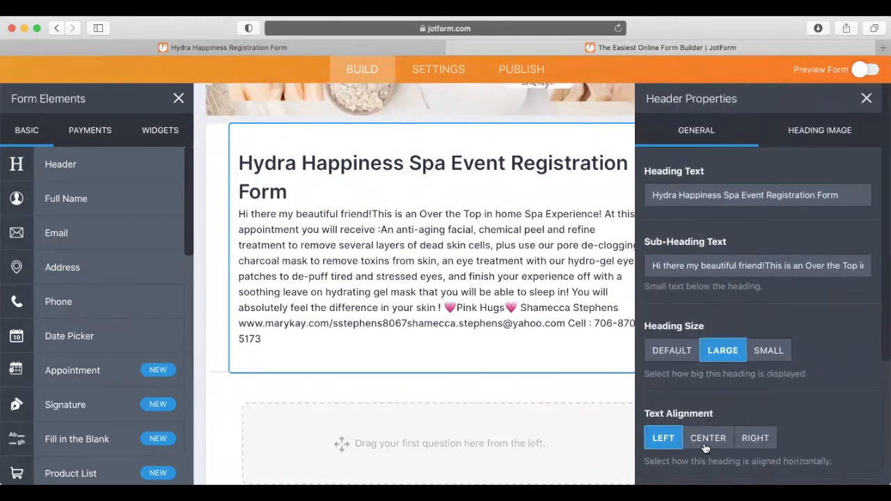
# - Paste the welcome message as the sub-heading and centre-align the header text
pyautogui.click(707, 437)
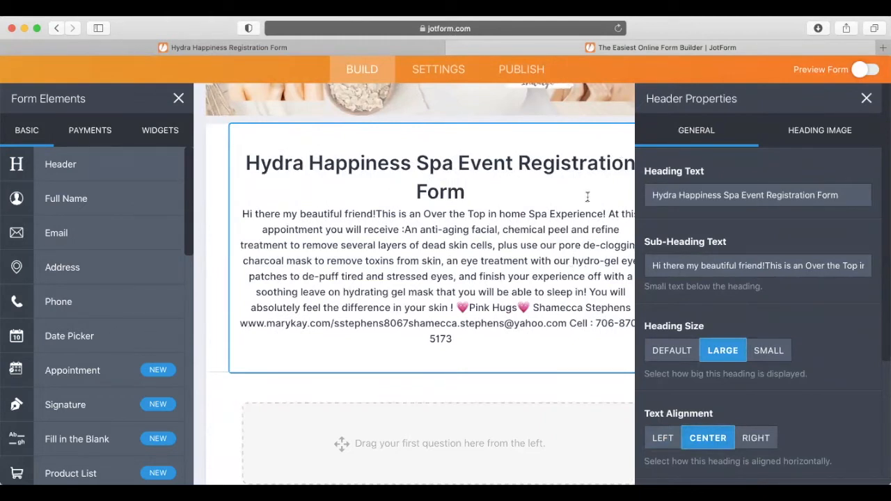
pyautogui.click(866, 97)
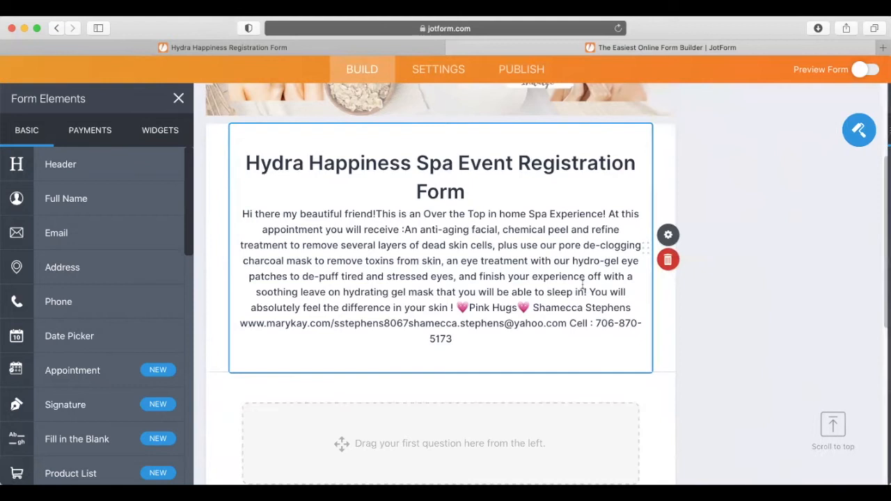
pyautogui.scroll(-3)
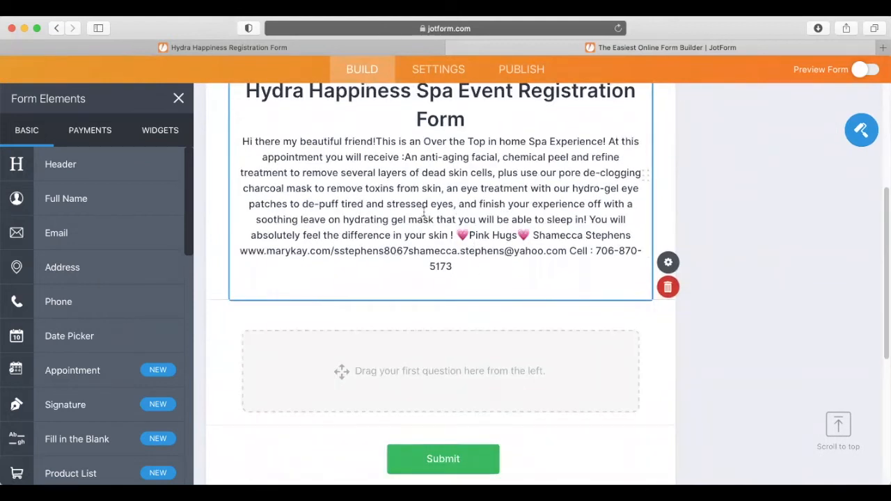
pyautogui.moveTo(431, 348)
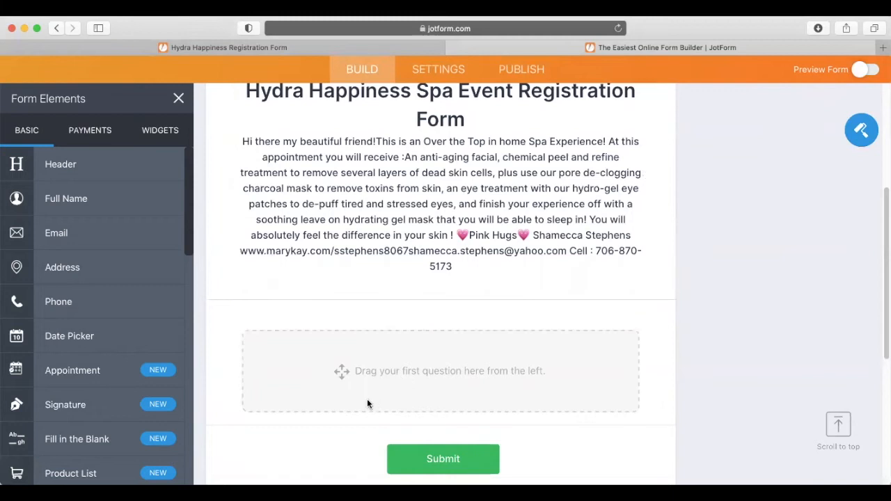
pyautogui.moveTo(359, 398)
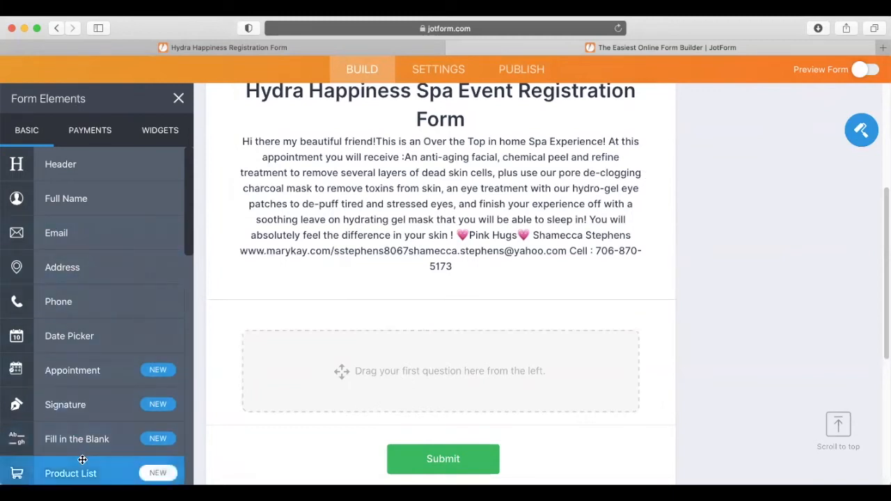
pyautogui.scroll(-3)
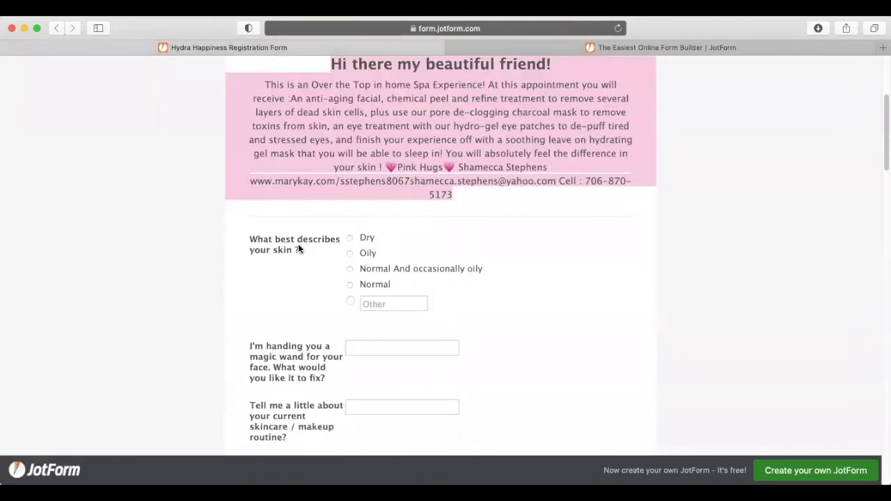
pyautogui.click(350, 300)
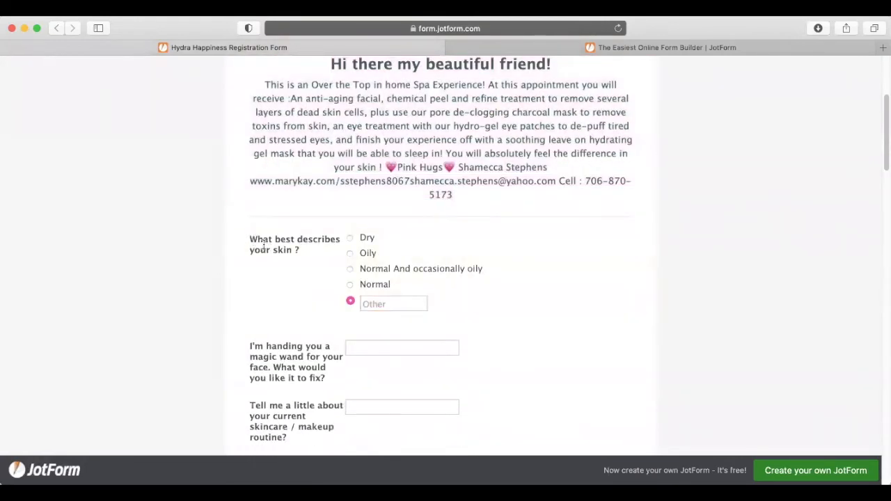
pyautogui.click(393, 304)
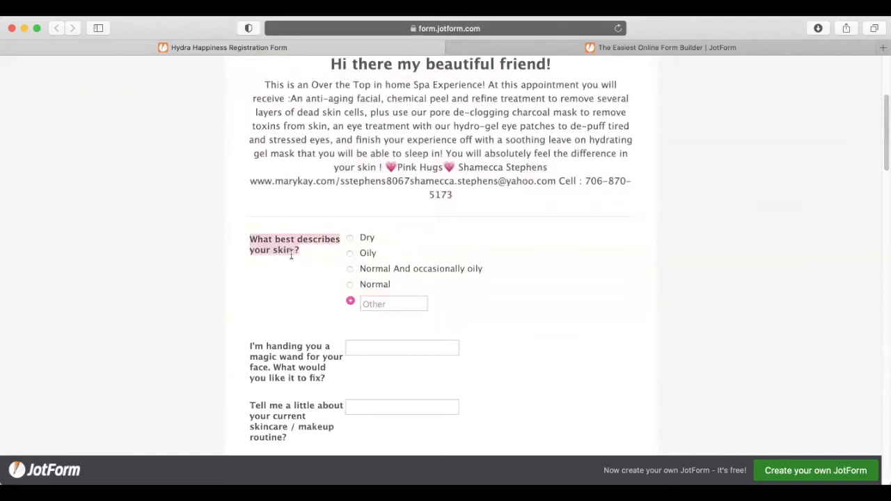
pyautogui.rightClick(285, 251)
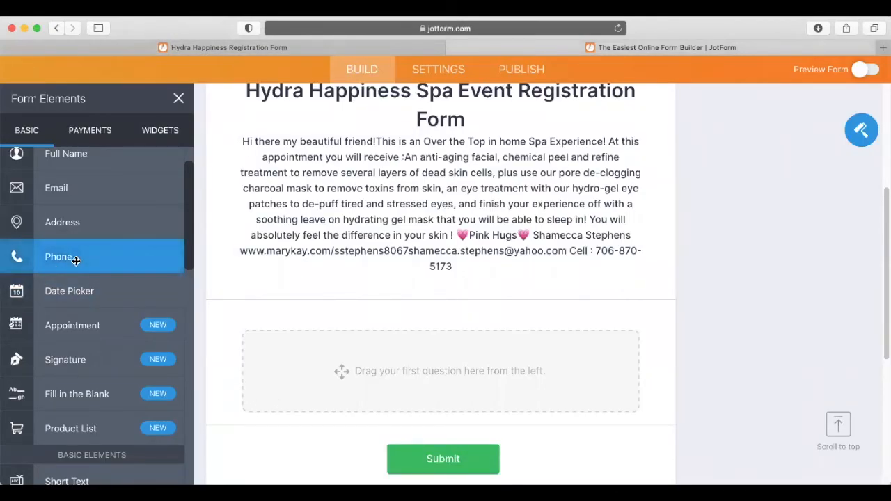
# - Add a multiple choice question labelled 'What best describes your skin ?'
pyautogui.scroll(-3)
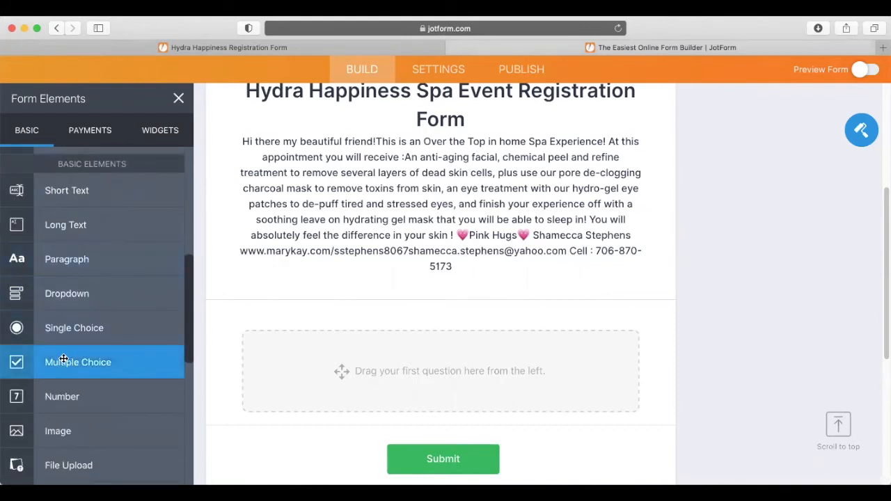
pyautogui.moveTo(70, 367)
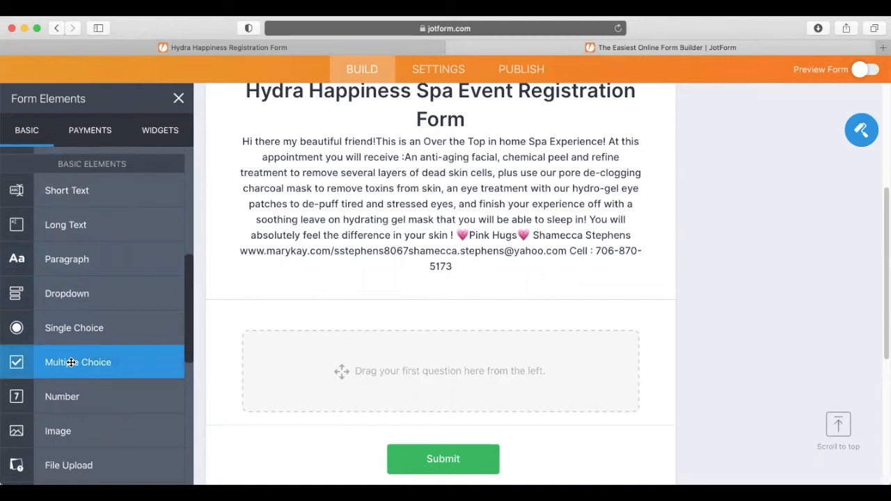
pyautogui.click(78, 362)
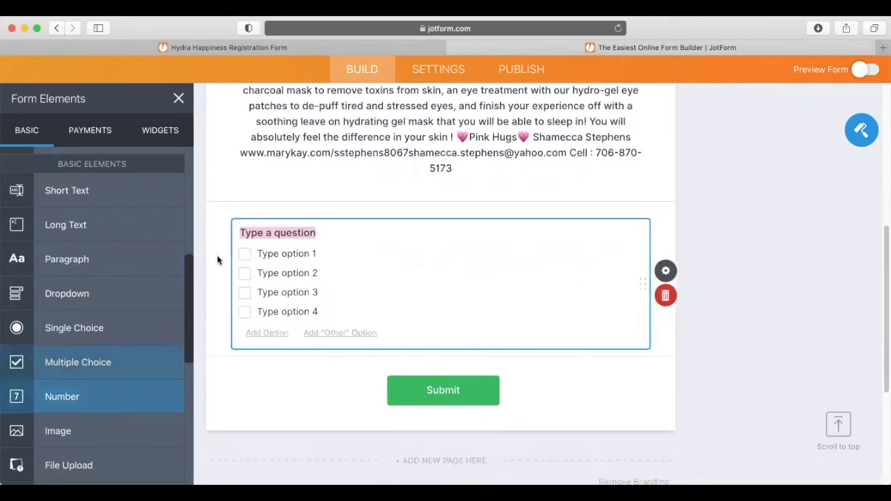
pyautogui.rightClick(277, 232)
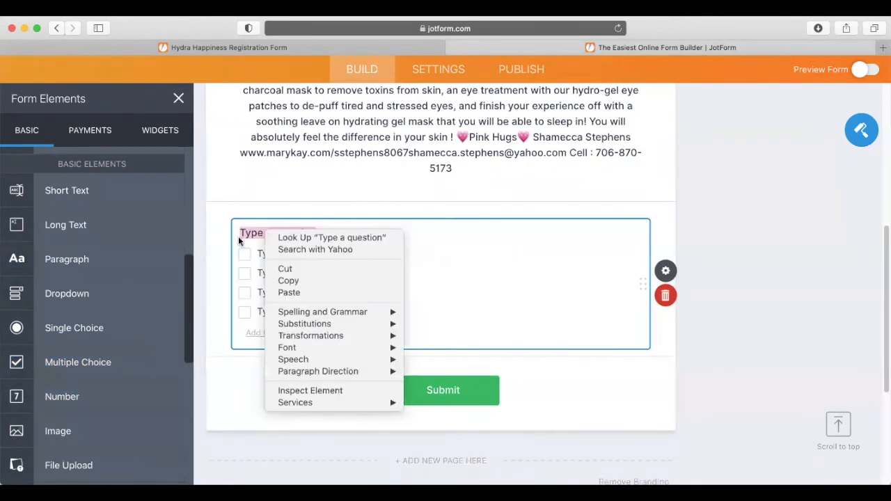
pyautogui.click(340, 235)
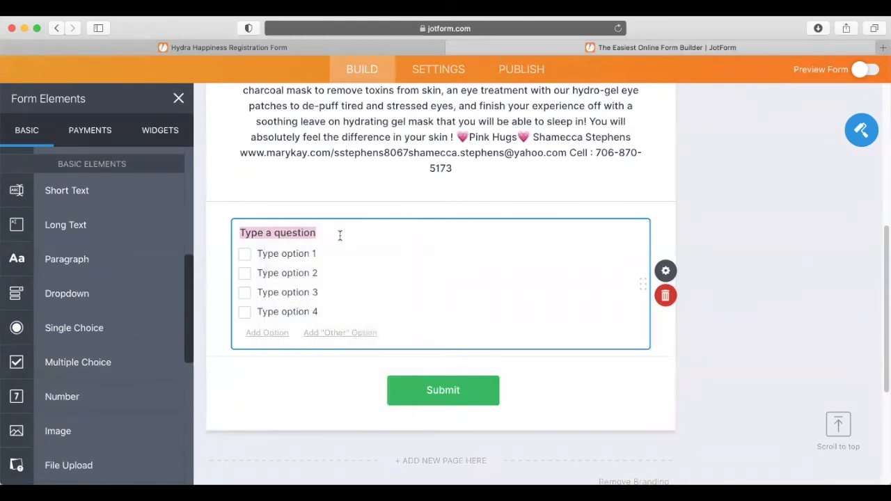
pyautogui.write('What best describes your skin ?')
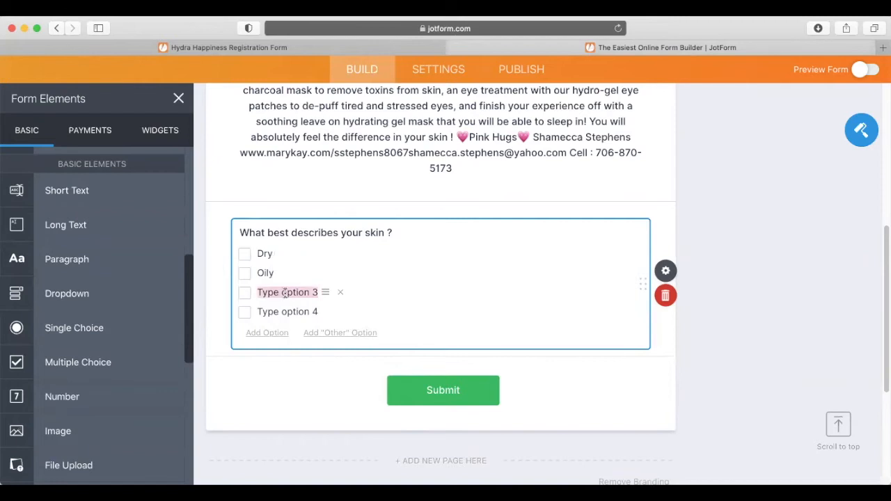
# - Set the skin choices to Dry, Oily, Normal, Combonation and Normal & Occasional Oily Spots
pyautogui.click(339, 292)
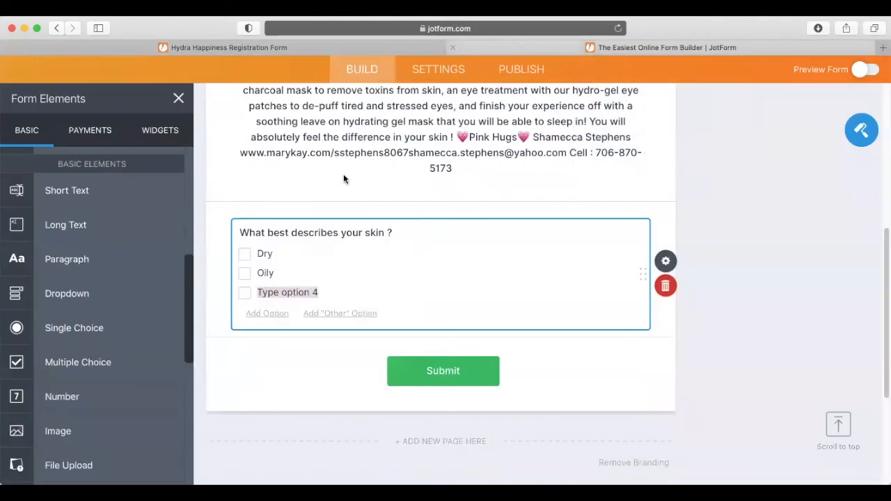
pyautogui.write('Normal wi')
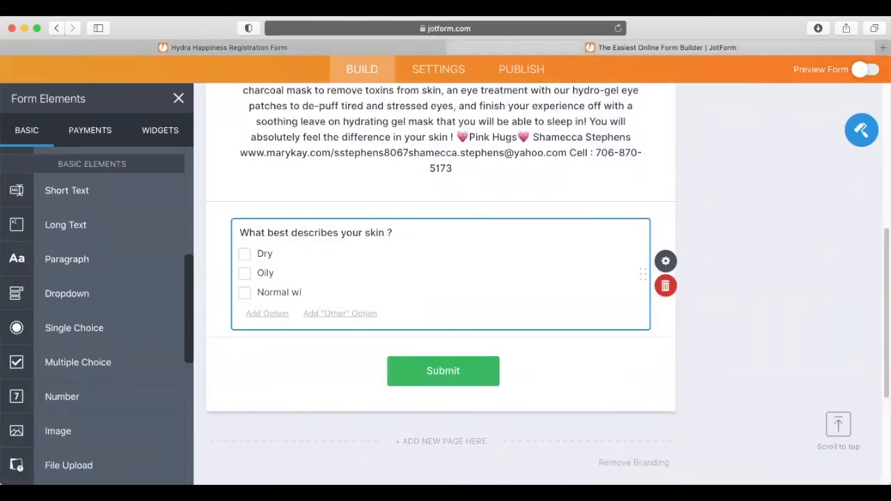
pyautogui.write('& Occosinal Oily')
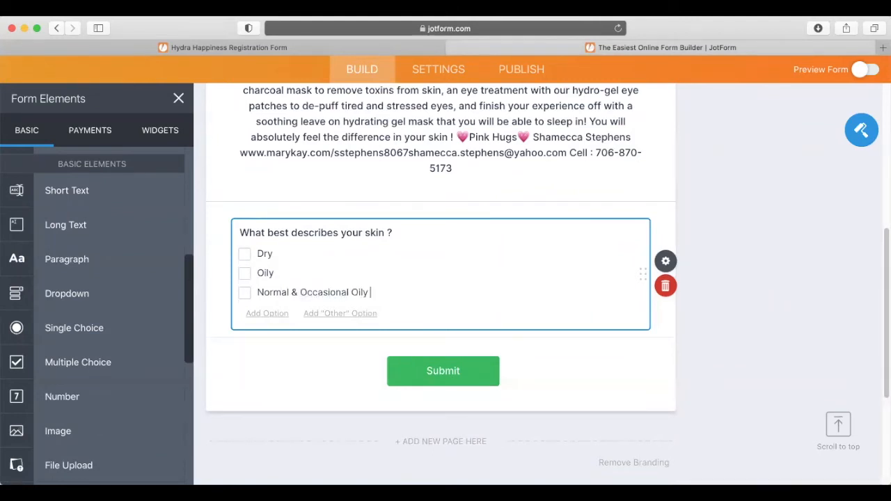
pyautogui.write('Spots')
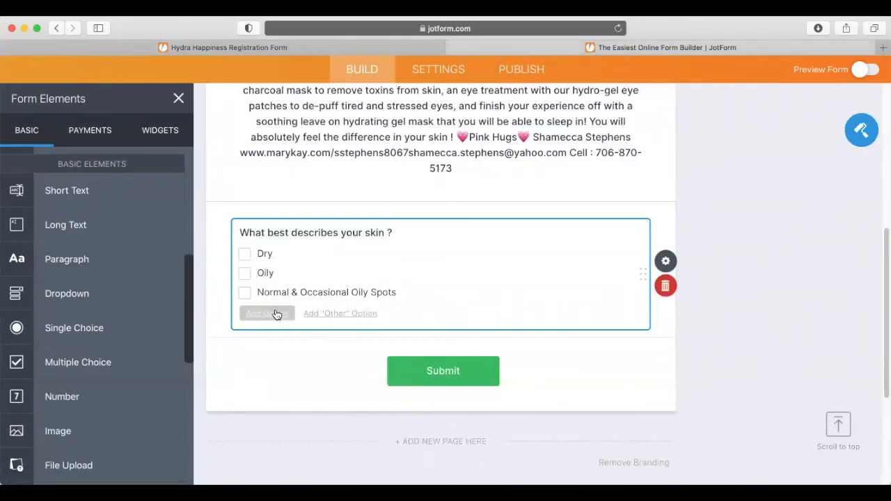
pyautogui.click(267, 312)
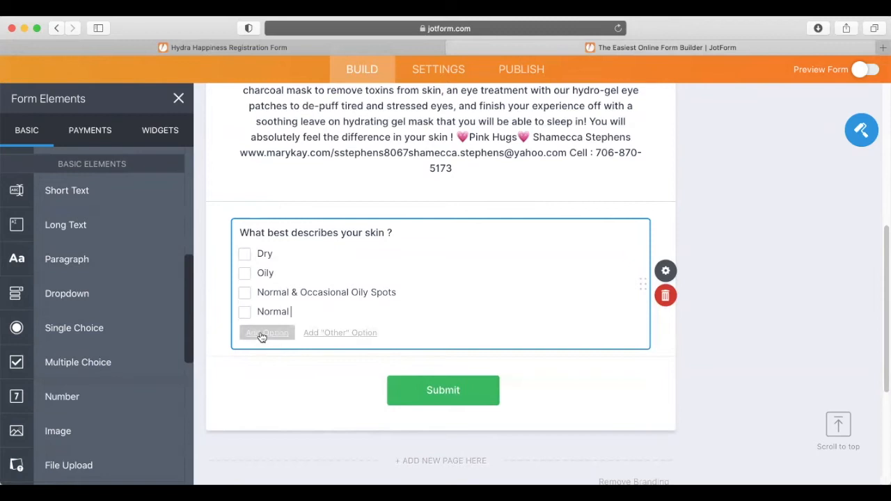
pyautogui.click(268, 331)
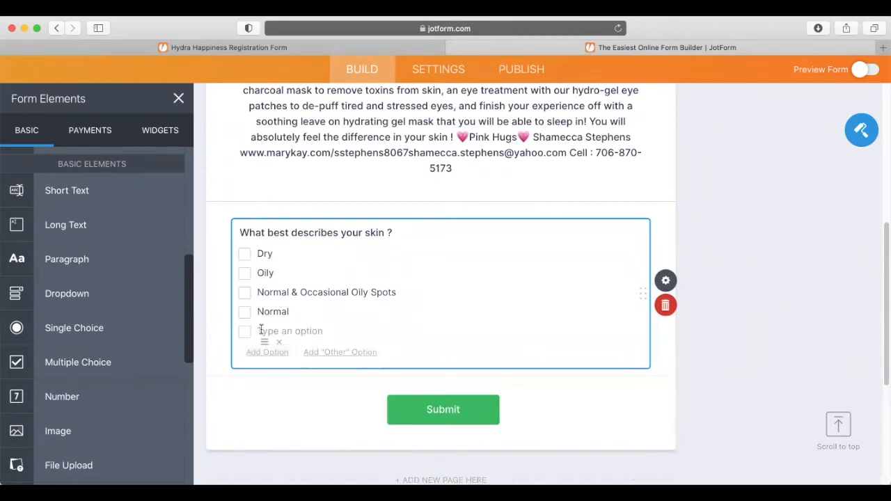
pyautogui.write('Combon')
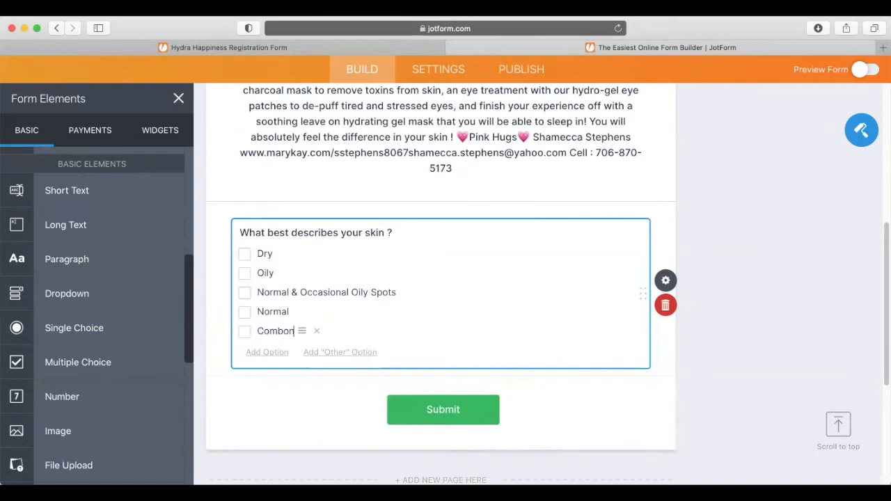
pyautogui.write('ation')
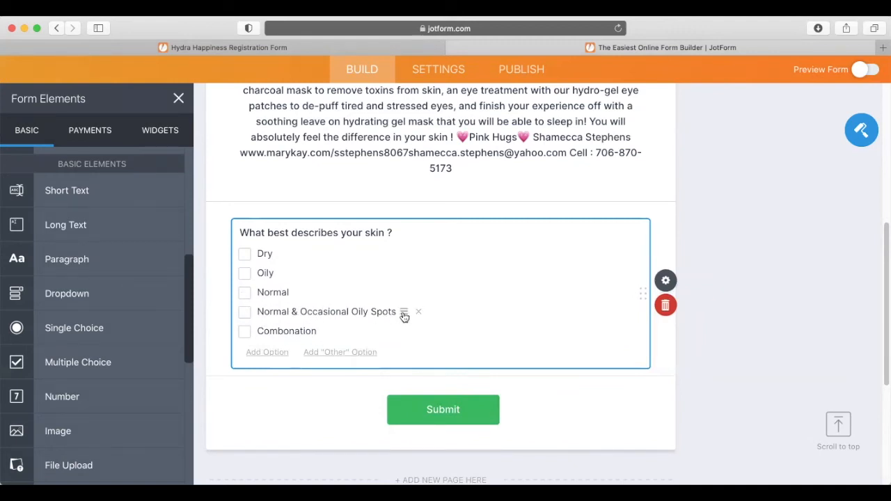
pyautogui.moveTo(295, 326)
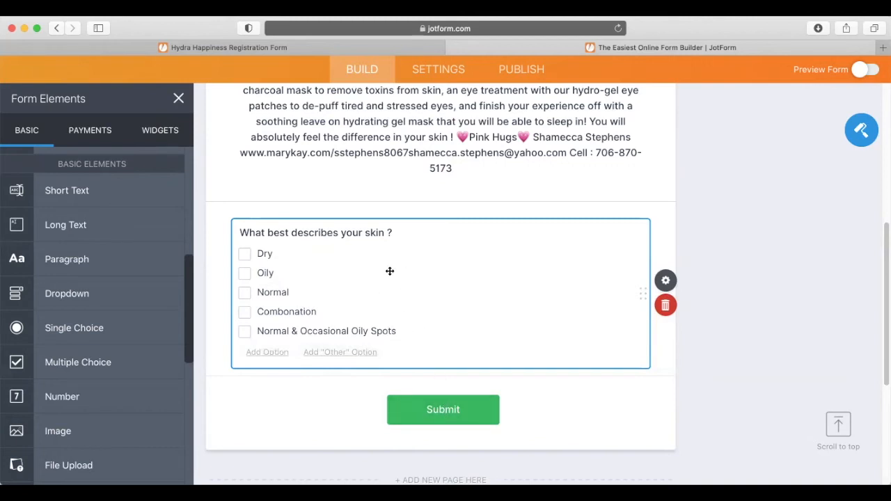
pyautogui.moveTo(309, 343)
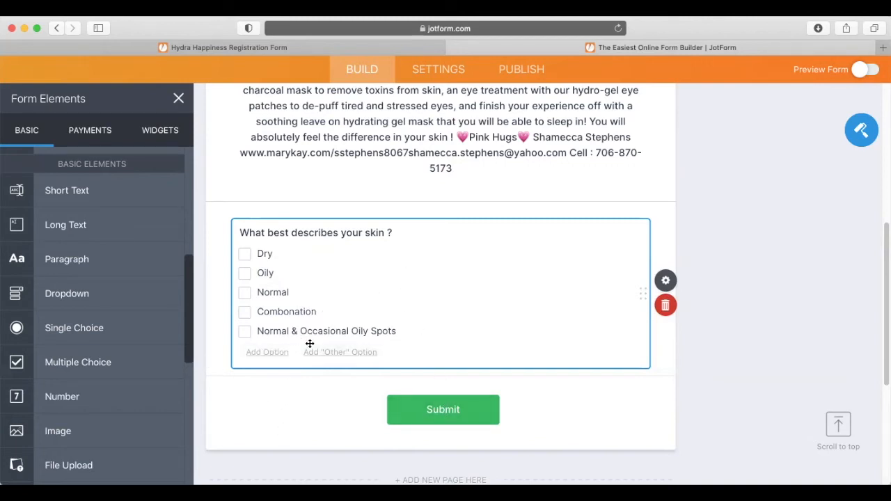
pyautogui.scroll(-3)
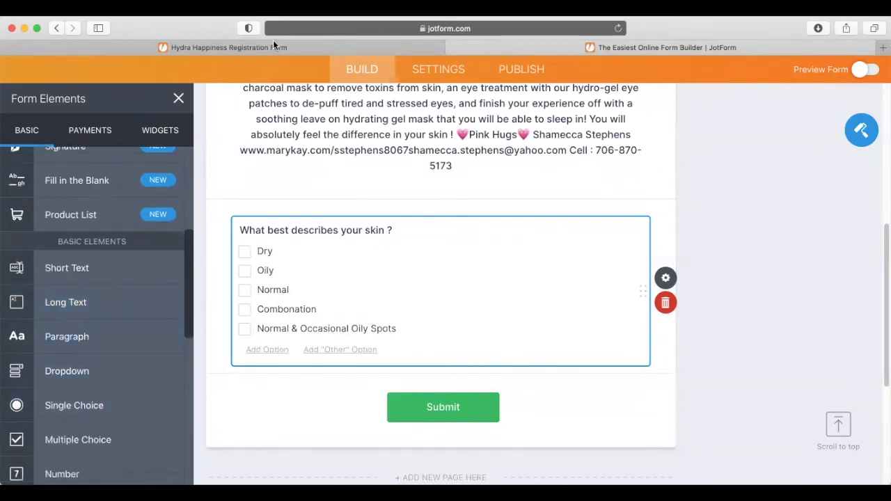
# - Add a Short Text question and paste the magic-wand face-fix wording as its label
pyautogui.click(866, 70)
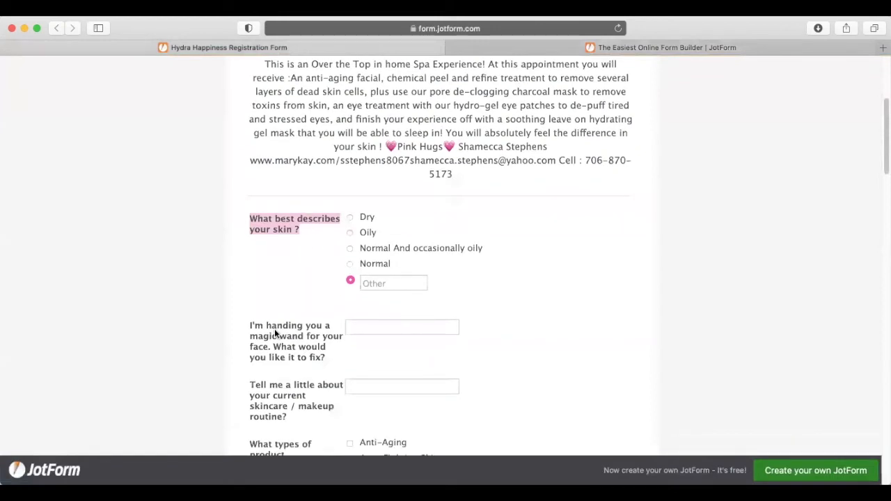
pyautogui.click(292, 341)
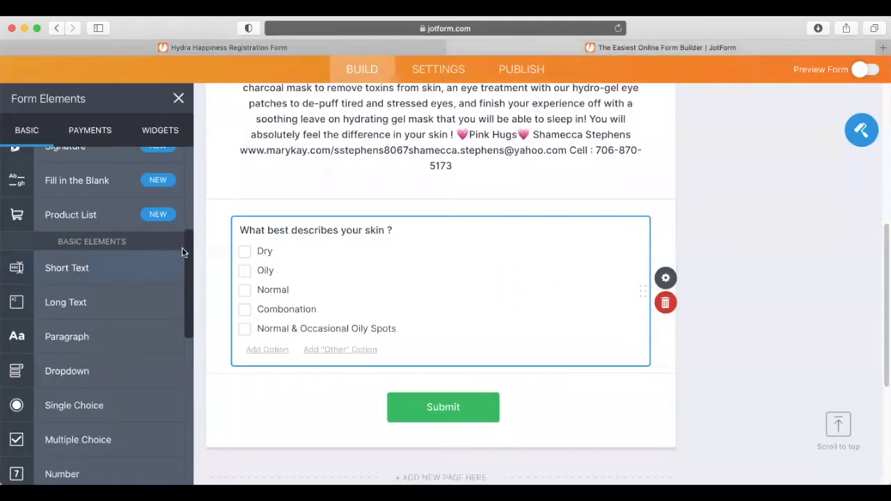
pyautogui.click(67, 267)
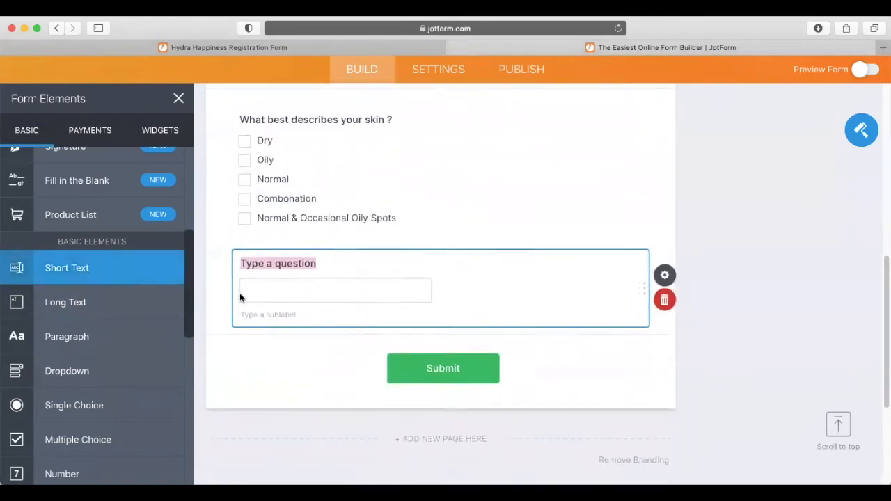
pyautogui.rightClick(278, 263)
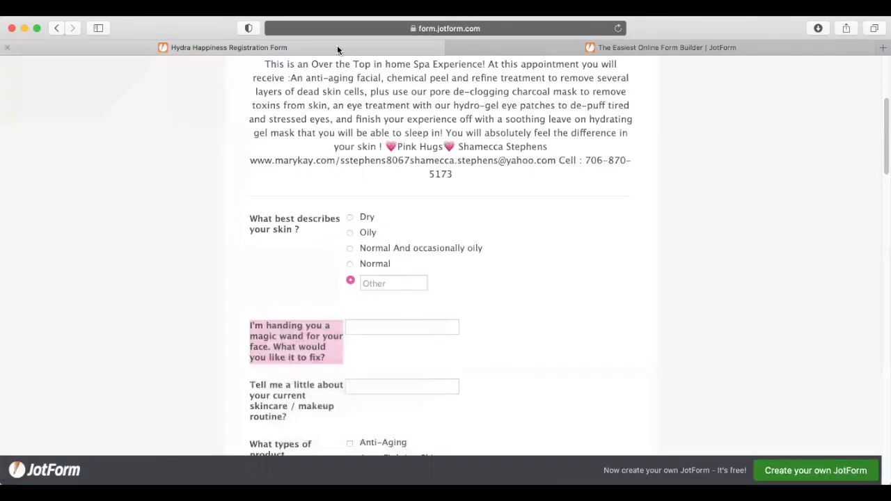
# - Copy the skincare routine question wording from the reference form for the next field
pyautogui.click(401, 385)
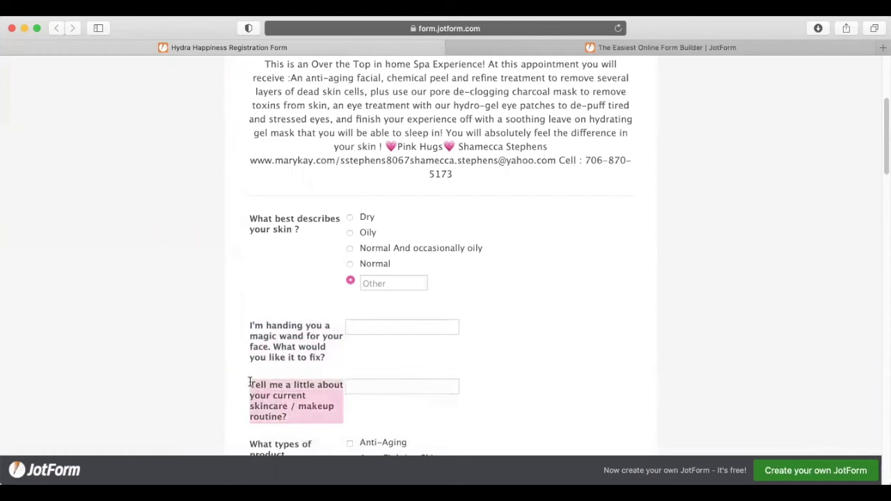
pyautogui.rightClick(296, 396)
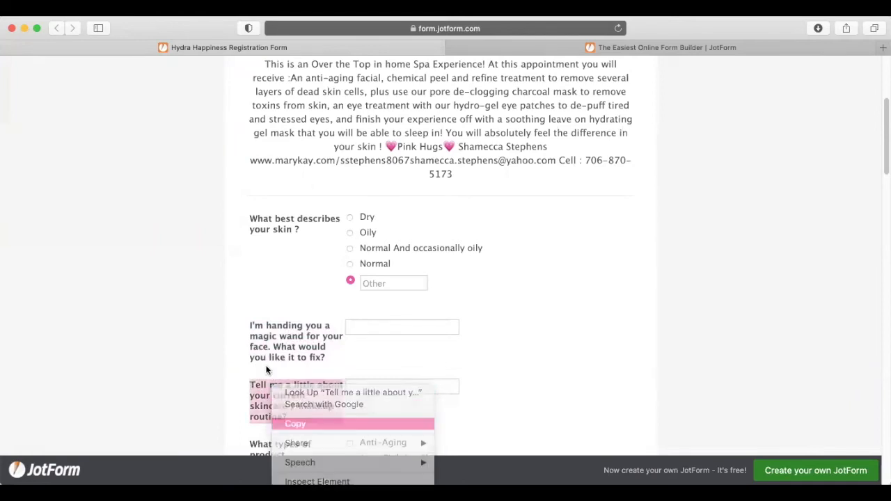
pyautogui.scroll(-3)
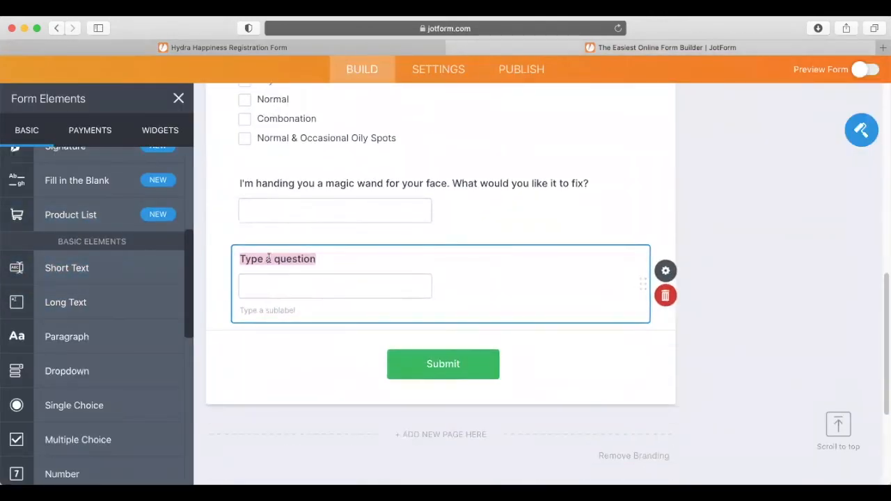
# - Label the question 'Tell me a little about your current skincare / makeup routine?'
pyautogui.write('Tell me a little about your current skincare / makeup routine?')
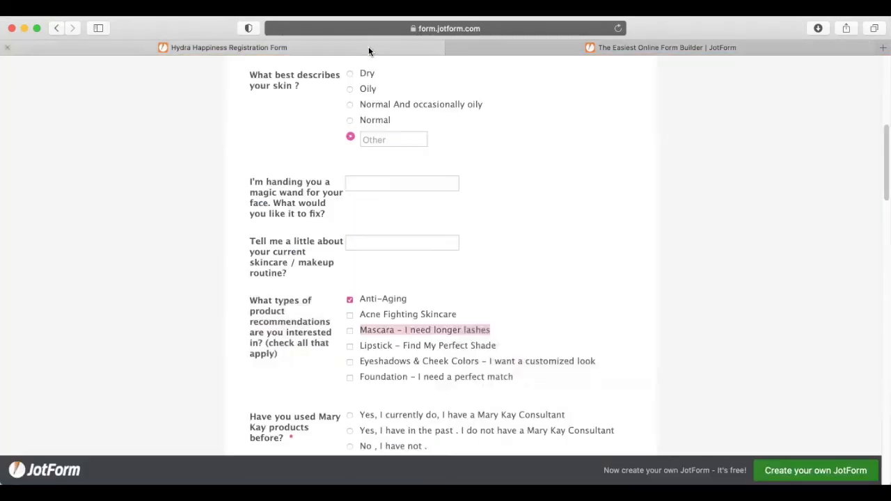
pyautogui.click(351, 345)
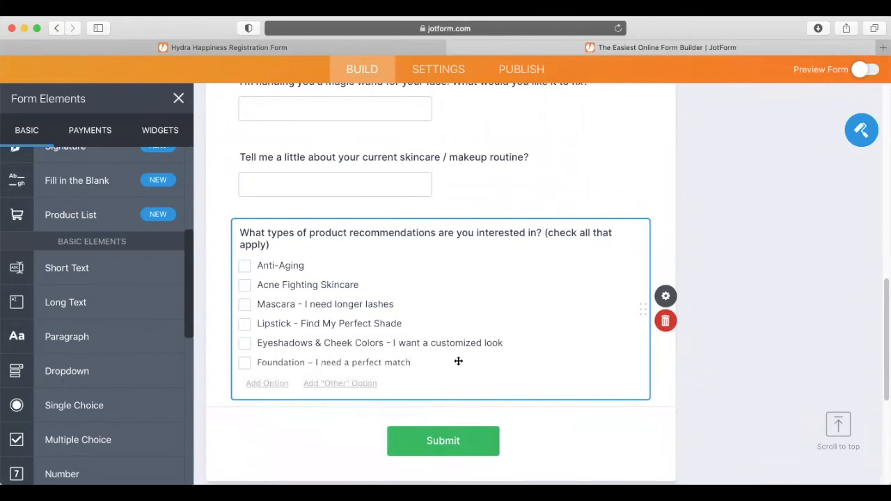
pyautogui.scroll(-3)
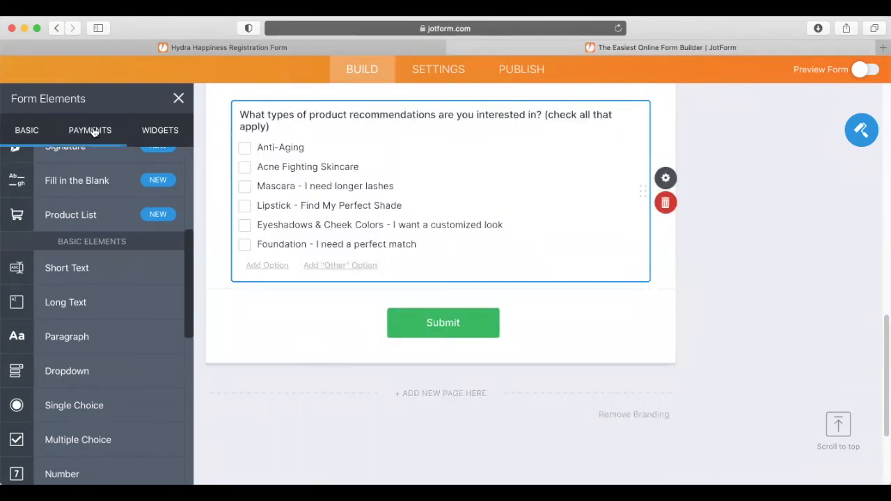
pyautogui.click(89, 131)
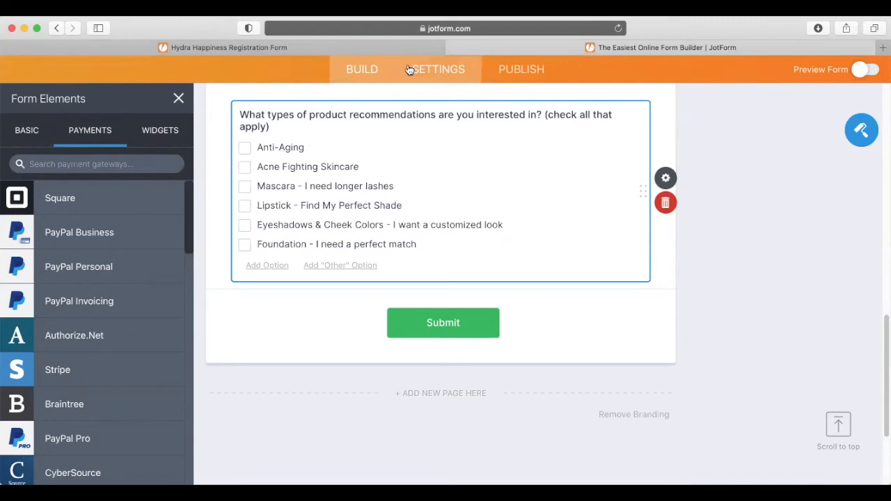
pyautogui.click(866, 69)
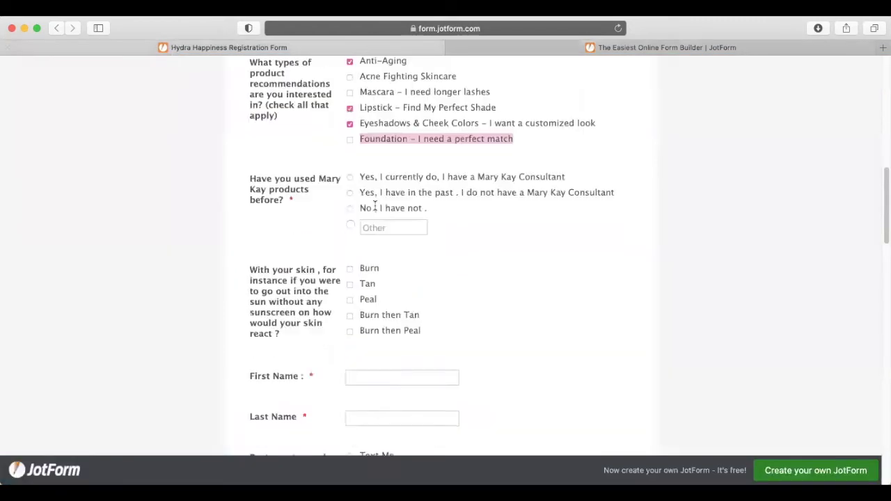
pyautogui.scroll(-3)
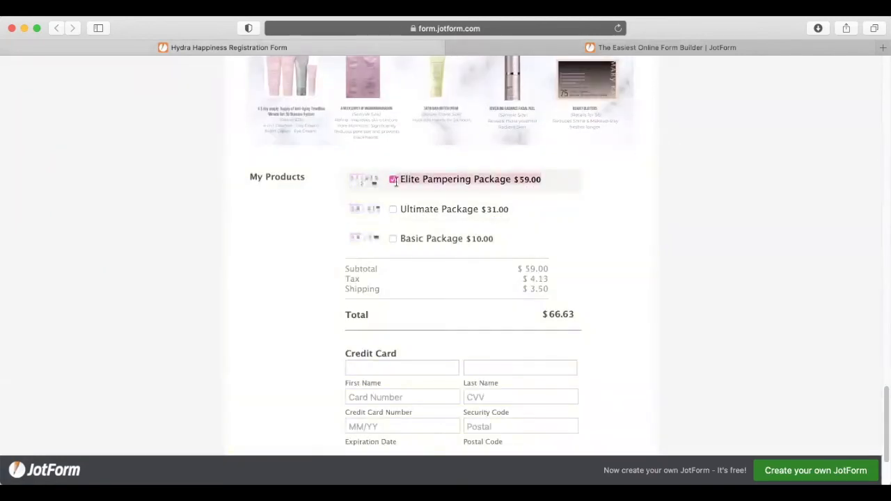
pyautogui.click(392, 180)
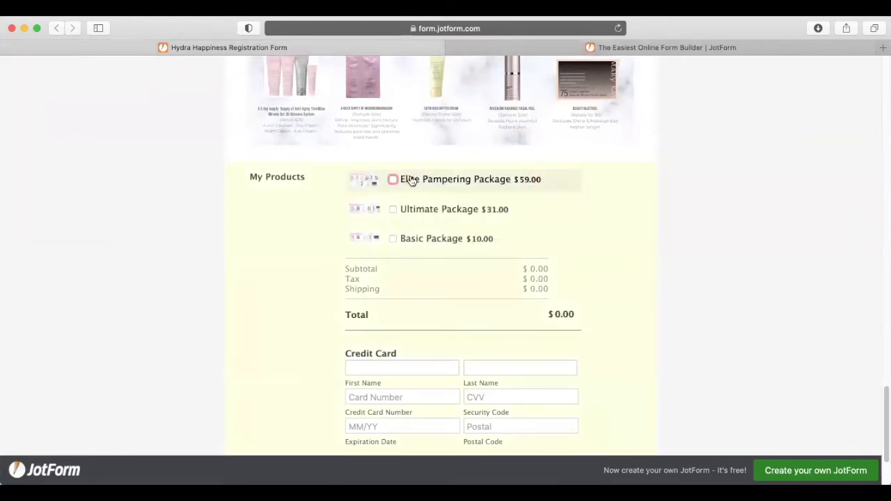
pyautogui.click(392, 178)
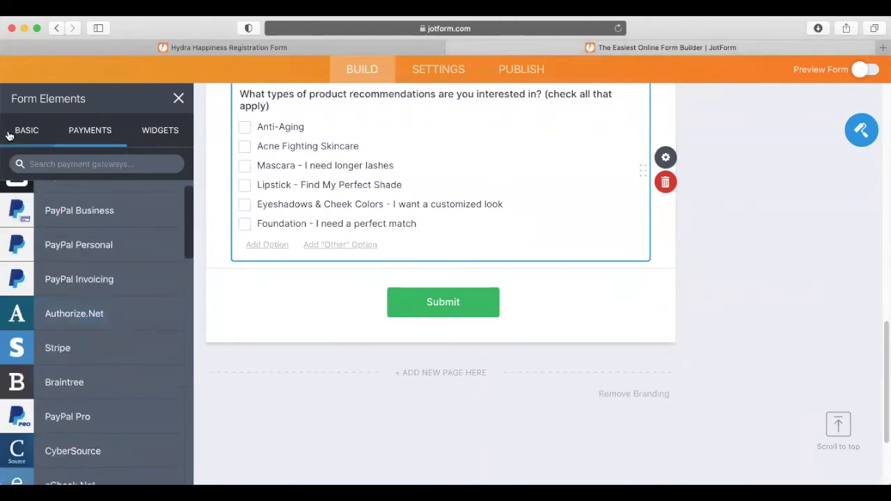
pyautogui.click(26, 130)
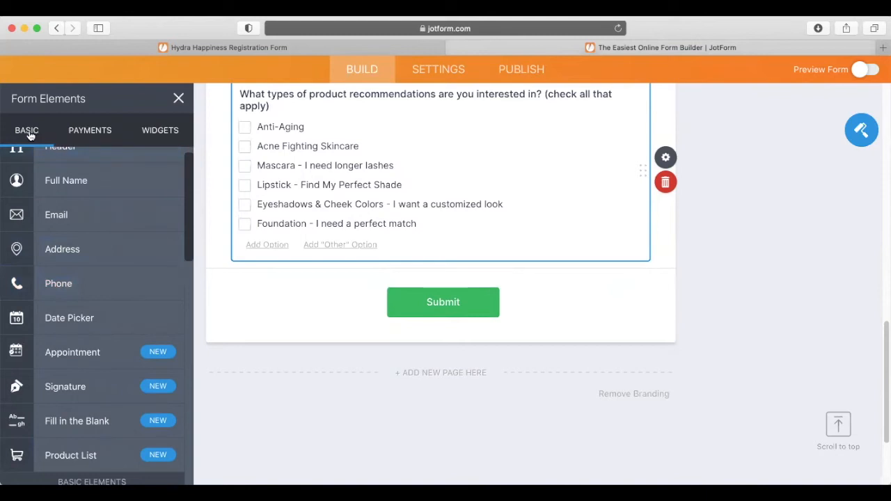
pyautogui.click(160, 131)
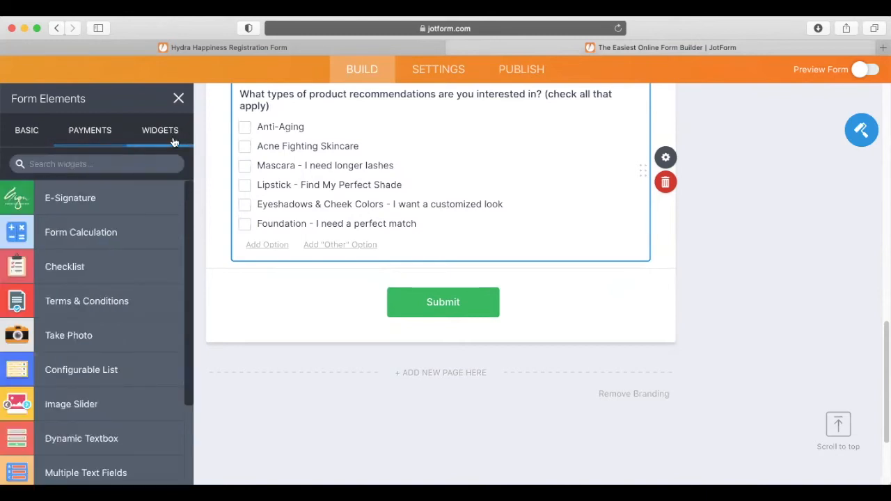
pyautogui.scroll(-3)
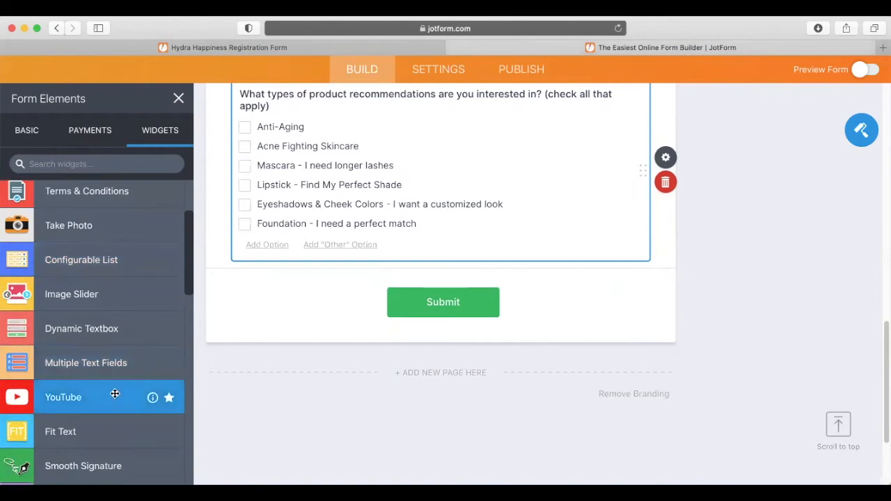
pyautogui.click(89, 131)
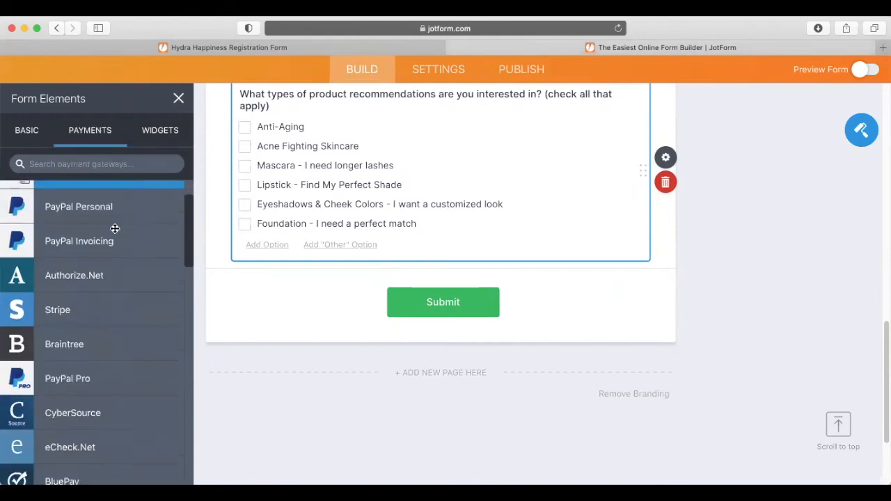
pyautogui.write('P')
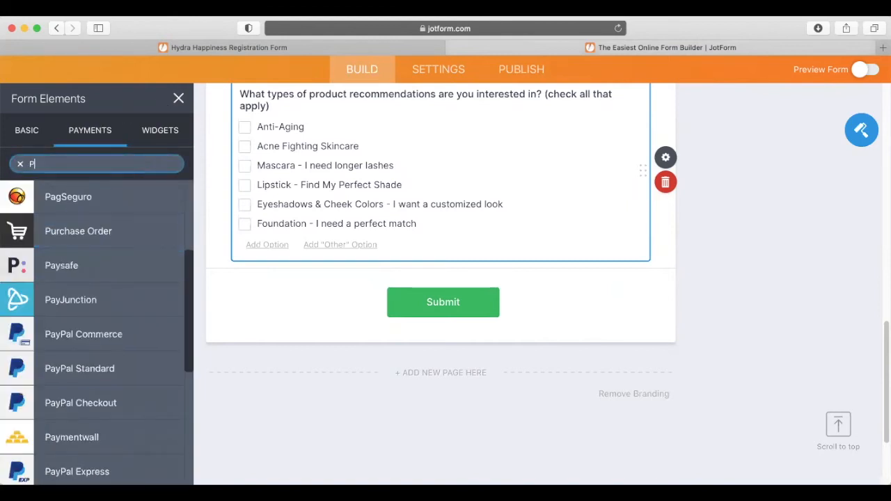
pyautogui.write('ro')
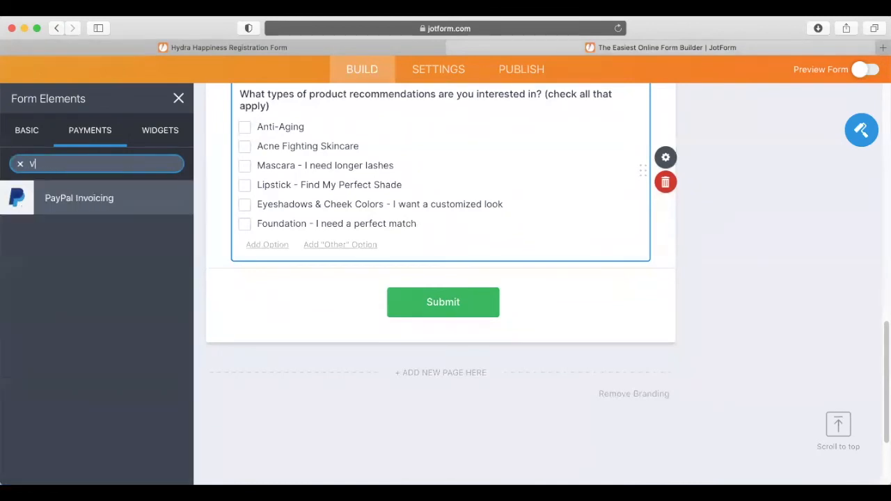
pyautogui.write('enmo')
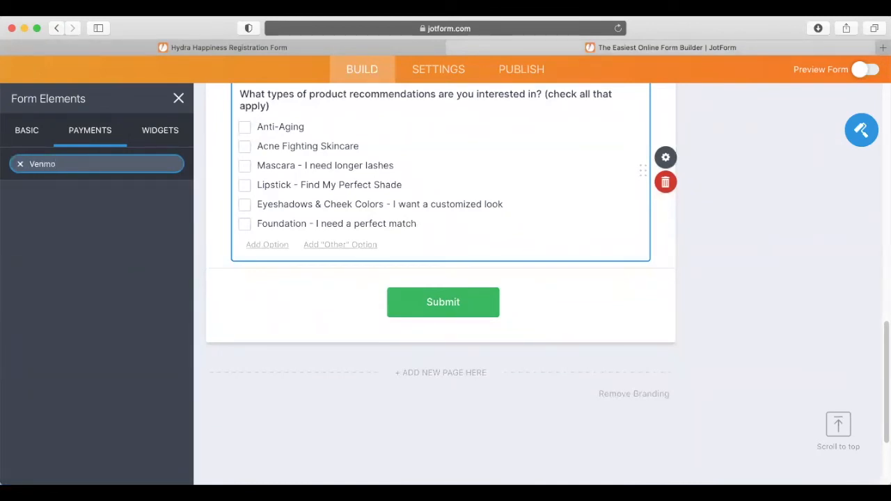
pyautogui.click(19, 164)
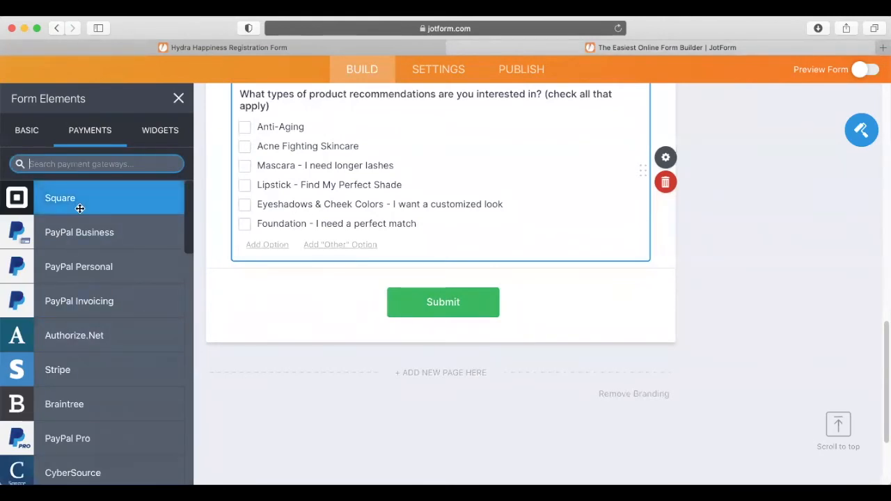
pyautogui.moveTo(105, 370)
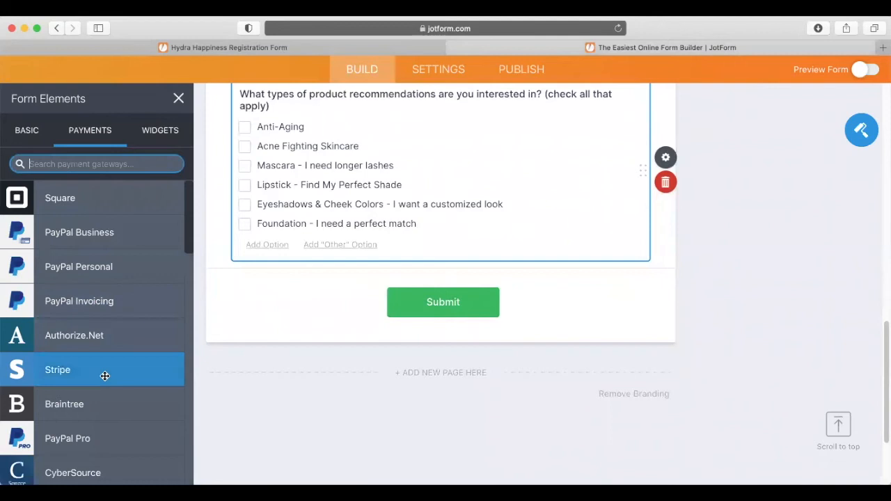
pyautogui.scroll(-3)
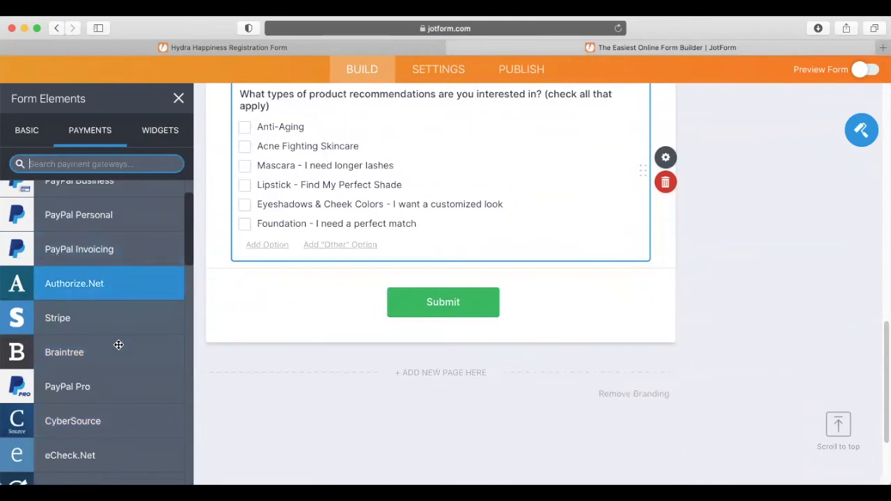
pyautogui.scroll(-3)
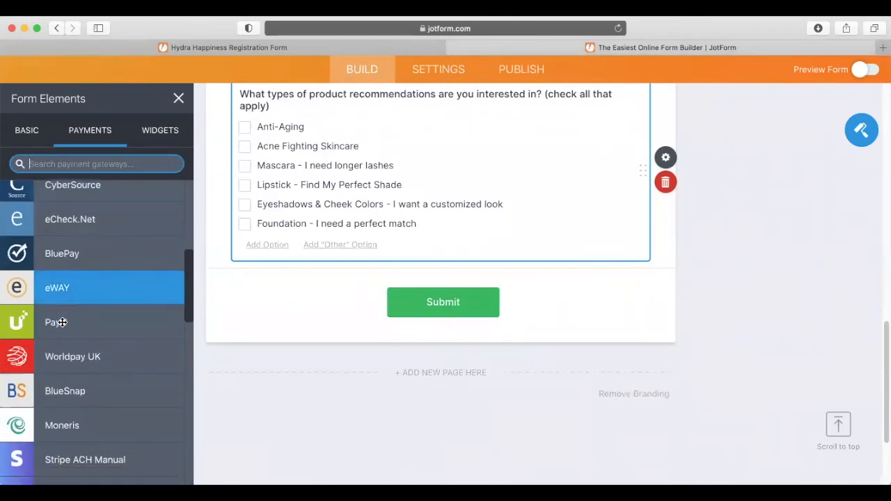
pyautogui.scroll(-3)
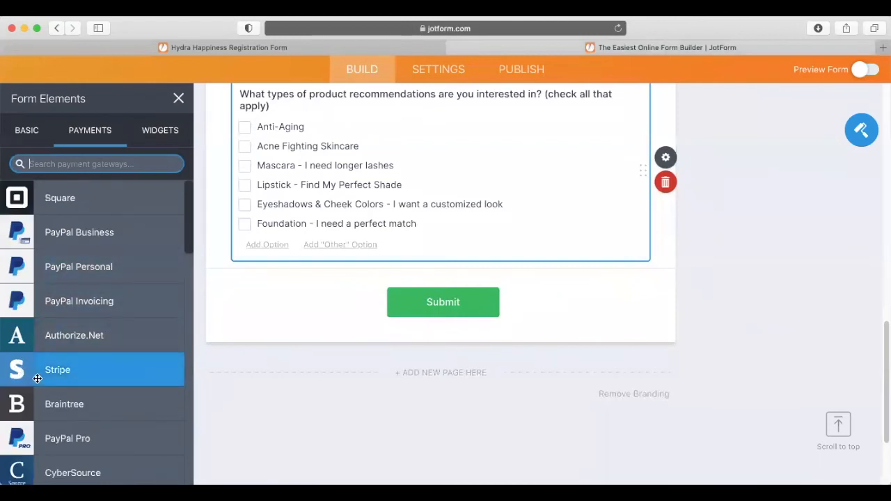
pyautogui.moveTo(72, 376)
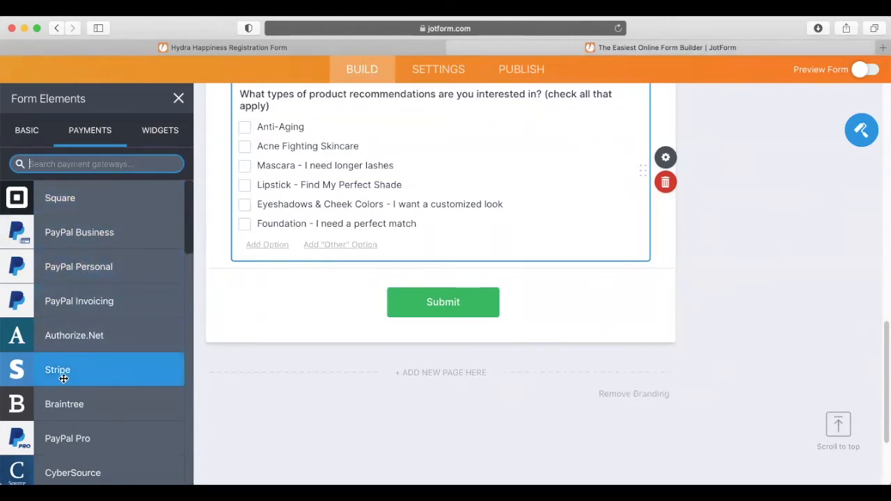
pyautogui.moveTo(86, 300)
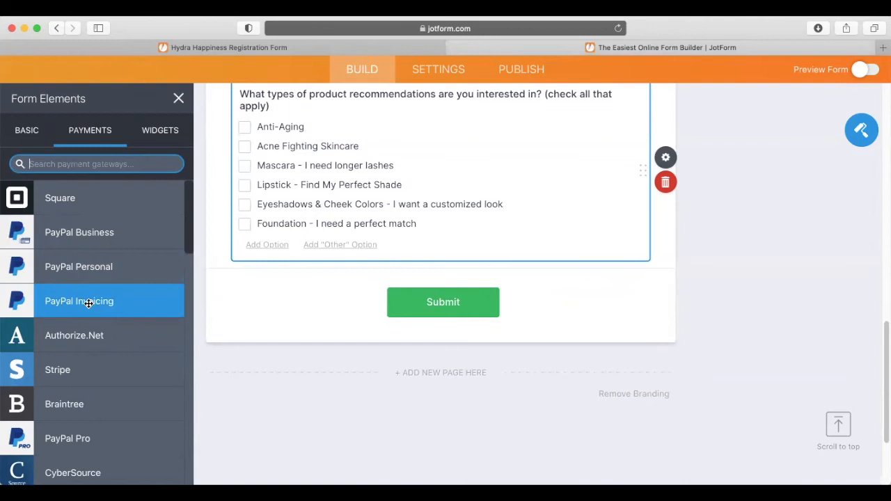
pyautogui.moveTo(97, 291)
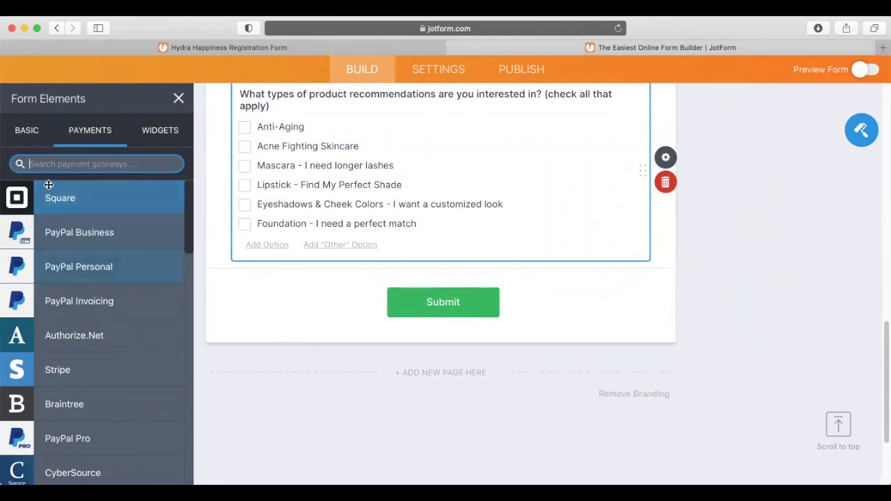
# - Add an Image field showing the uploaded Hydra Happiness spa package pricing picture above Submit
pyautogui.click(27, 131)
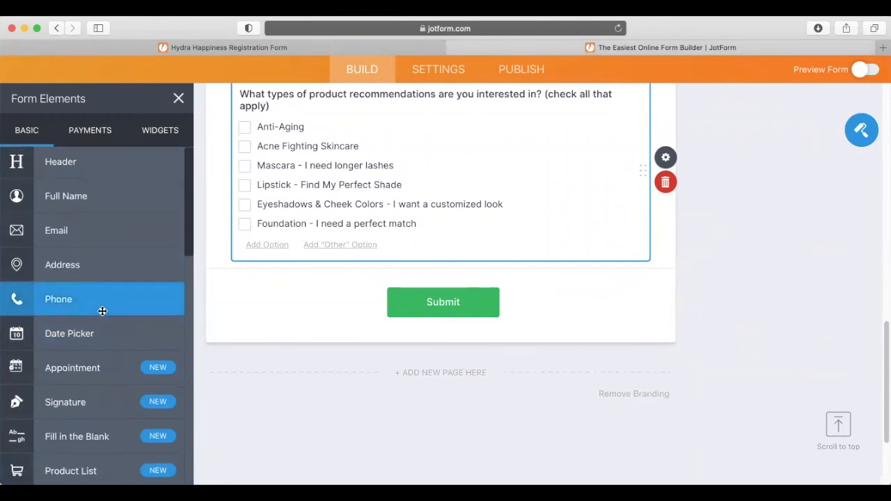
pyautogui.scroll(-3)
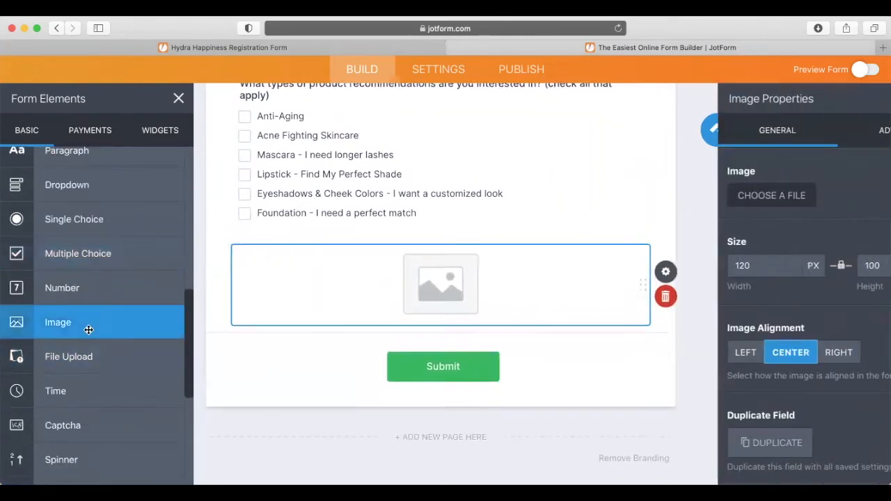
pyautogui.click(771, 195)
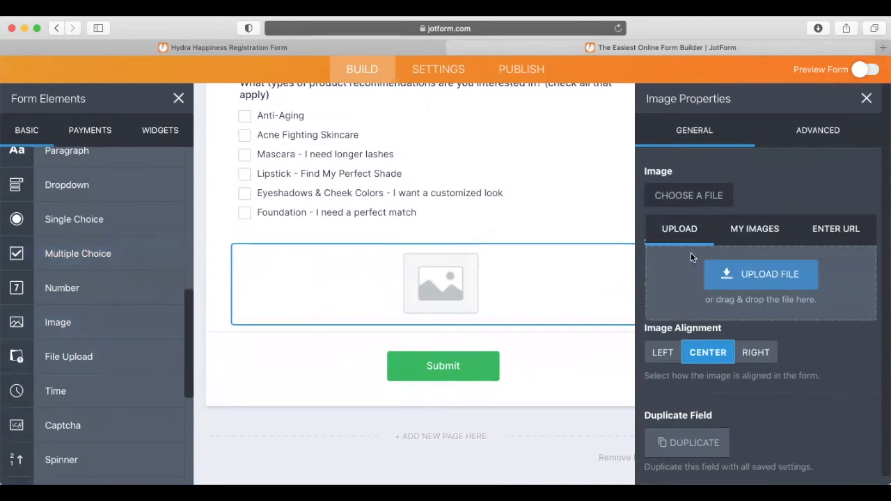
pyautogui.moveTo(614, 283)
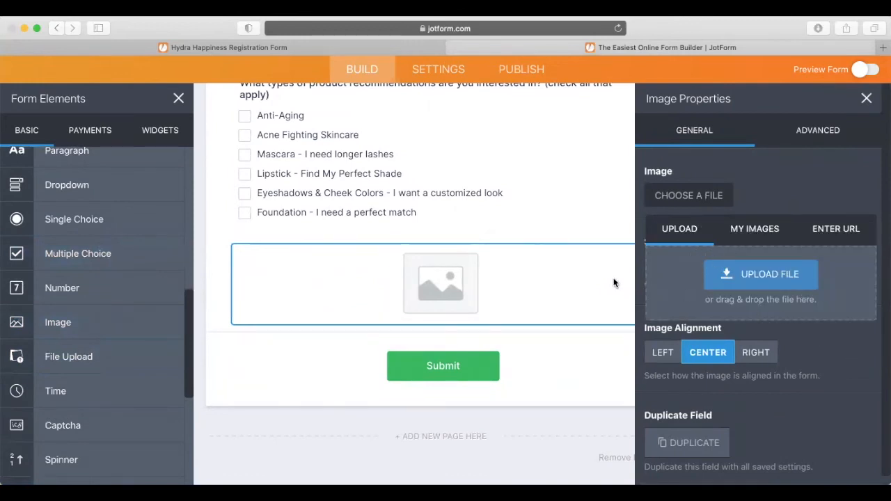
pyautogui.moveTo(45, 223)
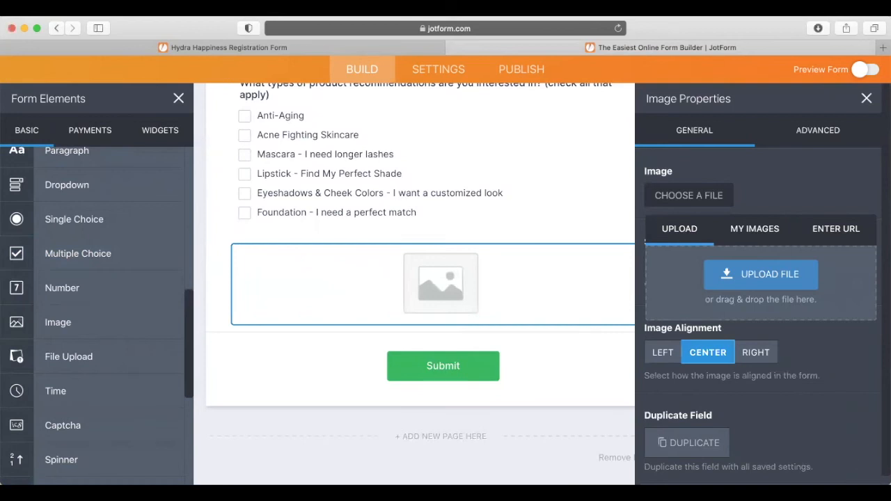
pyautogui.click(760, 273)
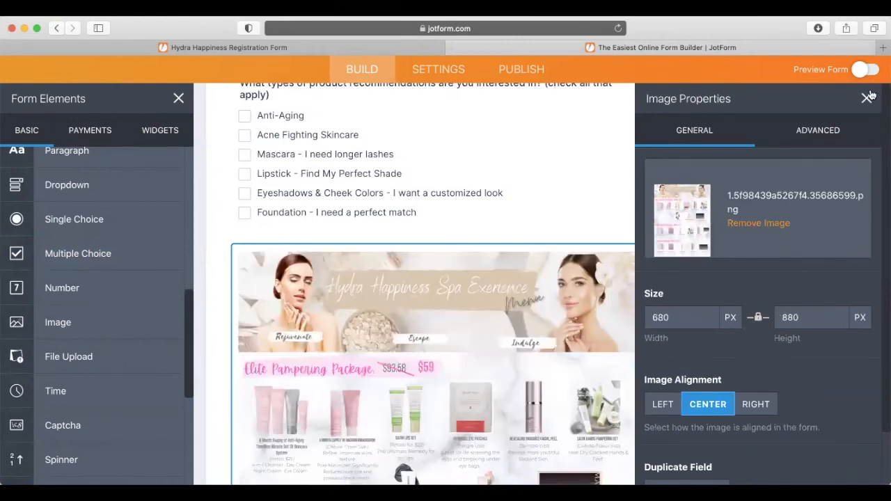
pyautogui.scroll(-3)
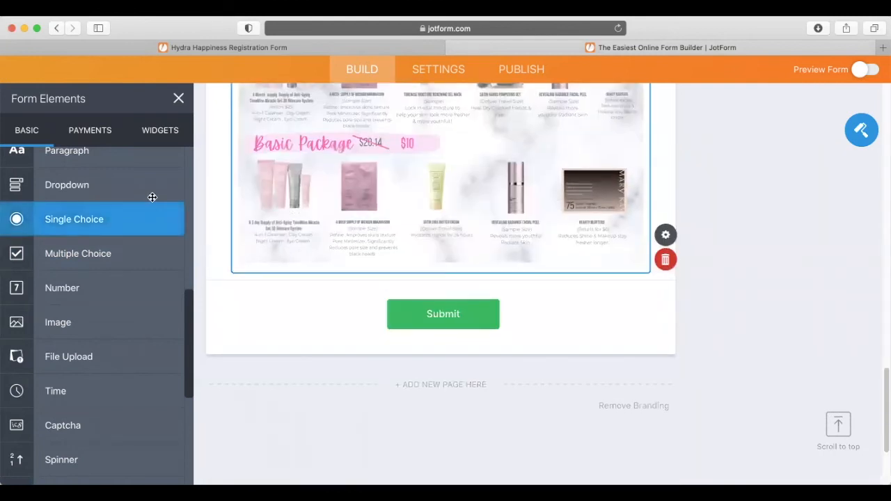
# - Add a Product List field below the image and edit its placeholder $10.00 product
pyautogui.click(90, 131)
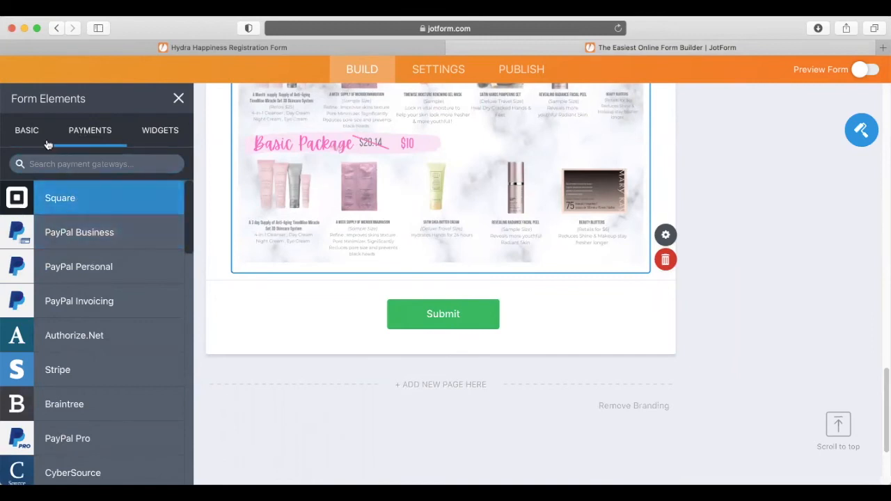
pyautogui.click(27, 131)
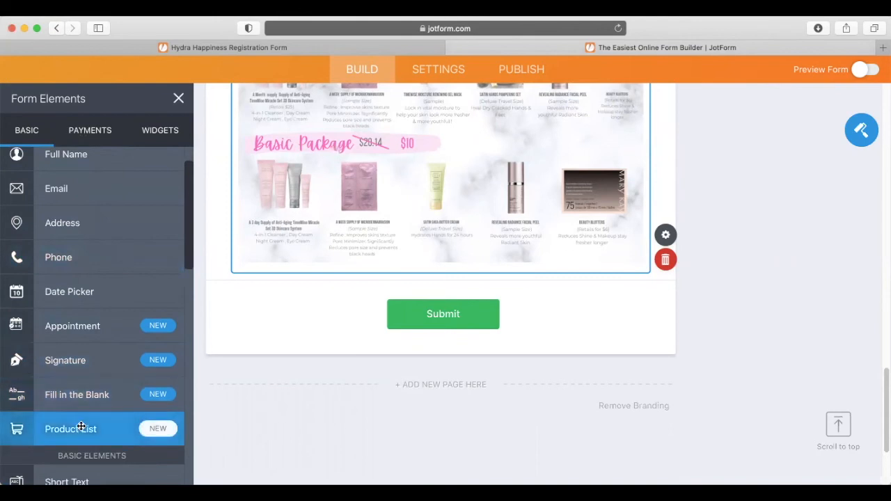
pyautogui.click(70, 429)
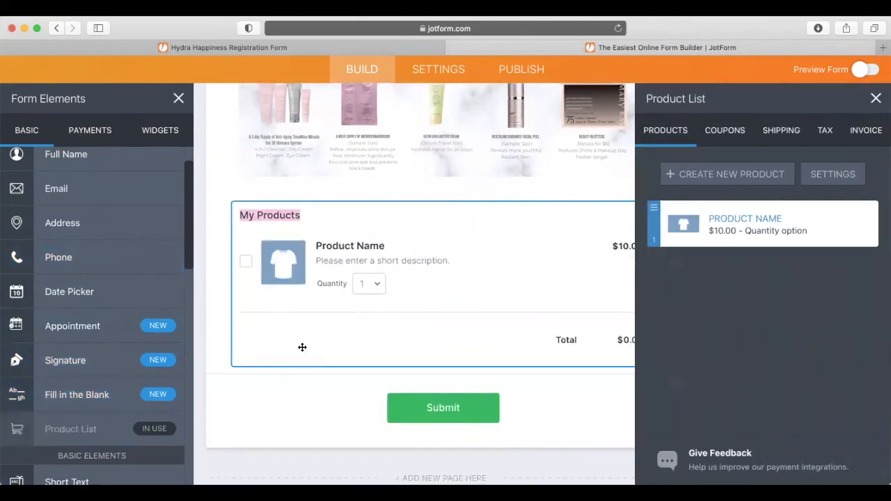
pyautogui.moveTo(91, 395)
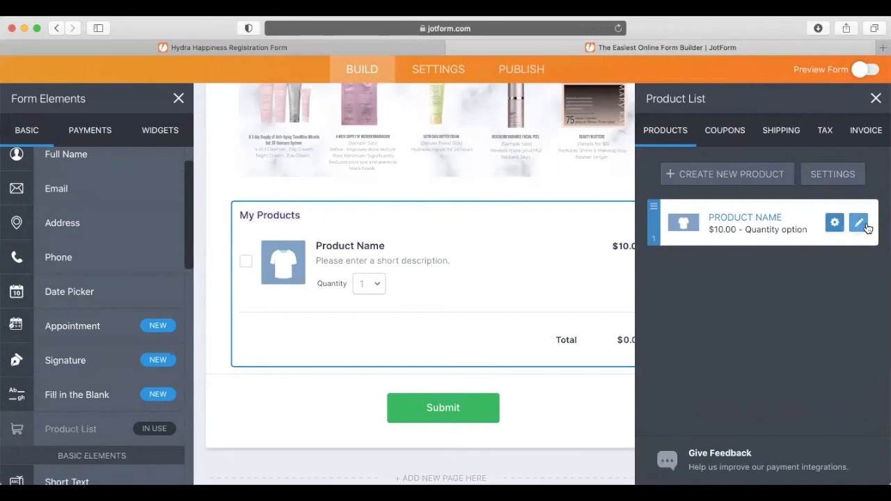
pyautogui.click(858, 223)
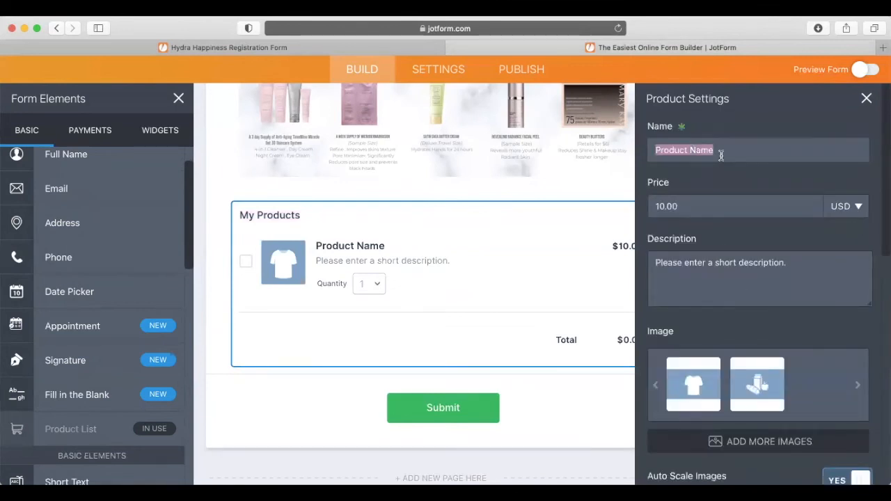
# - Name the product Elite Pampering Package, price it 59, describe what comes in the package
pyautogui.rightClick(685, 150)
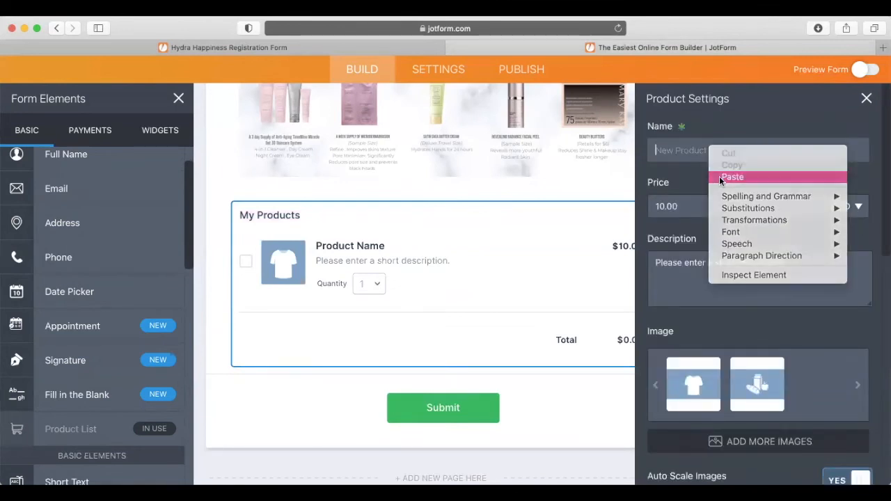
pyautogui.click(733, 177)
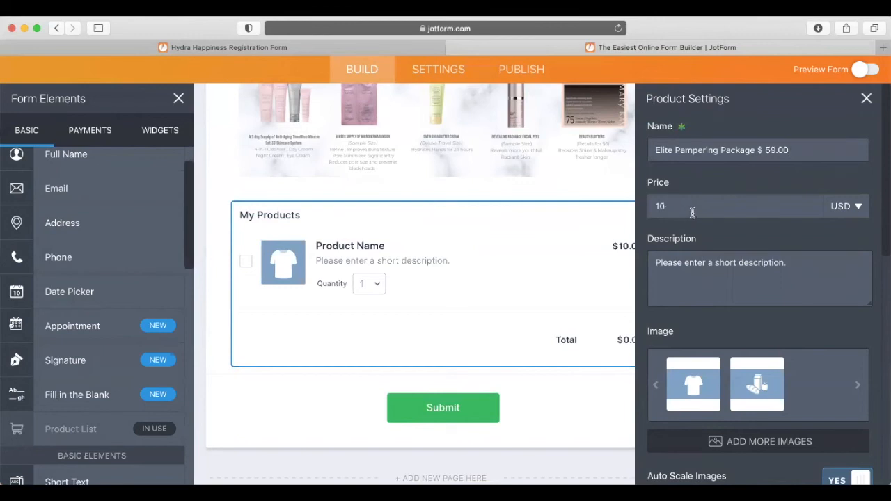
pyautogui.write('59.00')
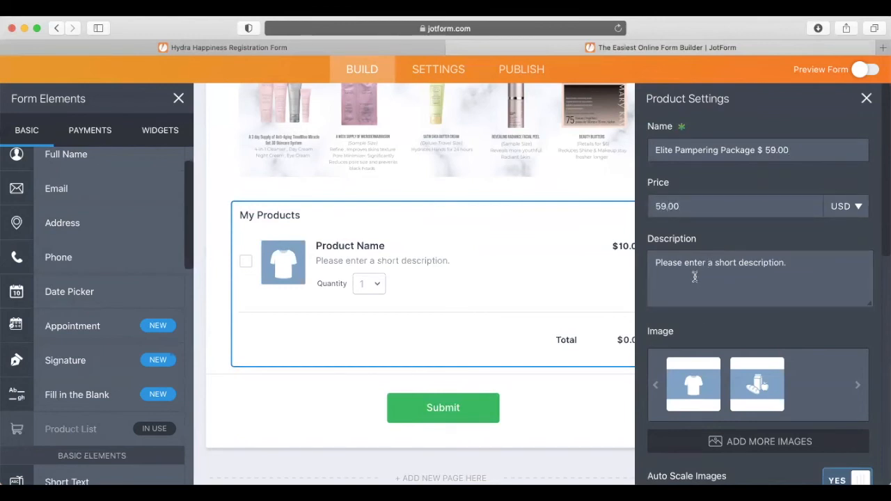
pyautogui.write('New Description')
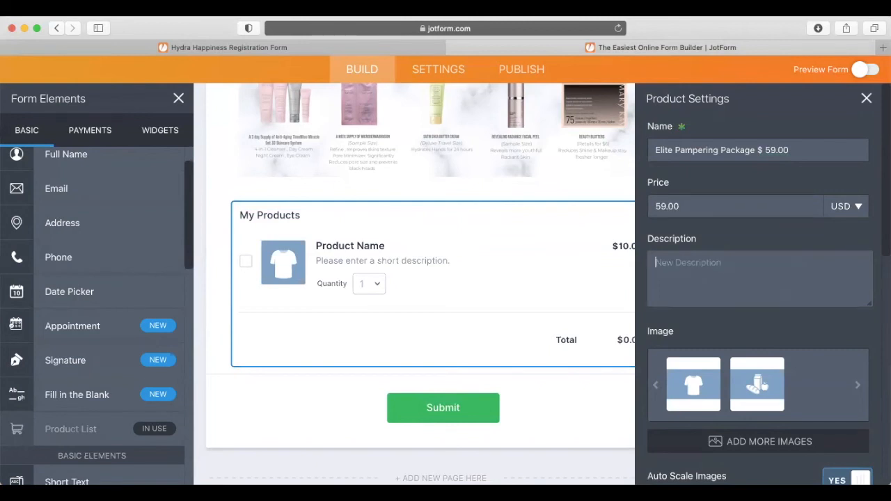
pyautogui.write('Description of')
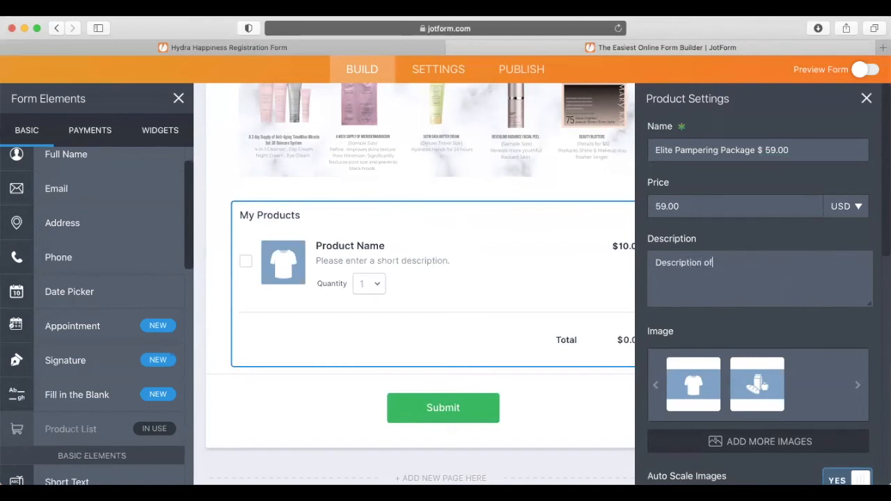
pyautogui.write('what come')
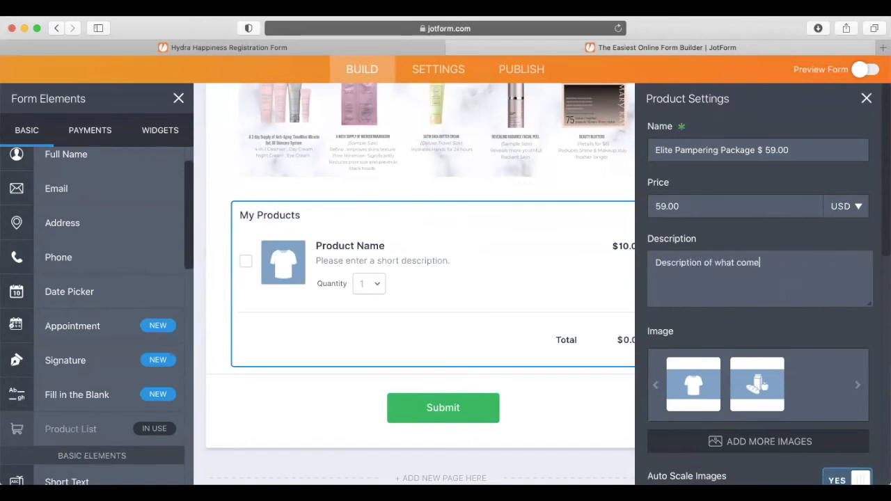
pyautogui.write('s in this package')
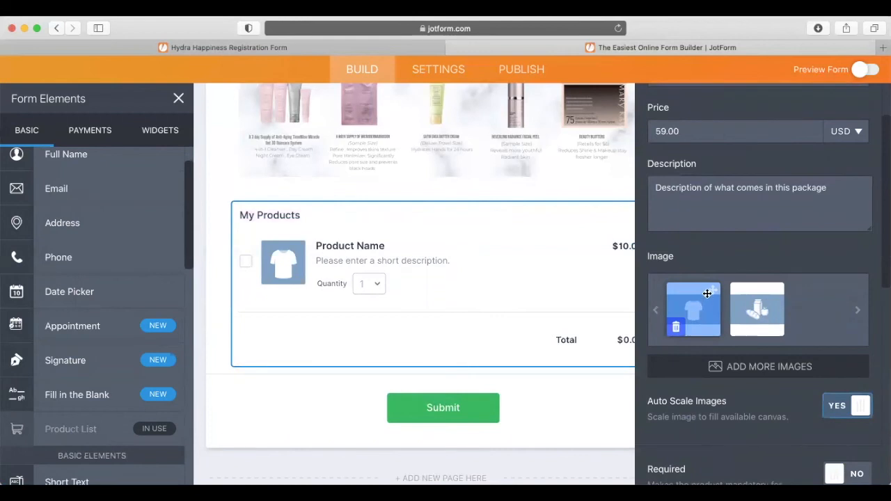
# - Upload the package photo as the product image and save the Elite Pampering Package
pyautogui.click(694, 310)
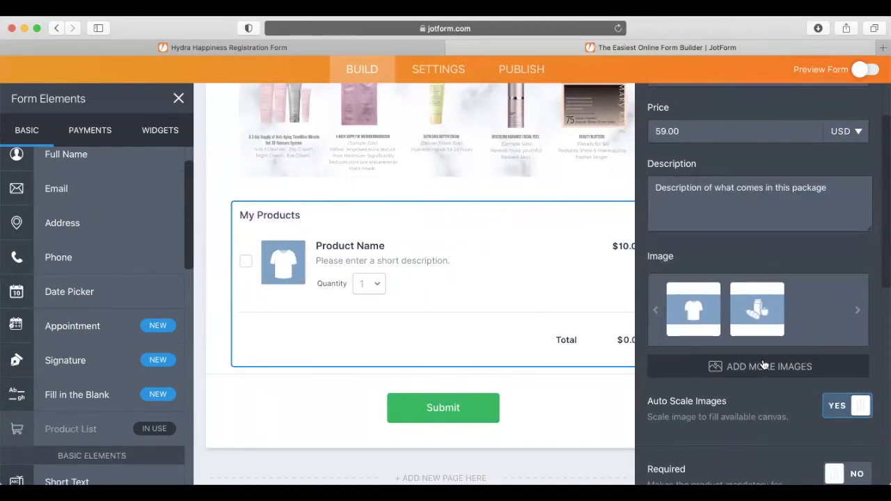
pyautogui.moveTo(693, 309)
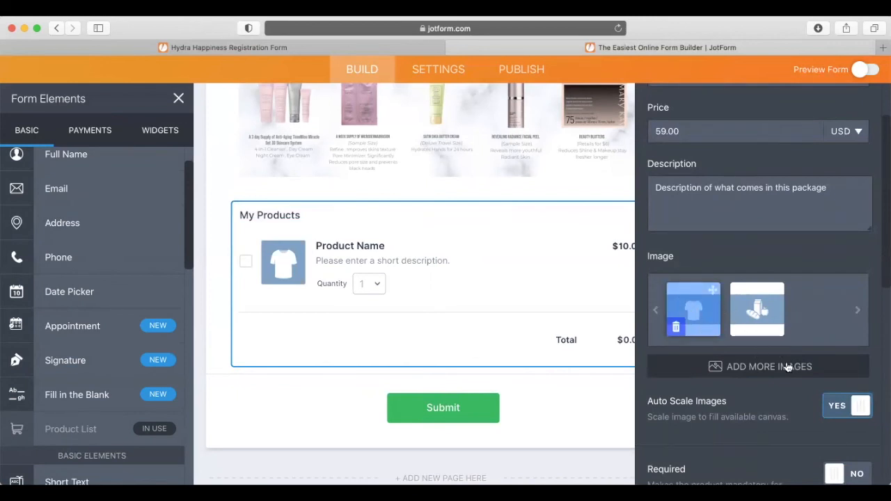
pyautogui.click(757, 366)
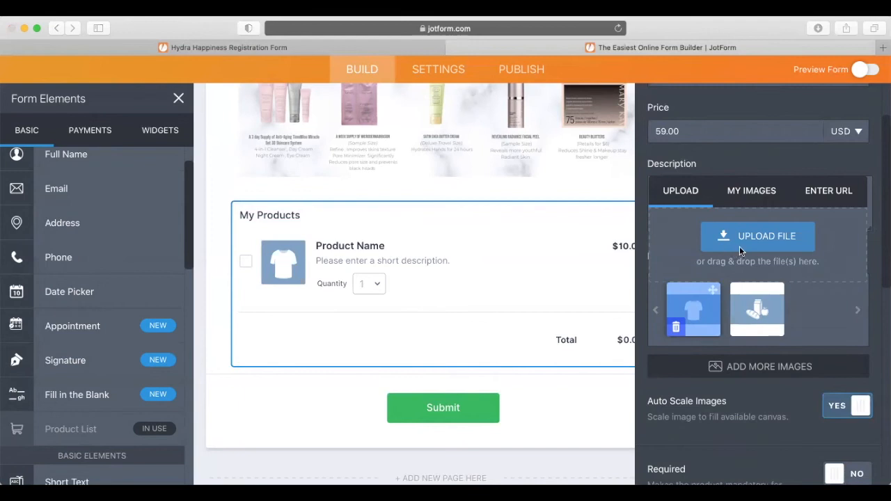
pyautogui.moveTo(623, 217)
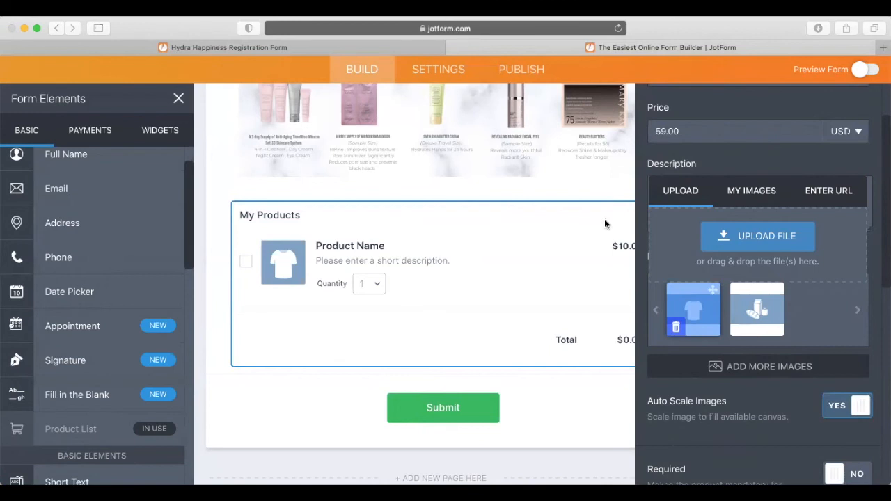
pyautogui.moveTo(602, 245)
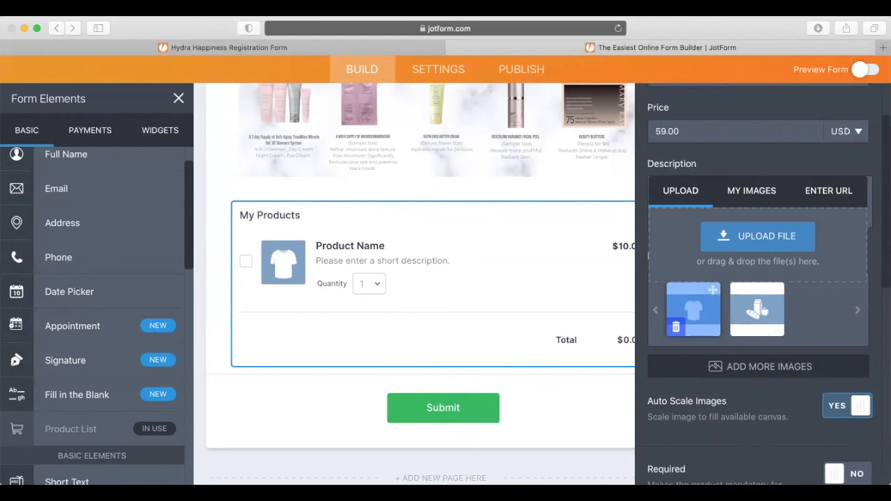
pyautogui.click(758, 237)
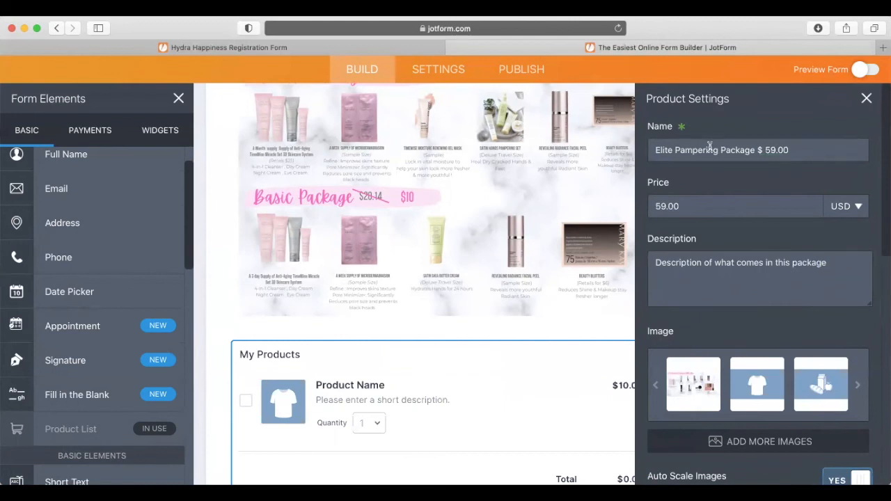
pyautogui.scroll(-3)
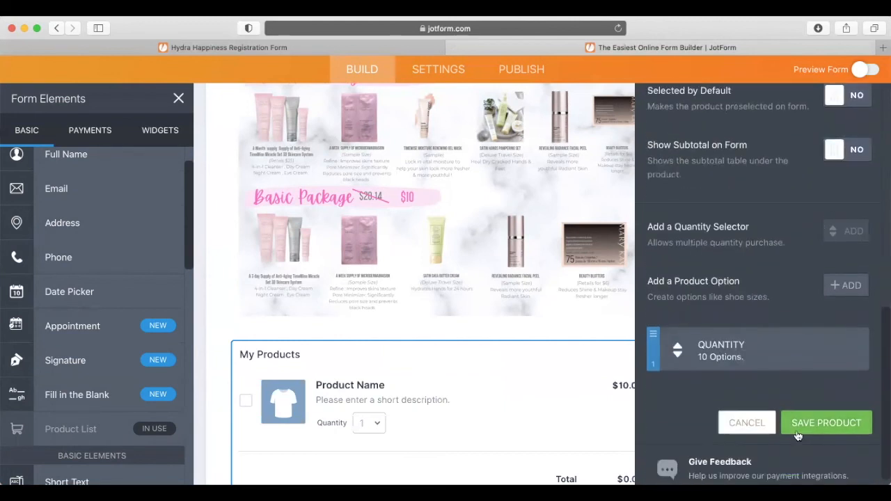
pyautogui.click(825, 424)
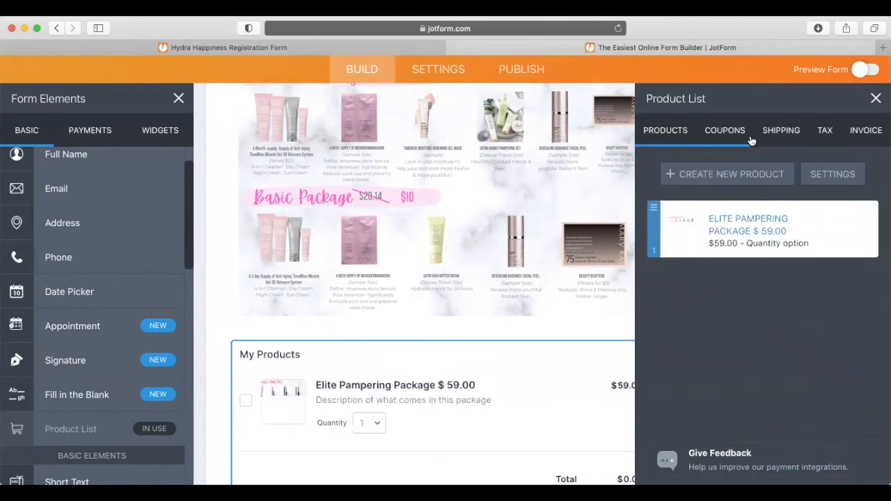
# - Charge shipping per transaction at a flat rate of 3.50
pyautogui.click(780, 131)
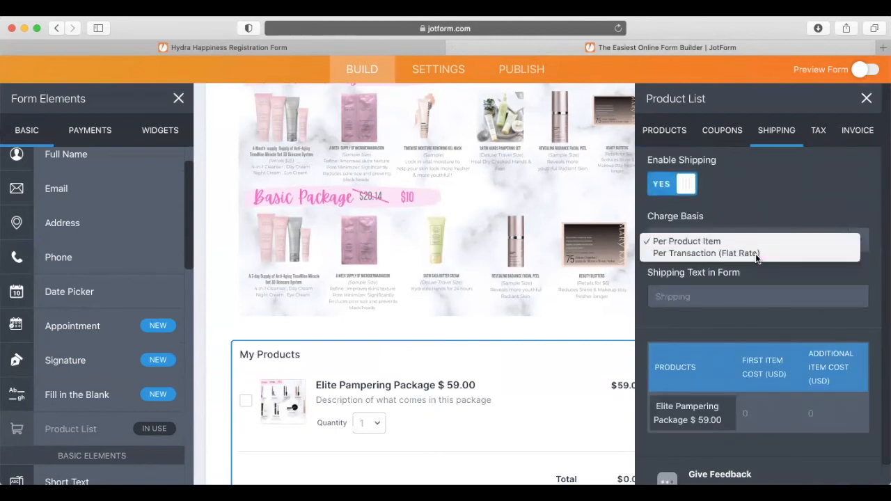
pyautogui.click(705, 253)
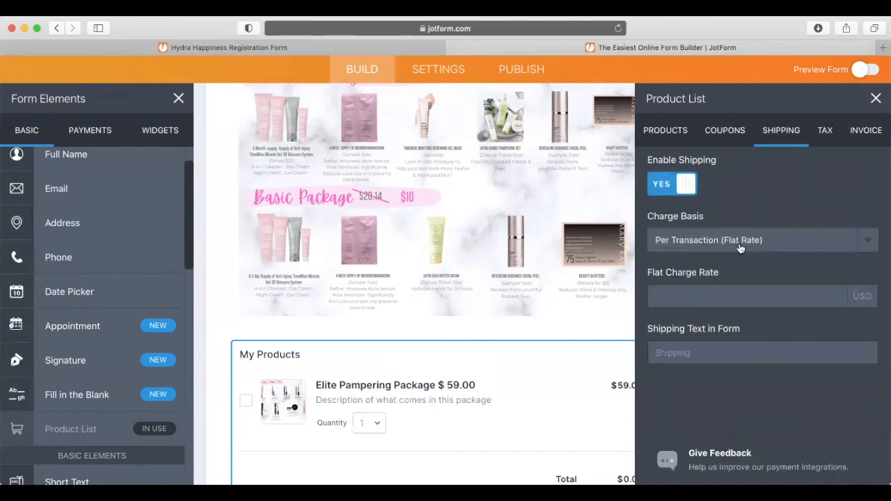
pyautogui.click(752, 296)
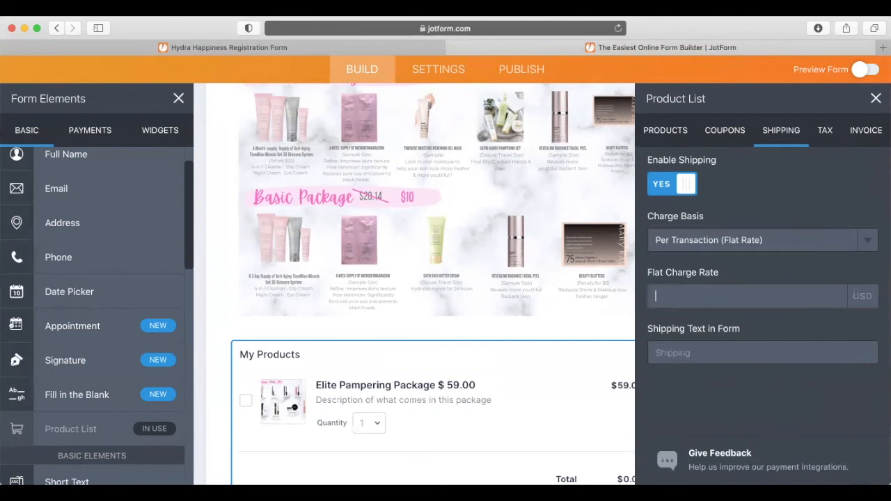
pyautogui.write('3.50')
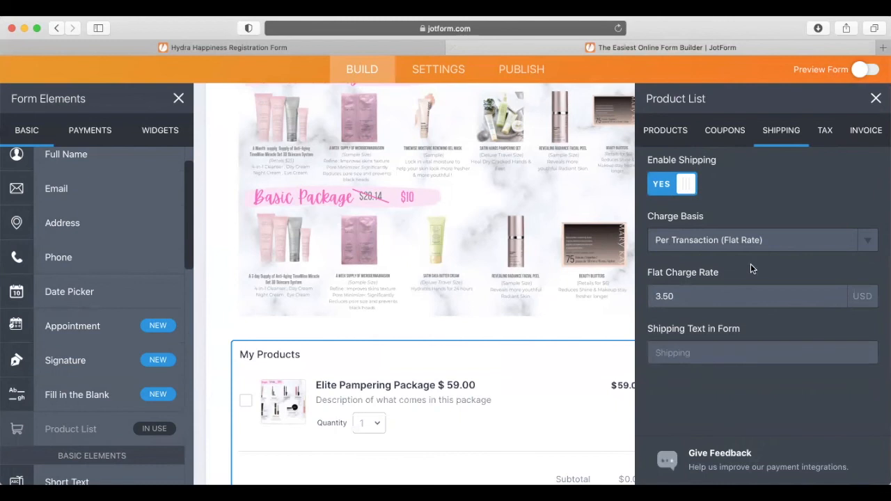
pyautogui.moveTo(710, 273)
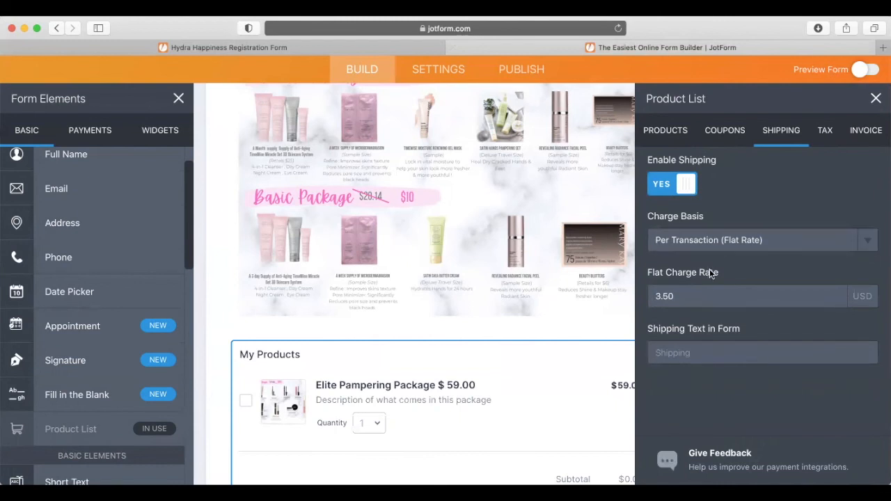
# - Set the base tax rate to 7 and move on to the invoice settings
pyautogui.click(819, 131)
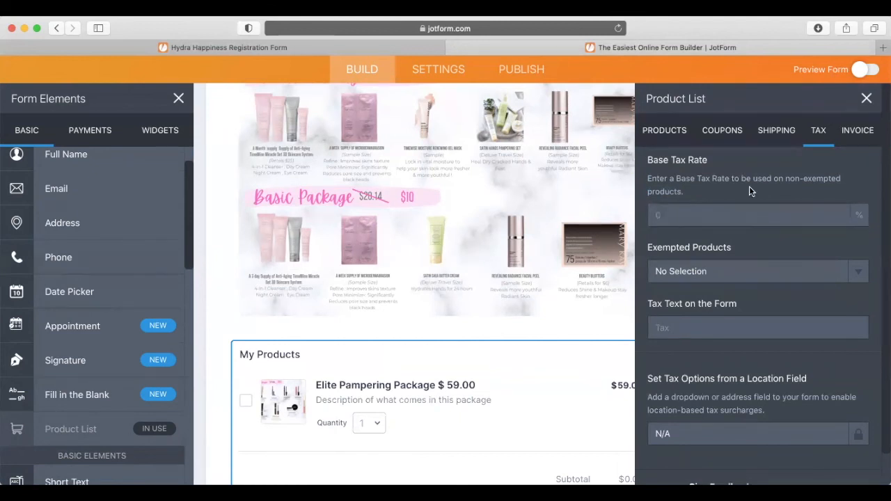
pyautogui.write('7')
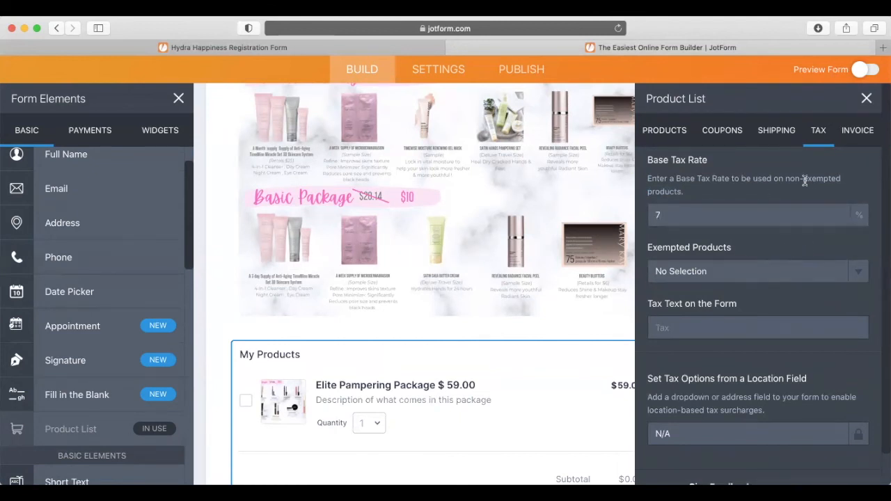
pyautogui.click(866, 131)
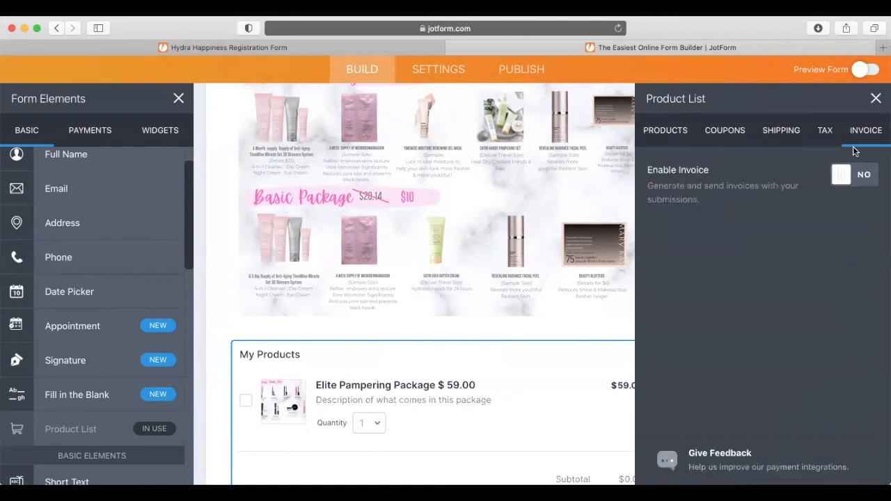
pyautogui.click(855, 174)
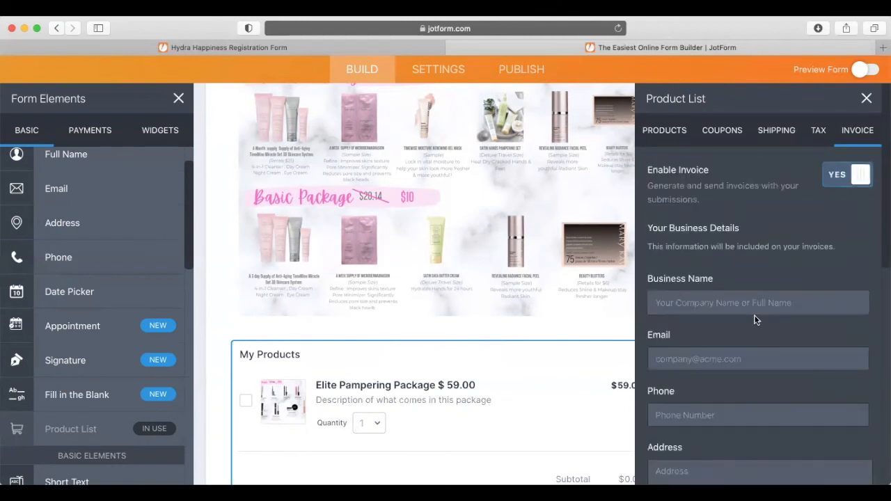
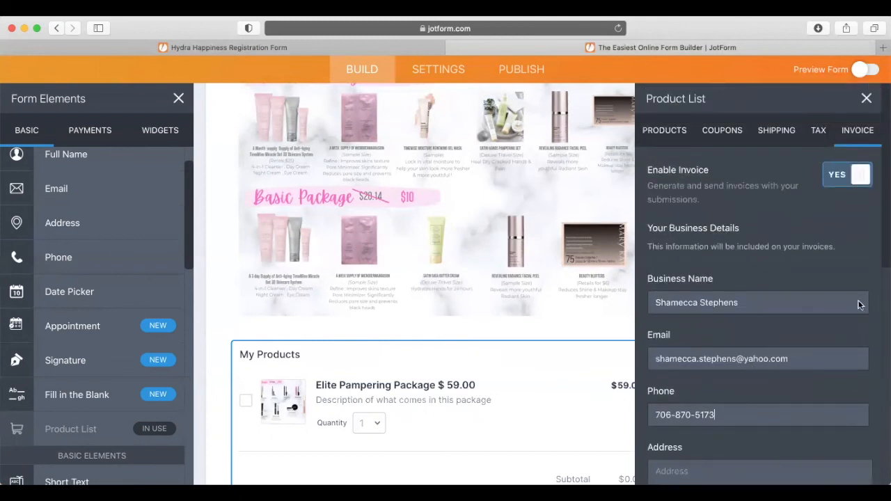
pyautogui.scroll(-3)
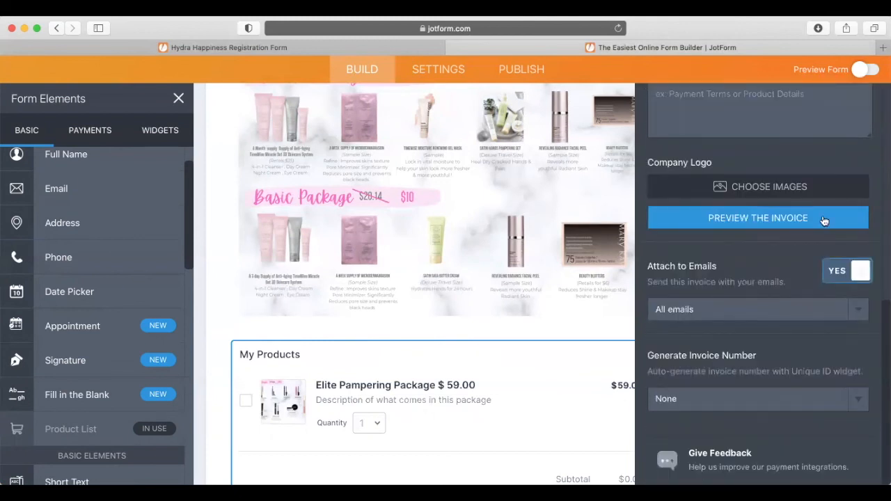
pyautogui.moveTo(769, 229)
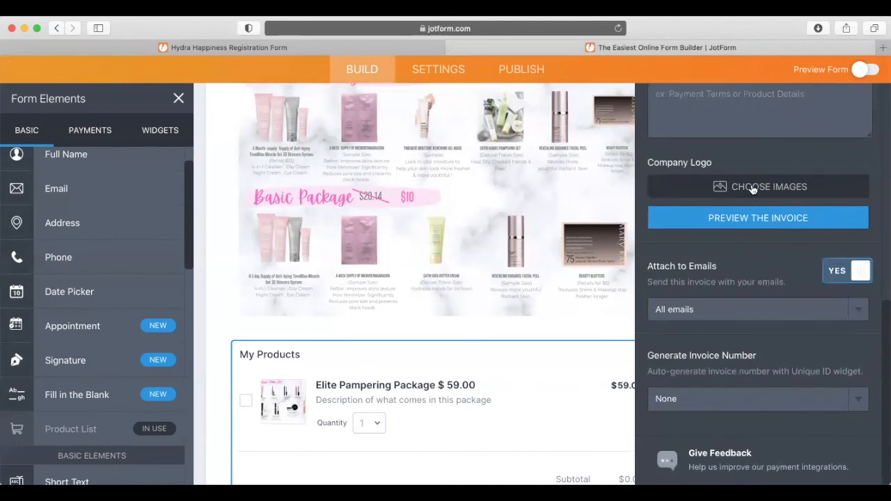
# - Upload the business logo image as the invoice's company logo
pyautogui.click(758, 187)
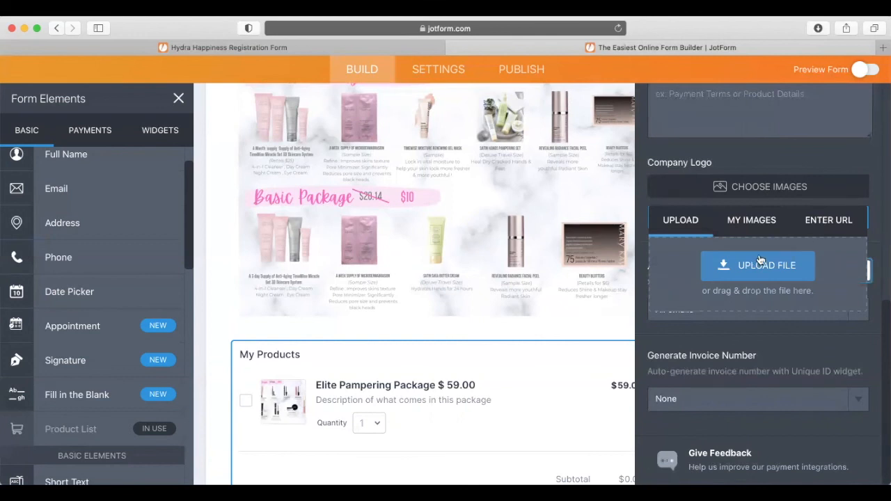
pyautogui.moveTo(267, 78)
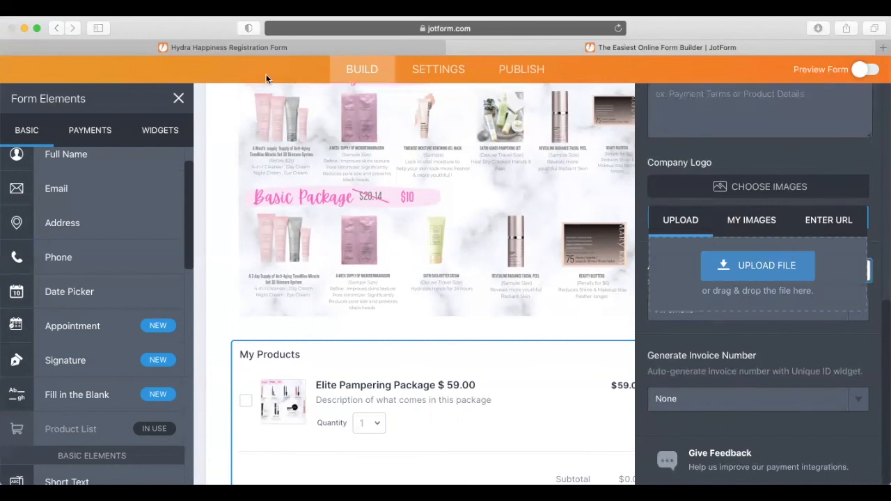
pyautogui.moveTo(351, 184)
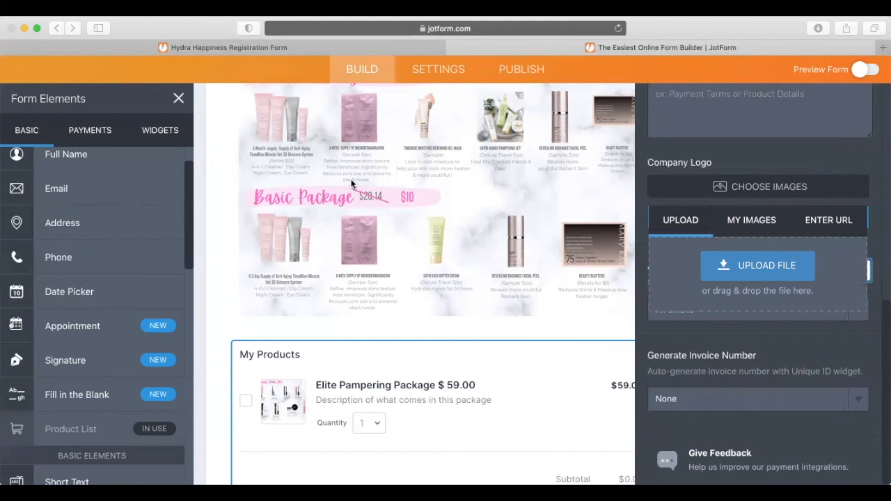
pyautogui.moveTo(362, 184)
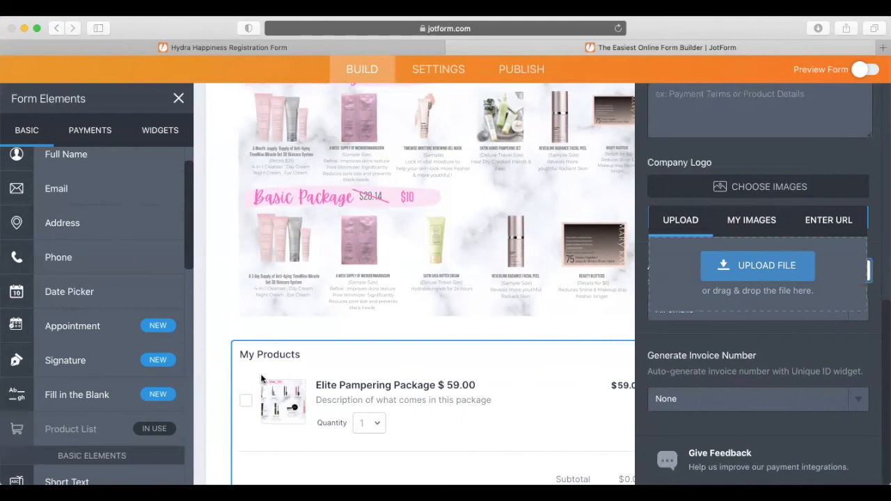
pyautogui.moveTo(821, 122)
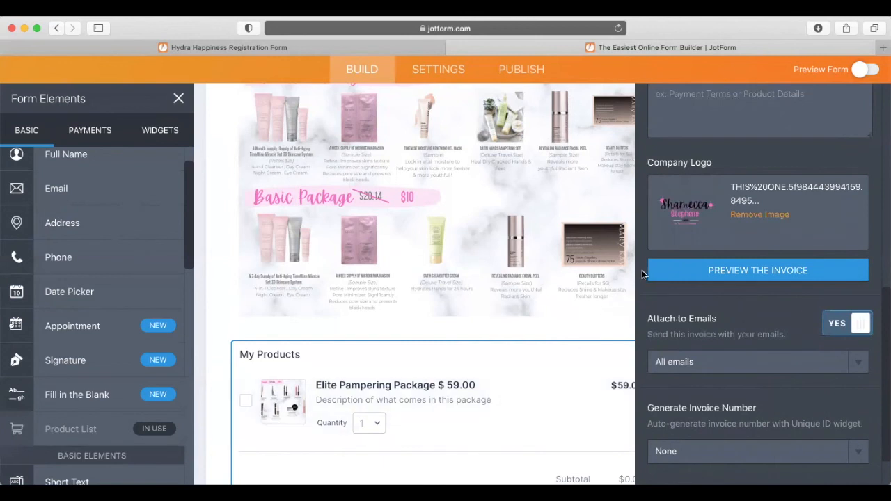
pyautogui.scroll(-3)
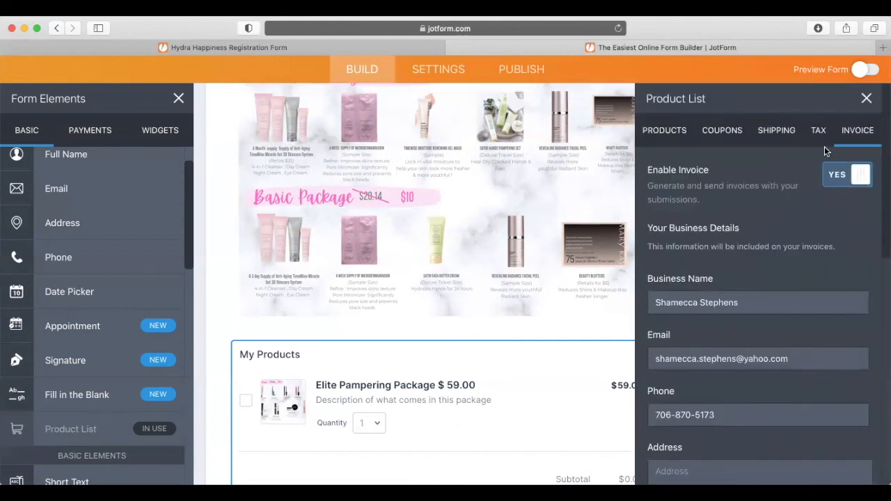
# - Add Square as the form's credit card payment gateway after the product list
pyautogui.click(866, 98)
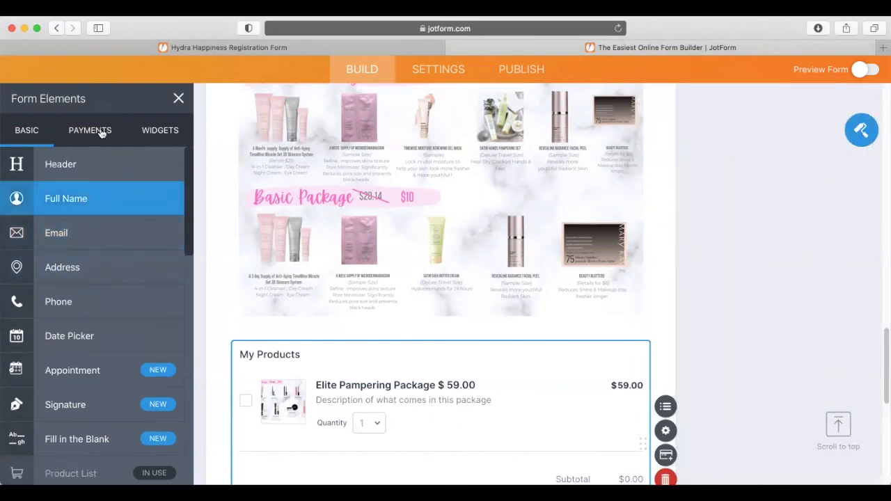
pyautogui.click(89, 130)
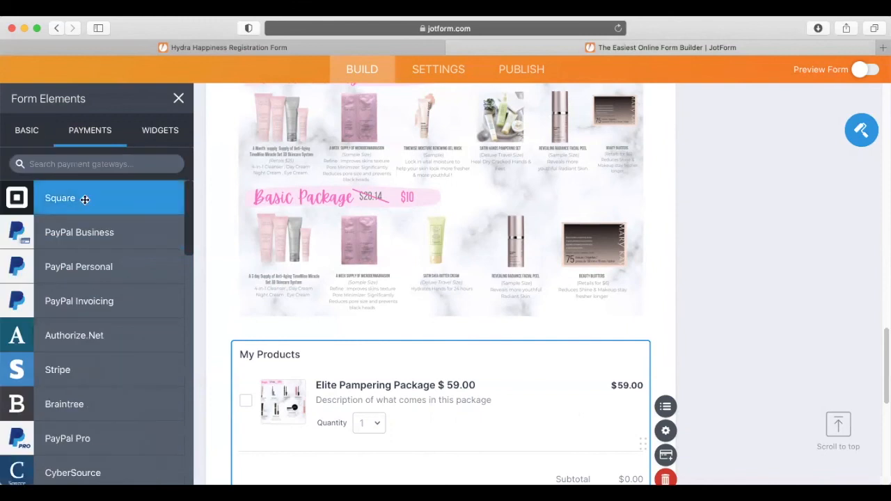
pyautogui.click(60, 198)
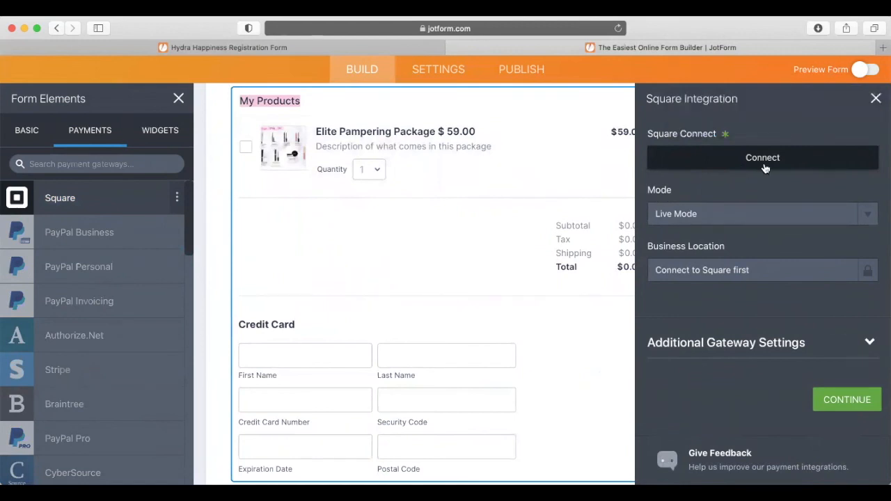
pyautogui.moveTo(706, 161)
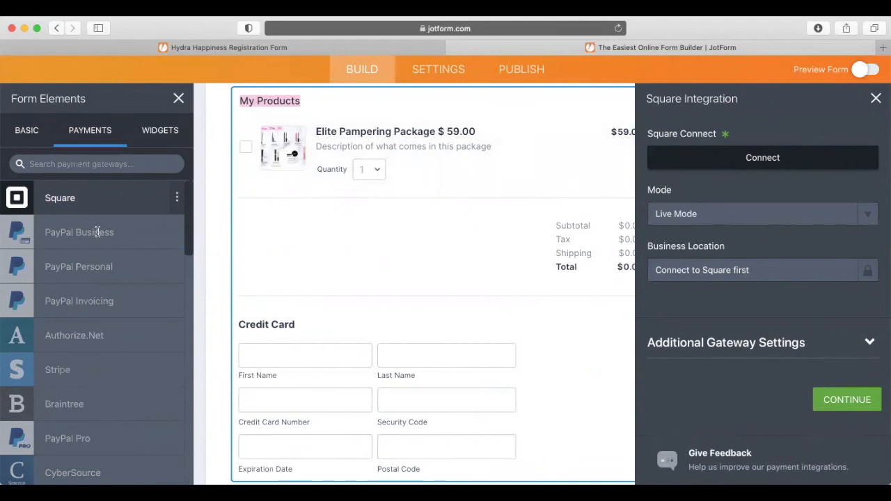
pyautogui.moveTo(97, 216)
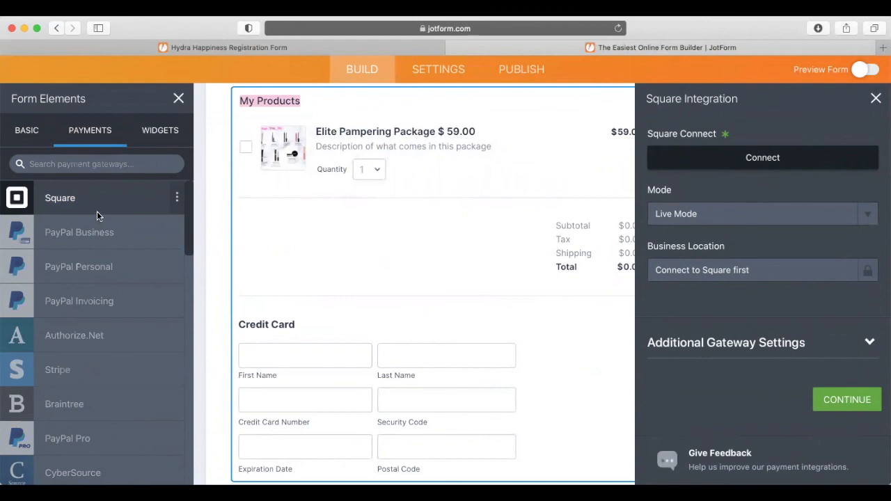
pyautogui.moveTo(86, 248)
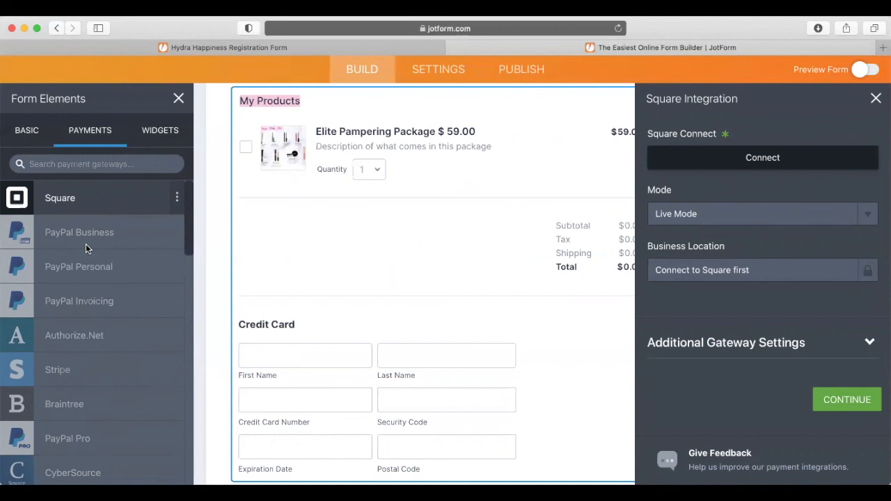
pyautogui.moveTo(507, 117)
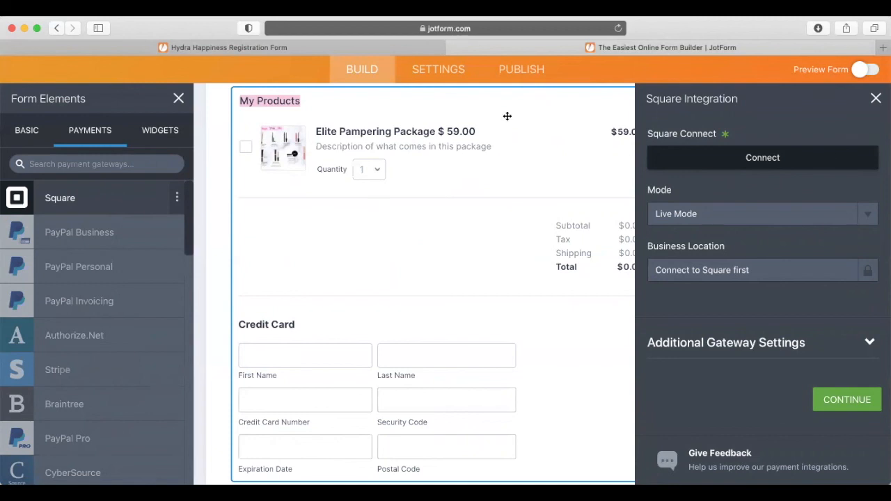
pyautogui.moveTo(379, 263)
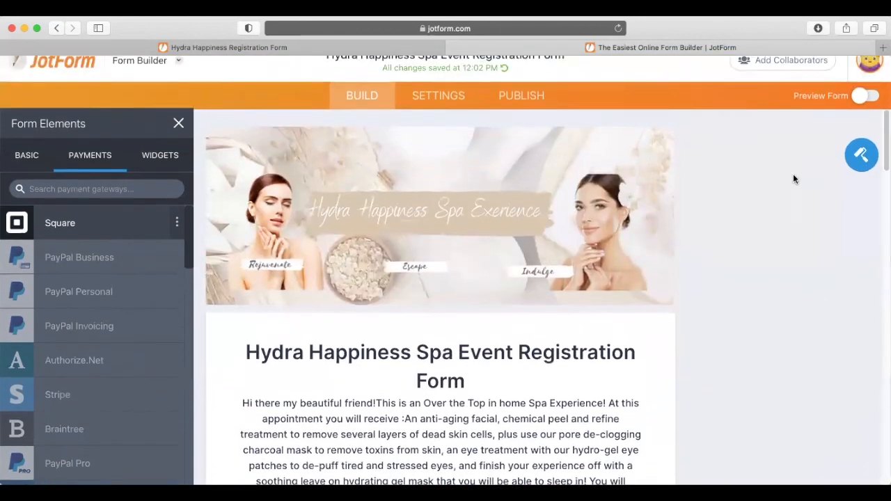
pyautogui.scroll(-3)
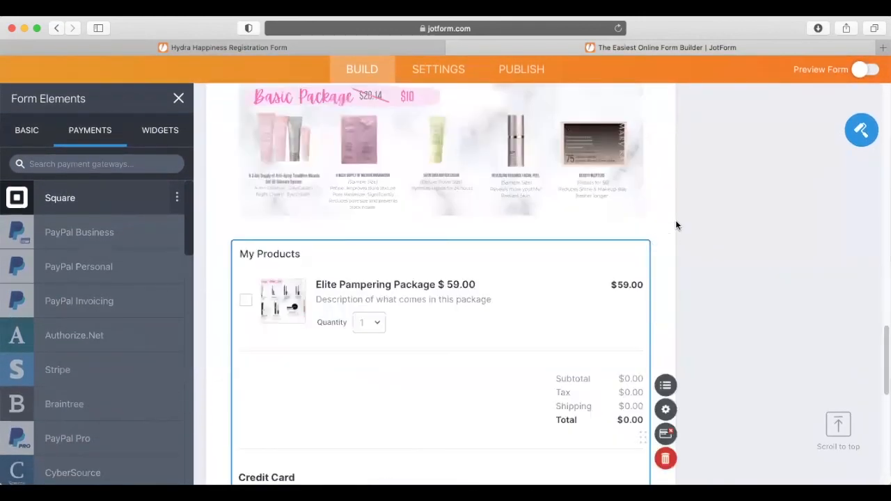
pyautogui.scroll(-3)
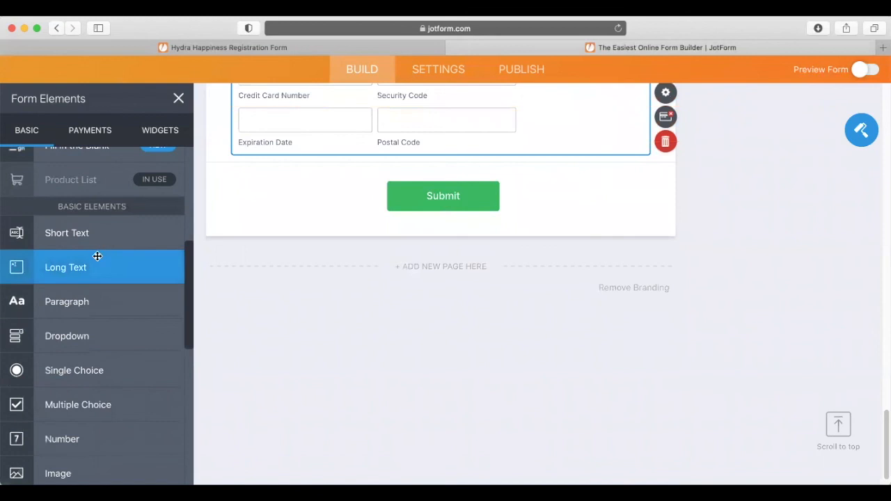
pyautogui.scroll(-3)
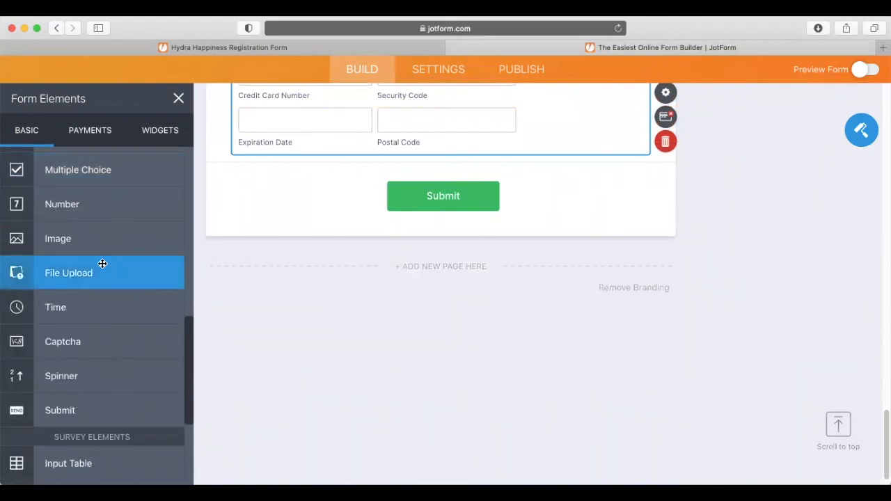
pyautogui.moveTo(115, 409)
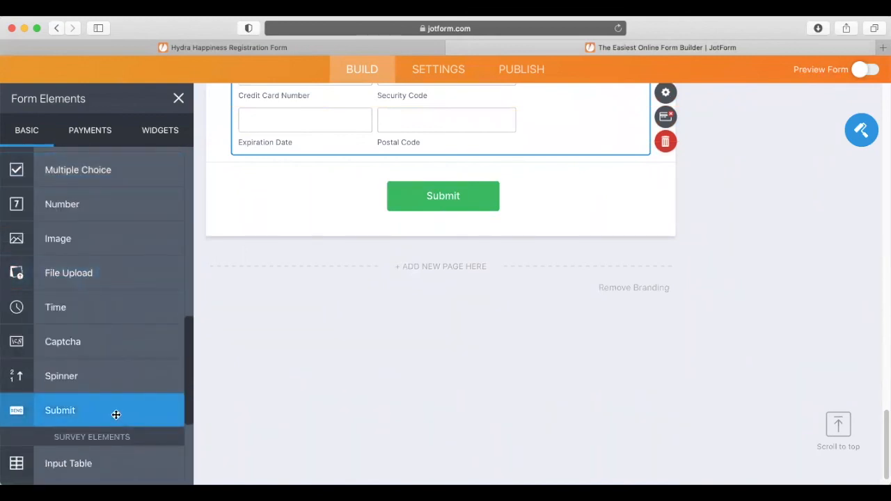
pyautogui.click(60, 409)
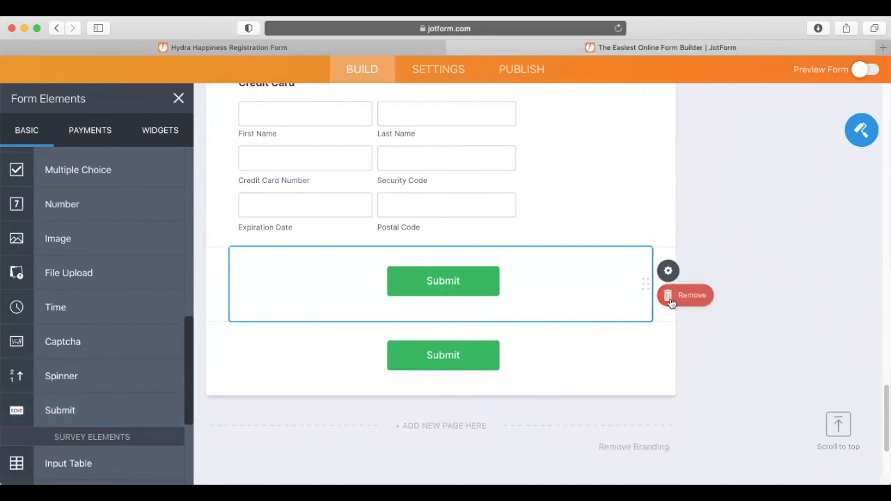
pyautogui.click(685, 296)
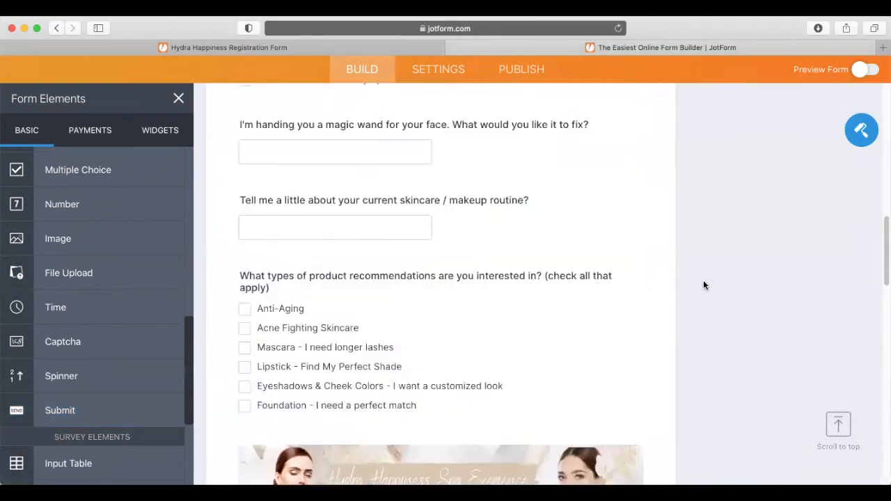
pyautogui.scroll(3)
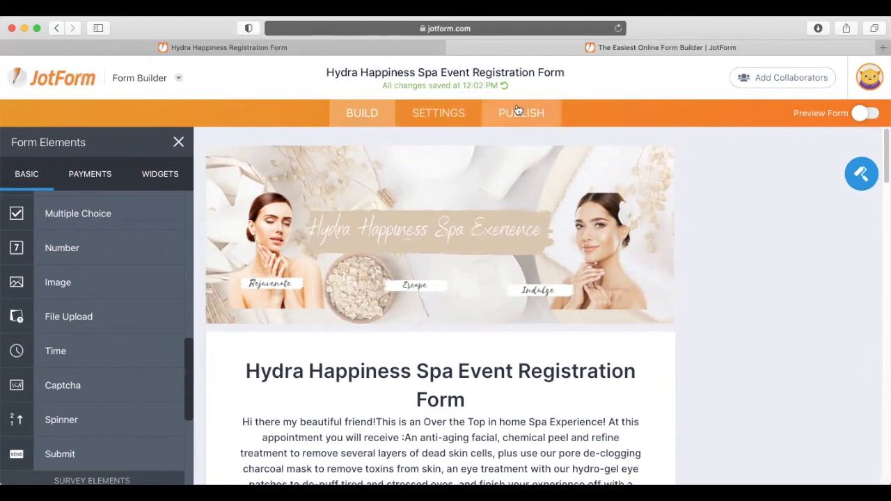
# - Publish the form and copy its direct share link
pyautogui.click(521, 113)
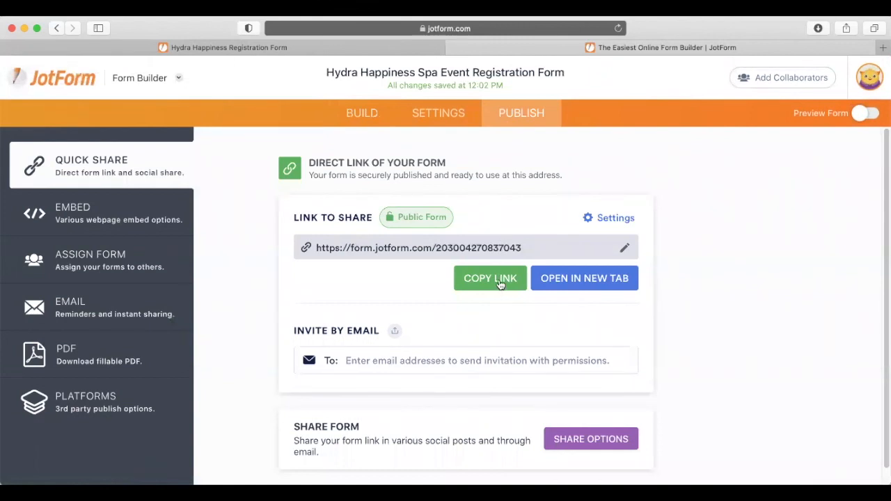
pyautogui.click(490, 279)
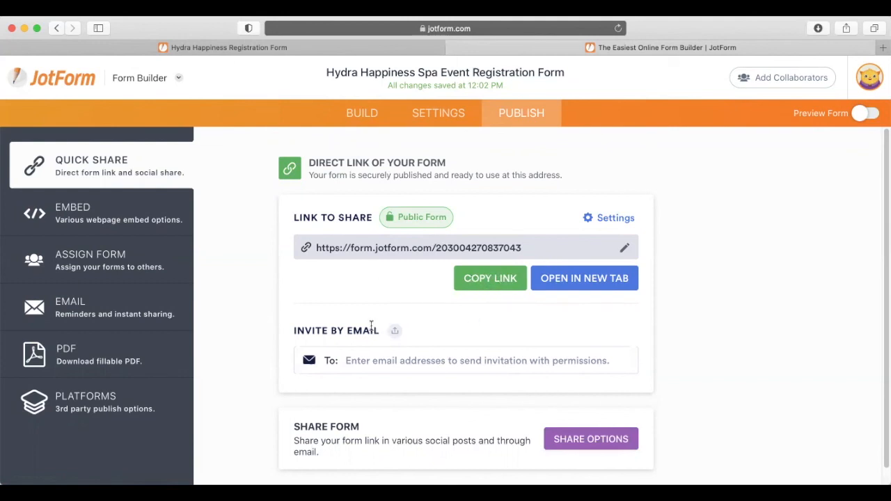
pyautogui.moveTo(439, 309)
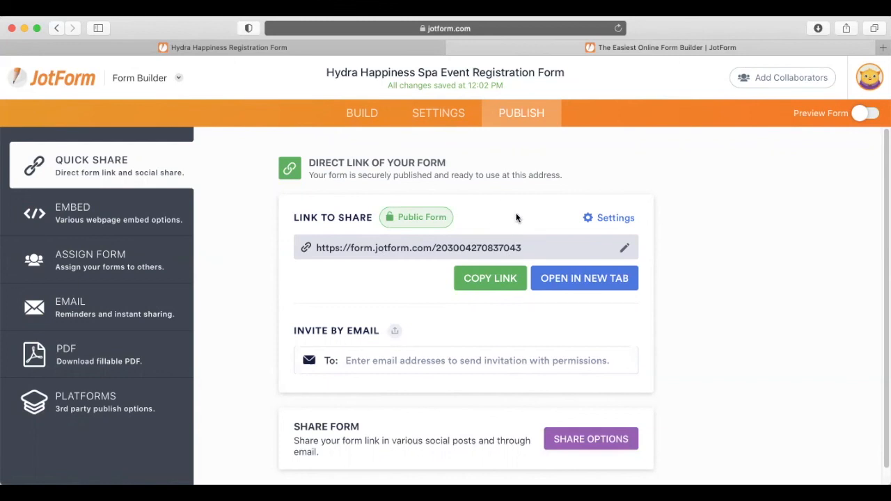
pyautogui.moveTo(414, 247)
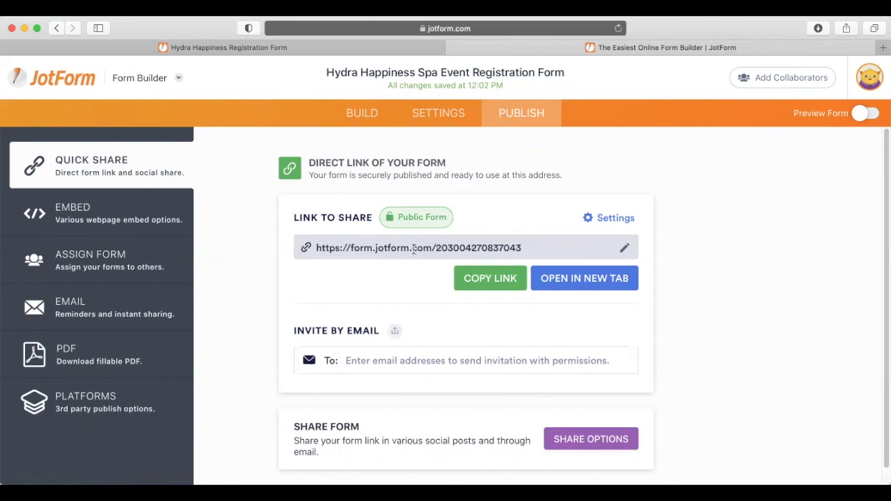